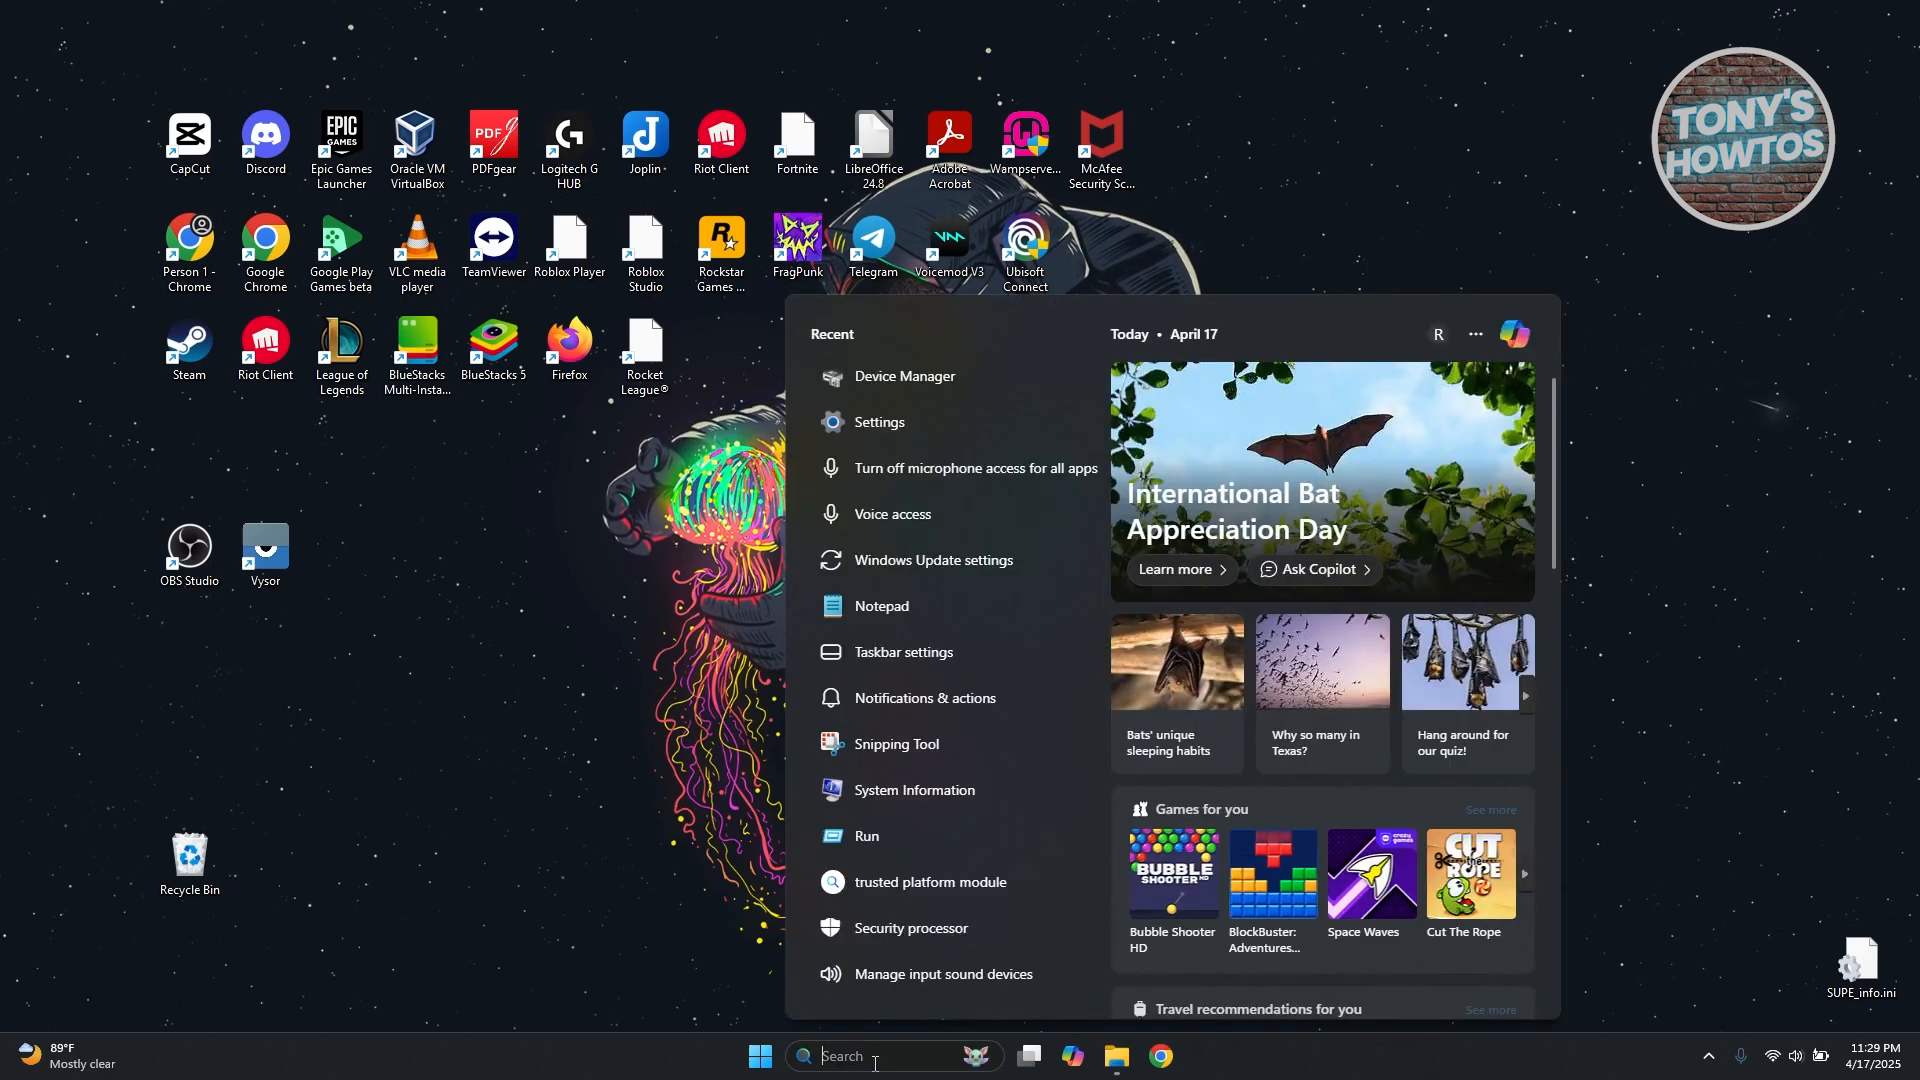
Search Windows for 'bluetooth and other devices settings' to bring up the Settings app
type("bluetooth and other device")
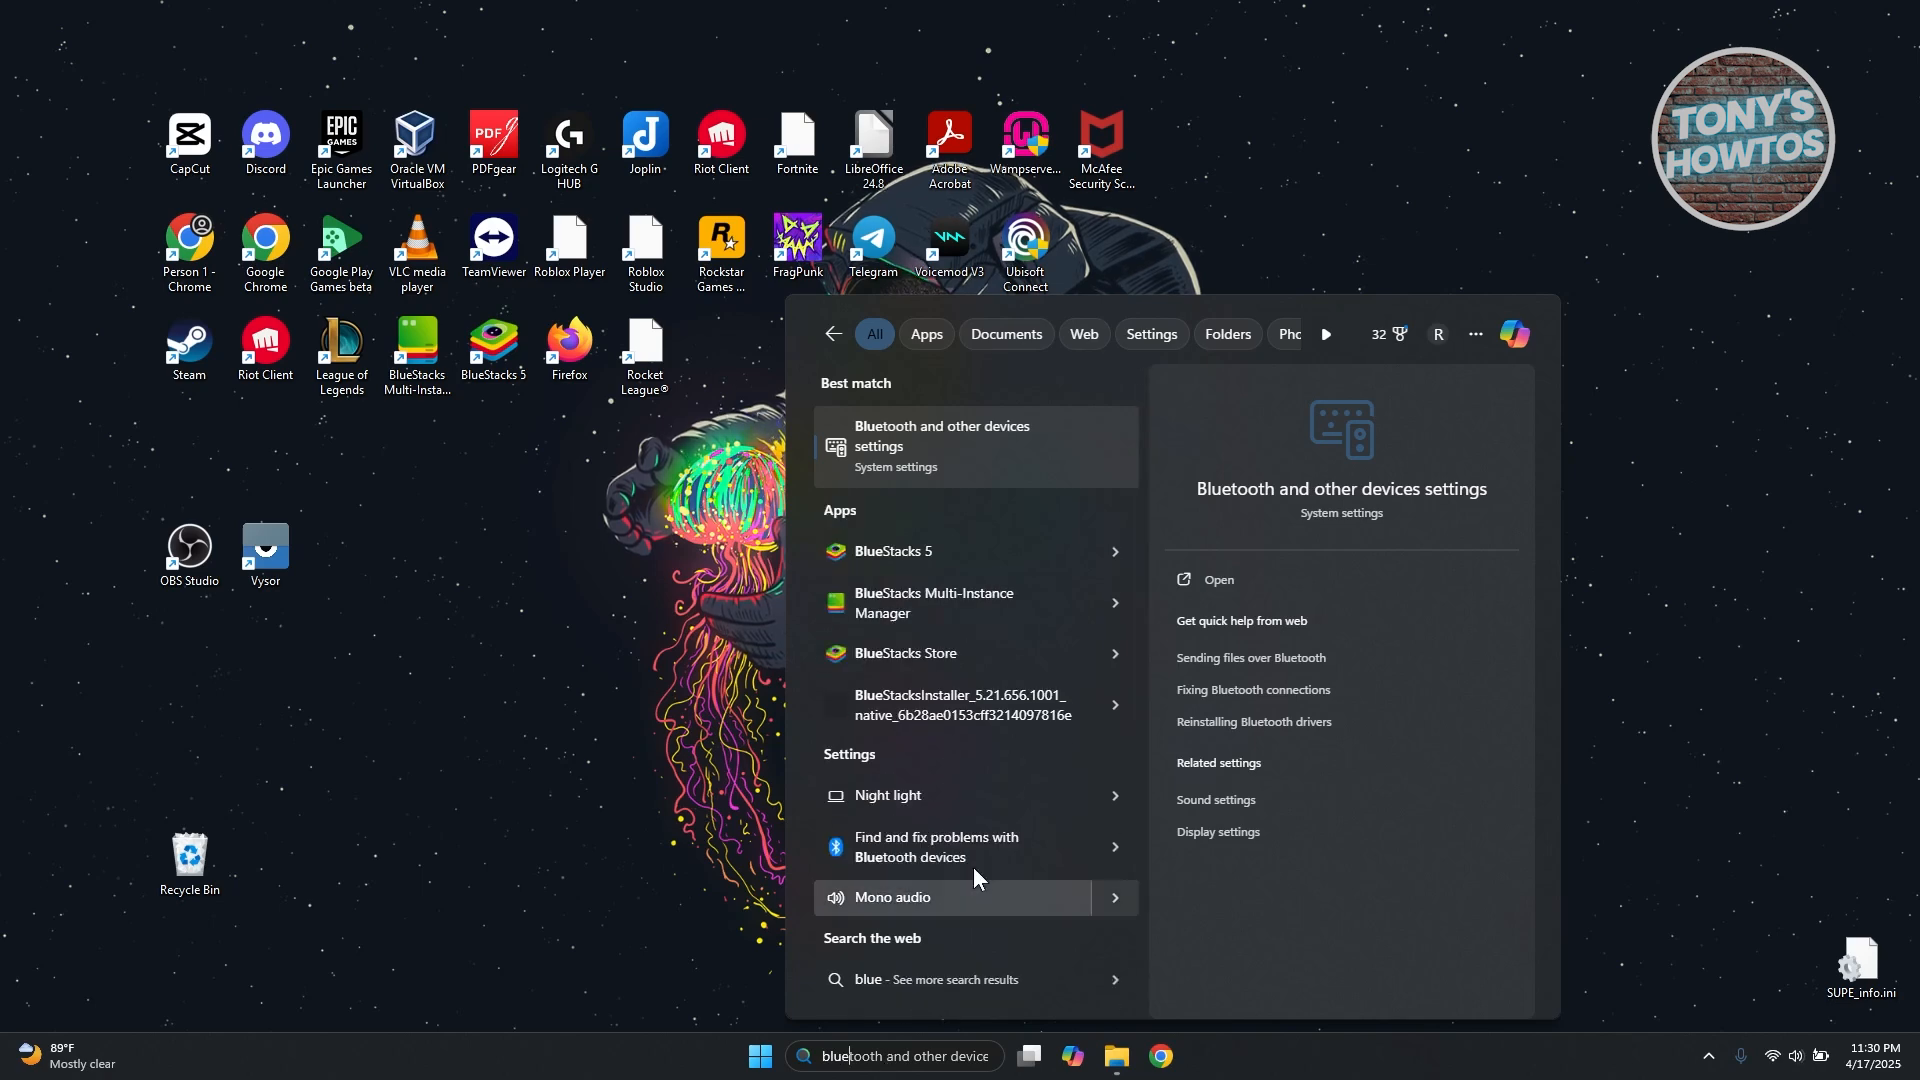
mouse_move(928, 459)
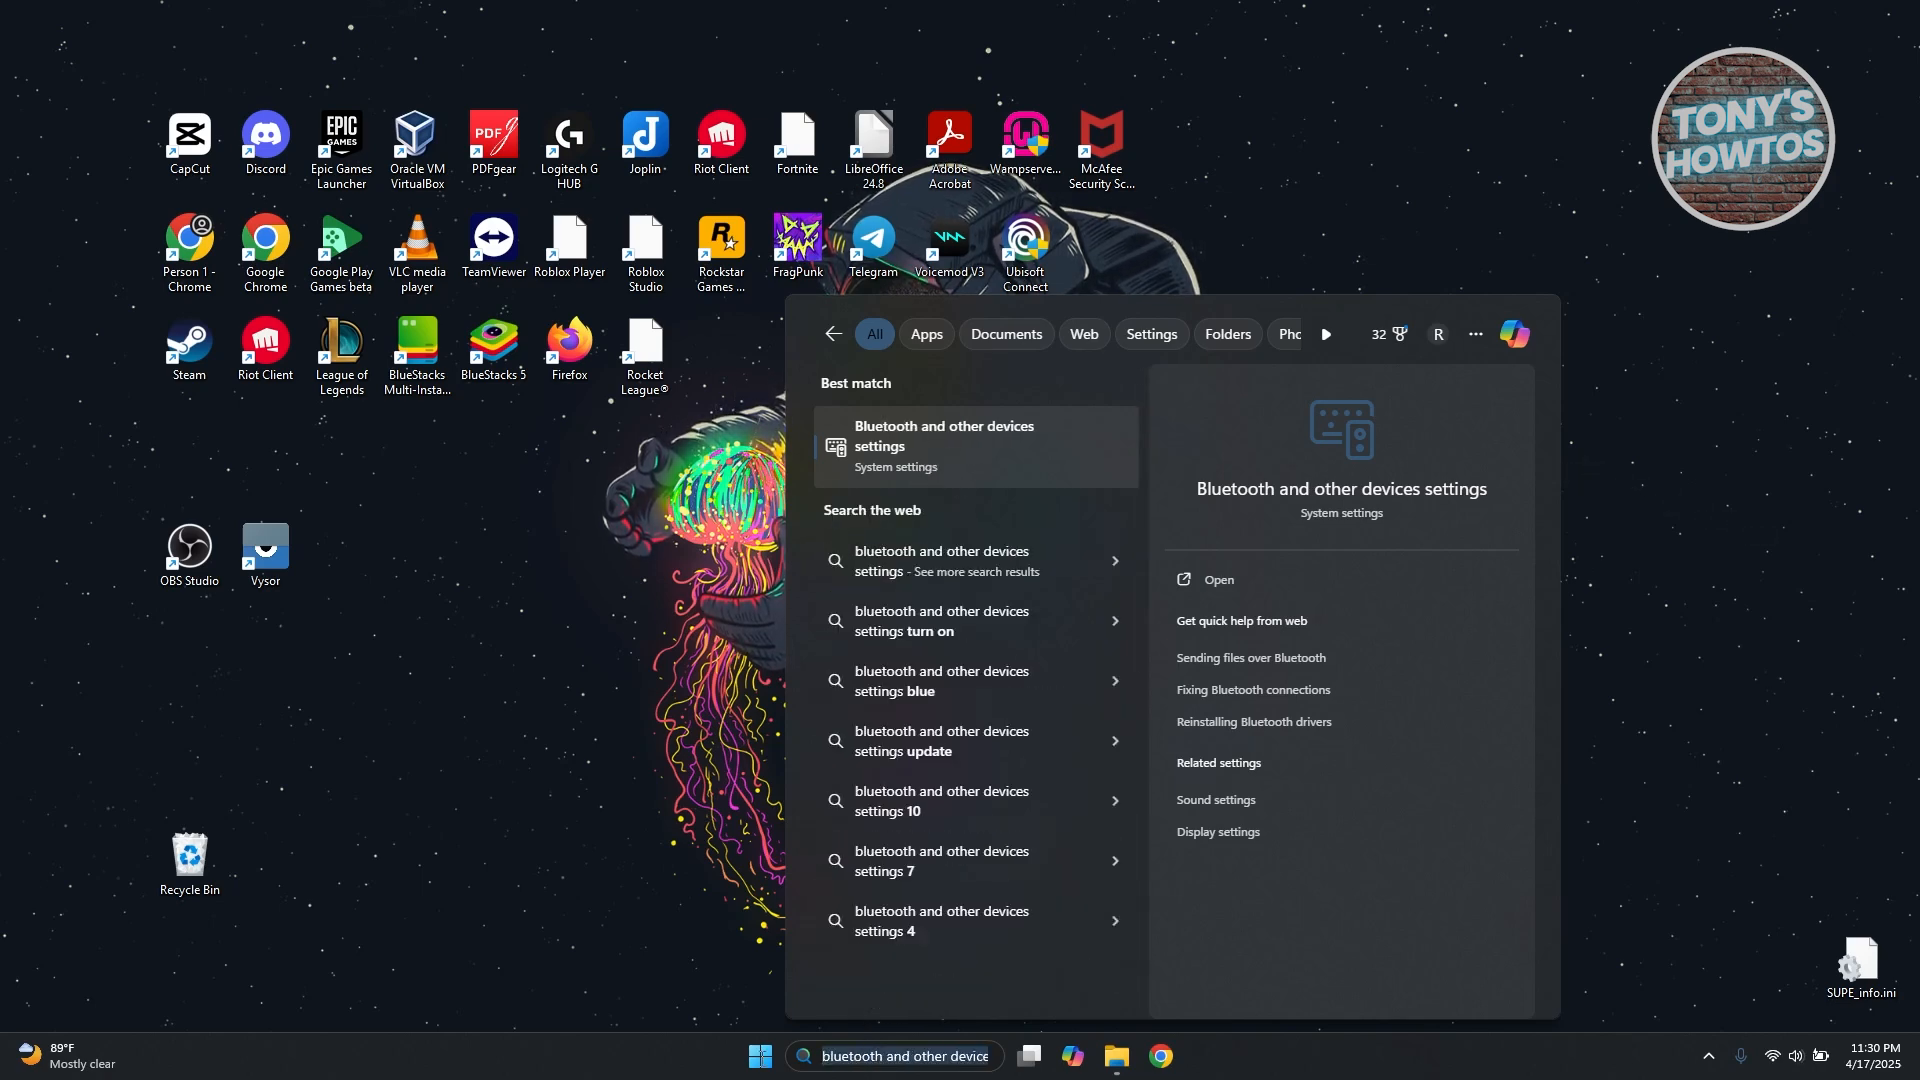
type("settings")
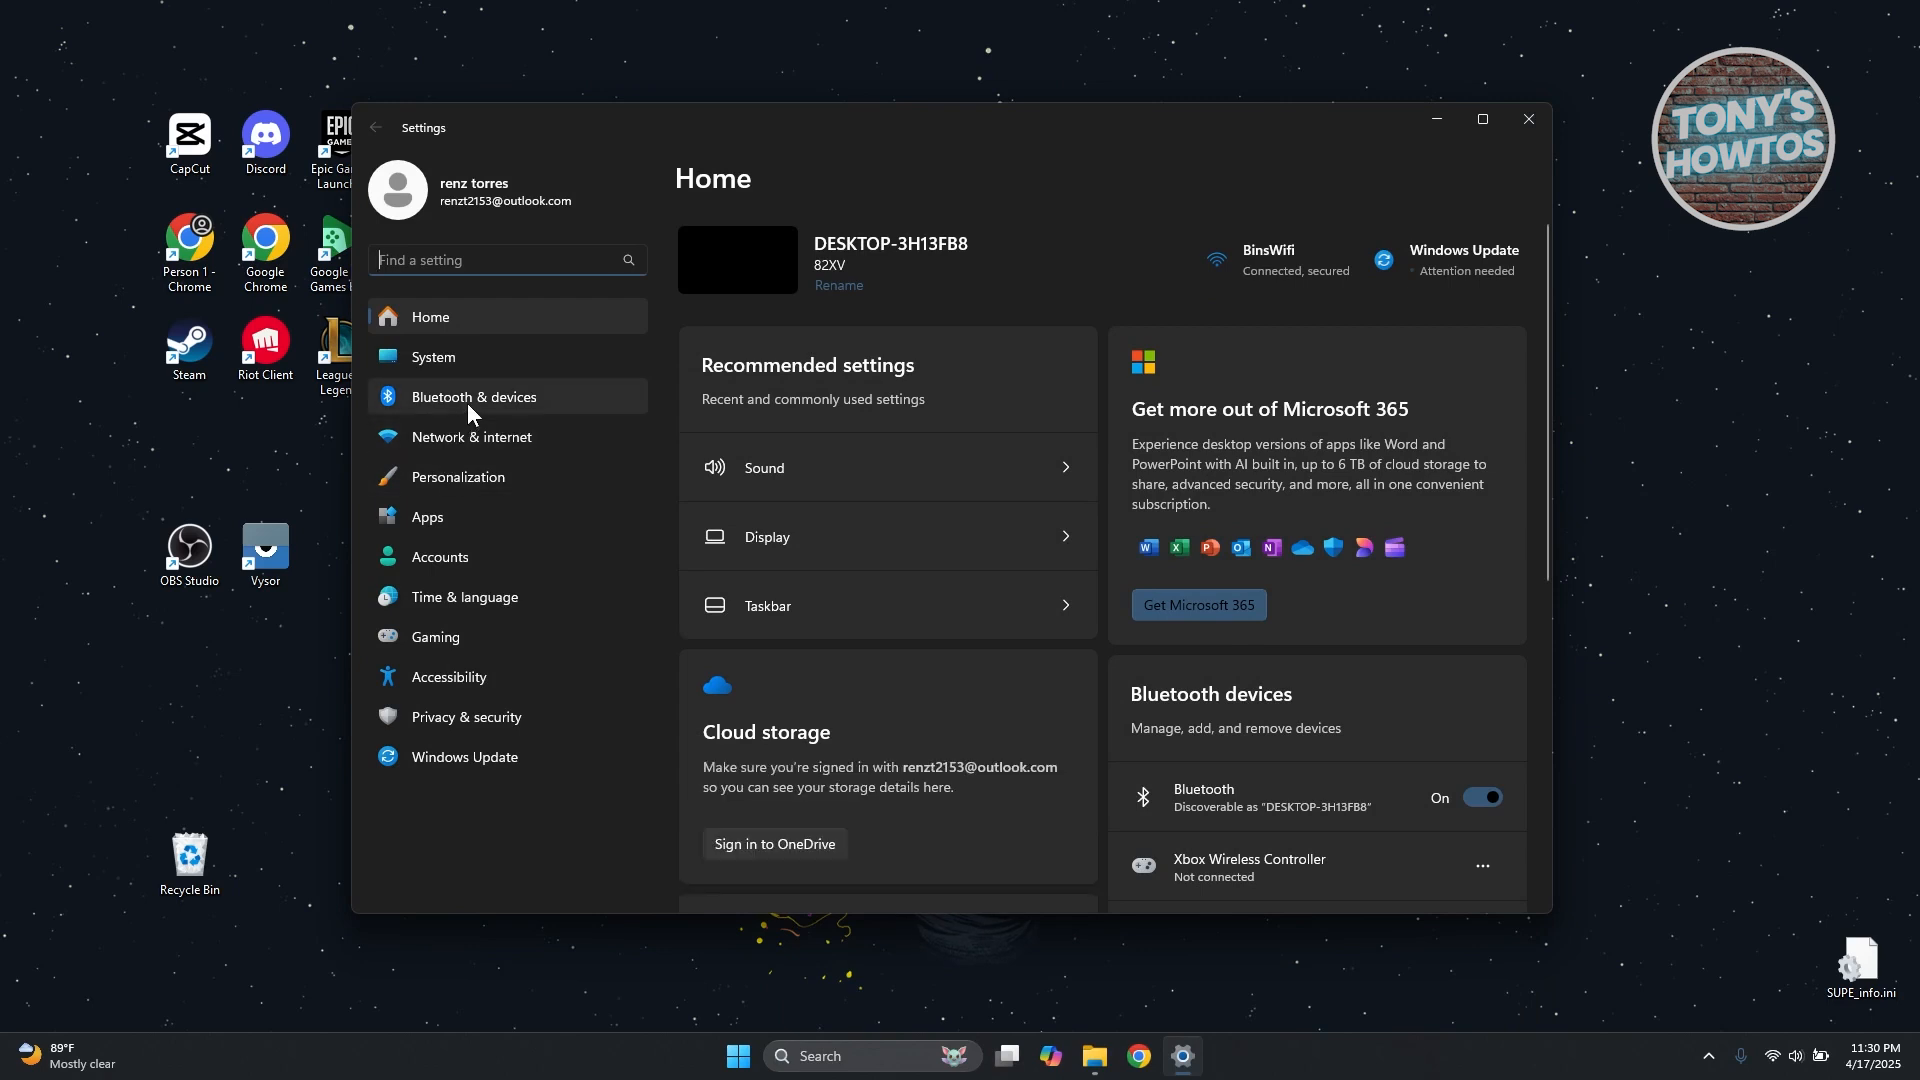
Go to the Bluetooth & devices page, showing Bluetooth on and the Xbox Wireless Controller
left_click(472, 396)
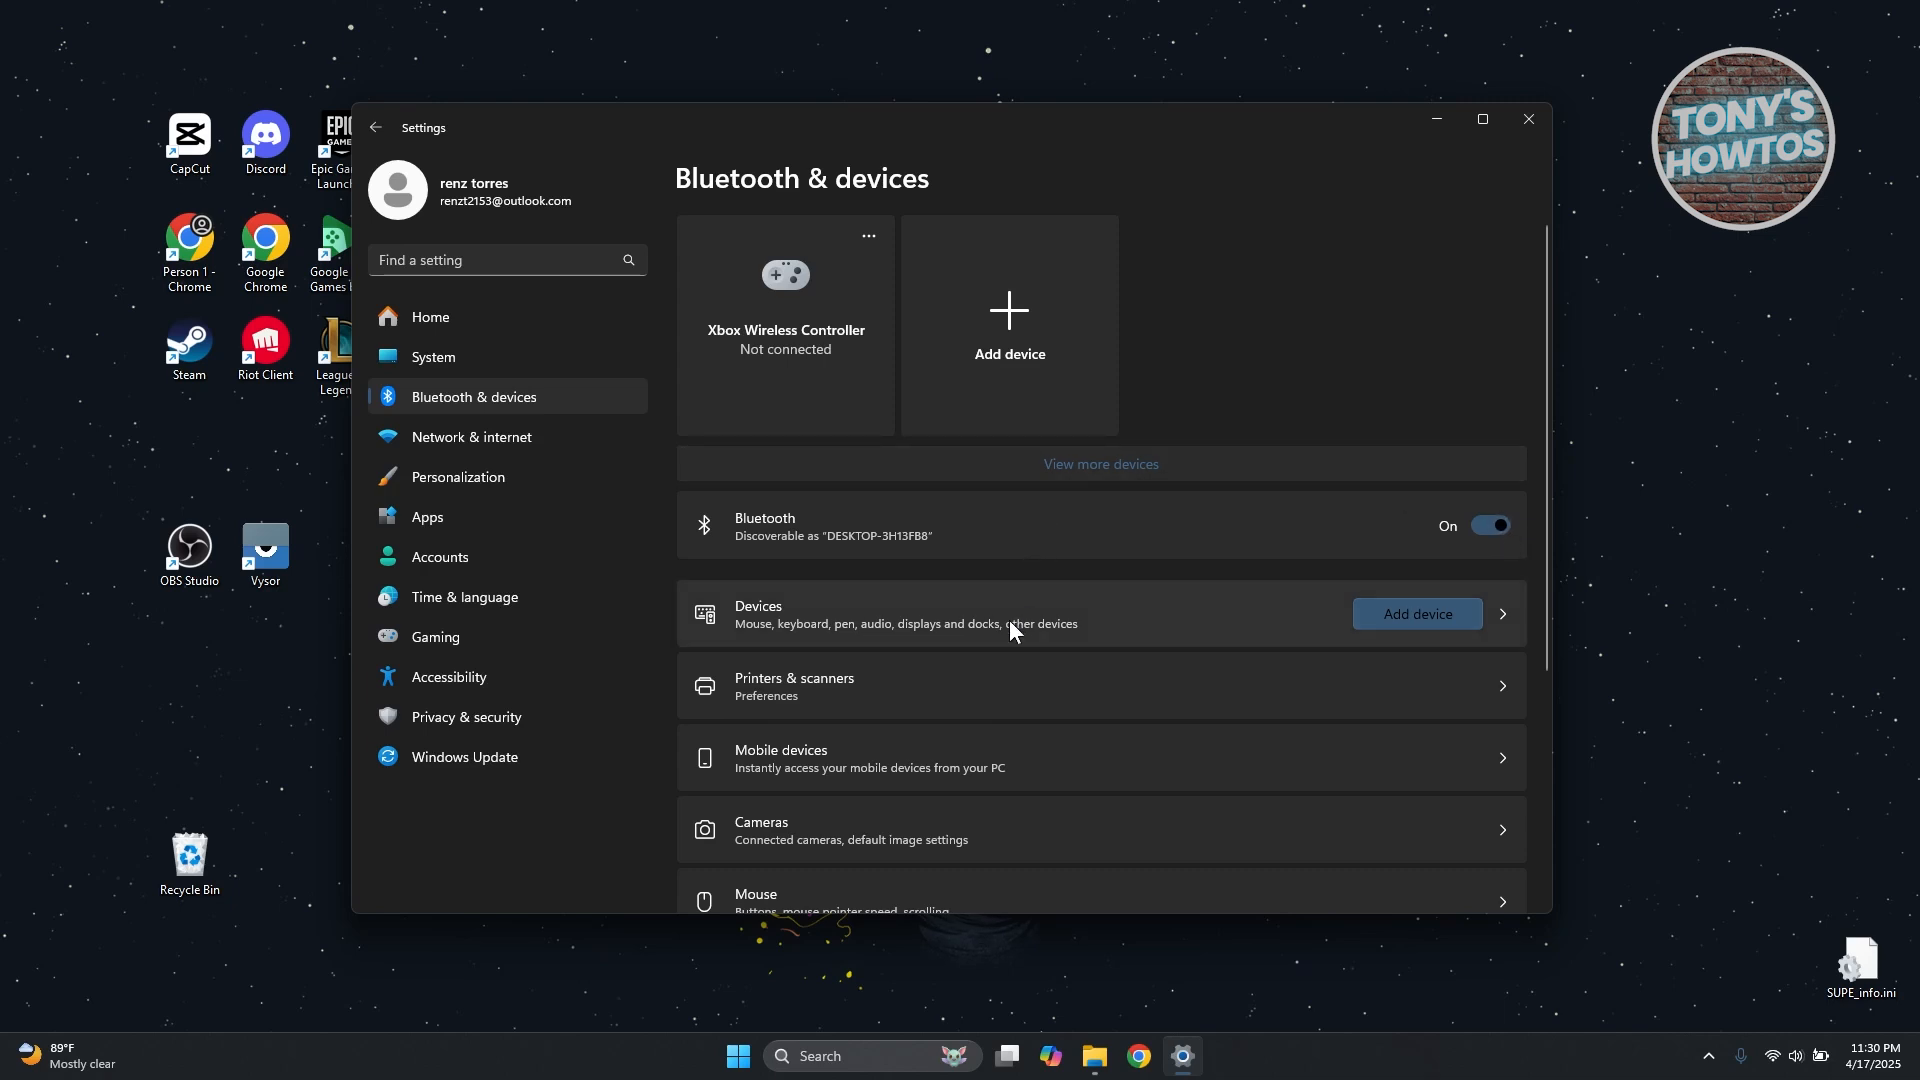
mouse_move(876, 506)
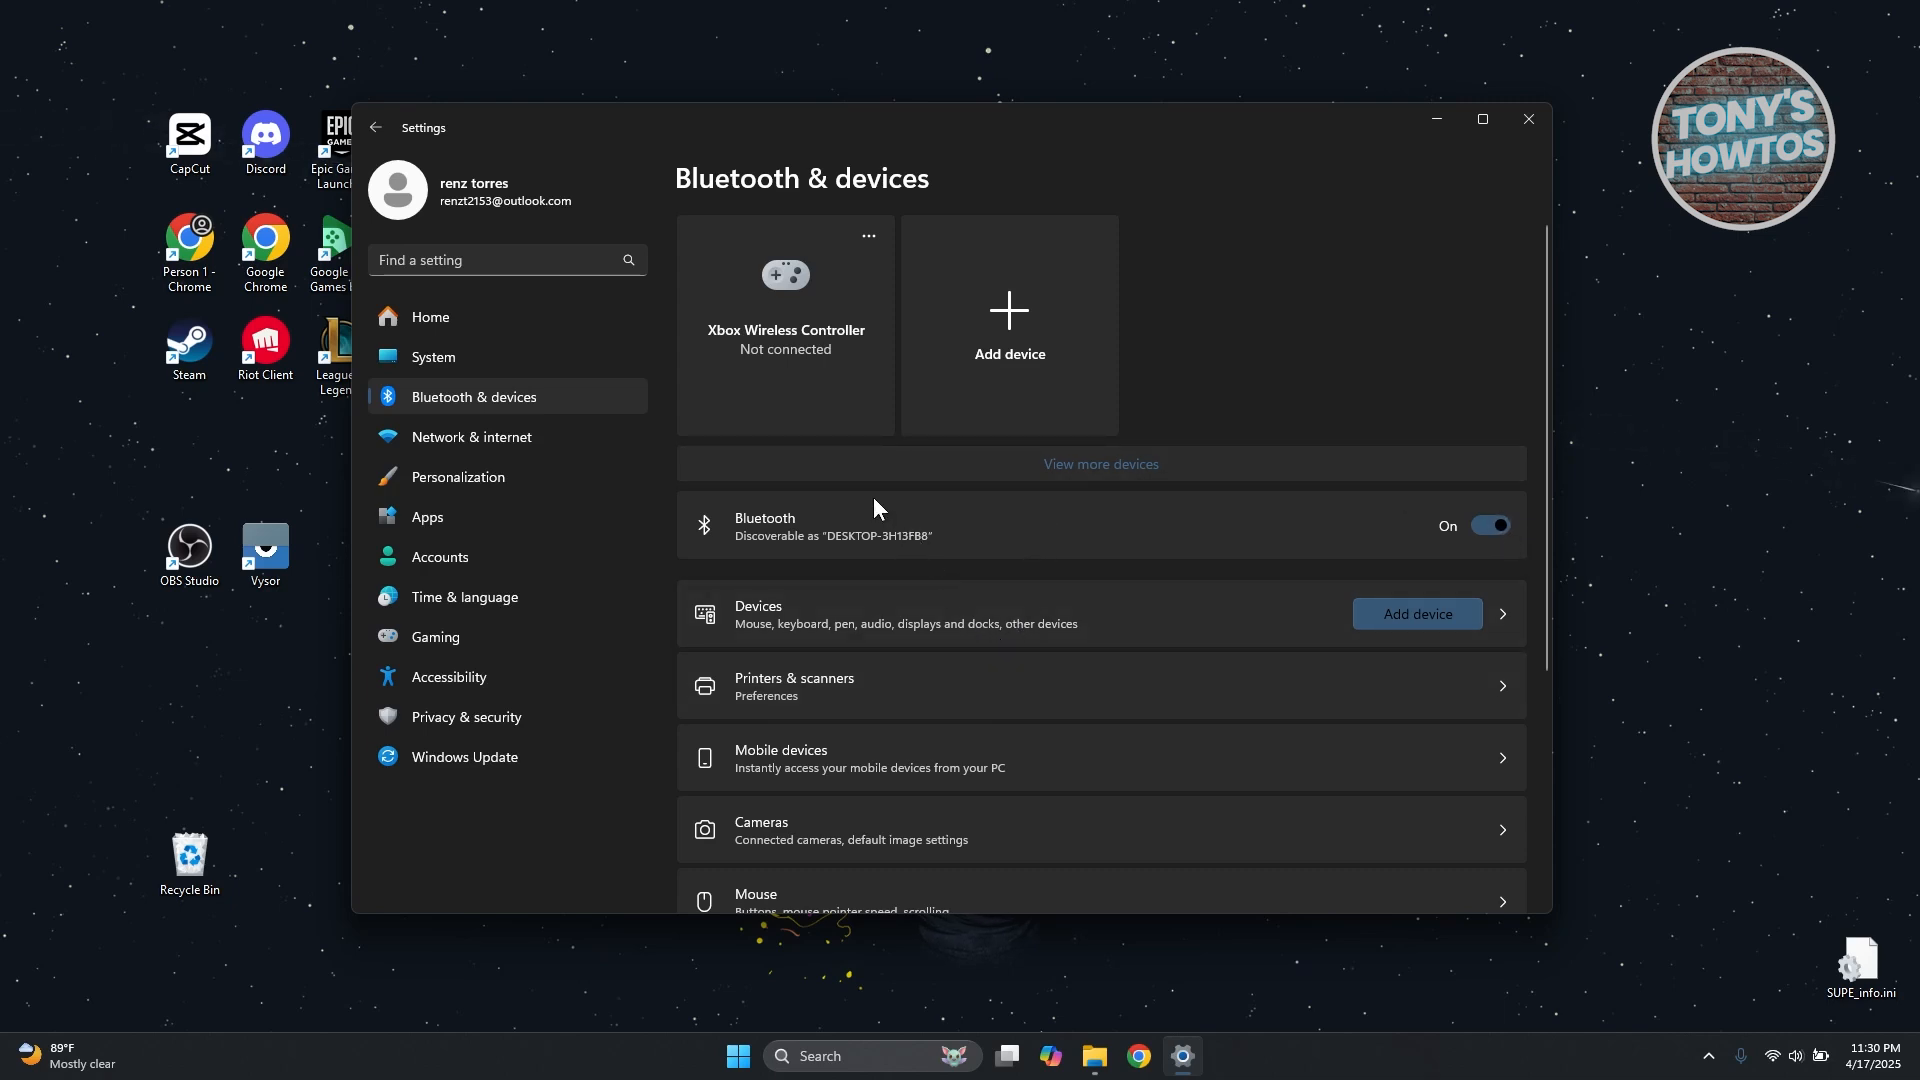
mouse_move(1364, 250)
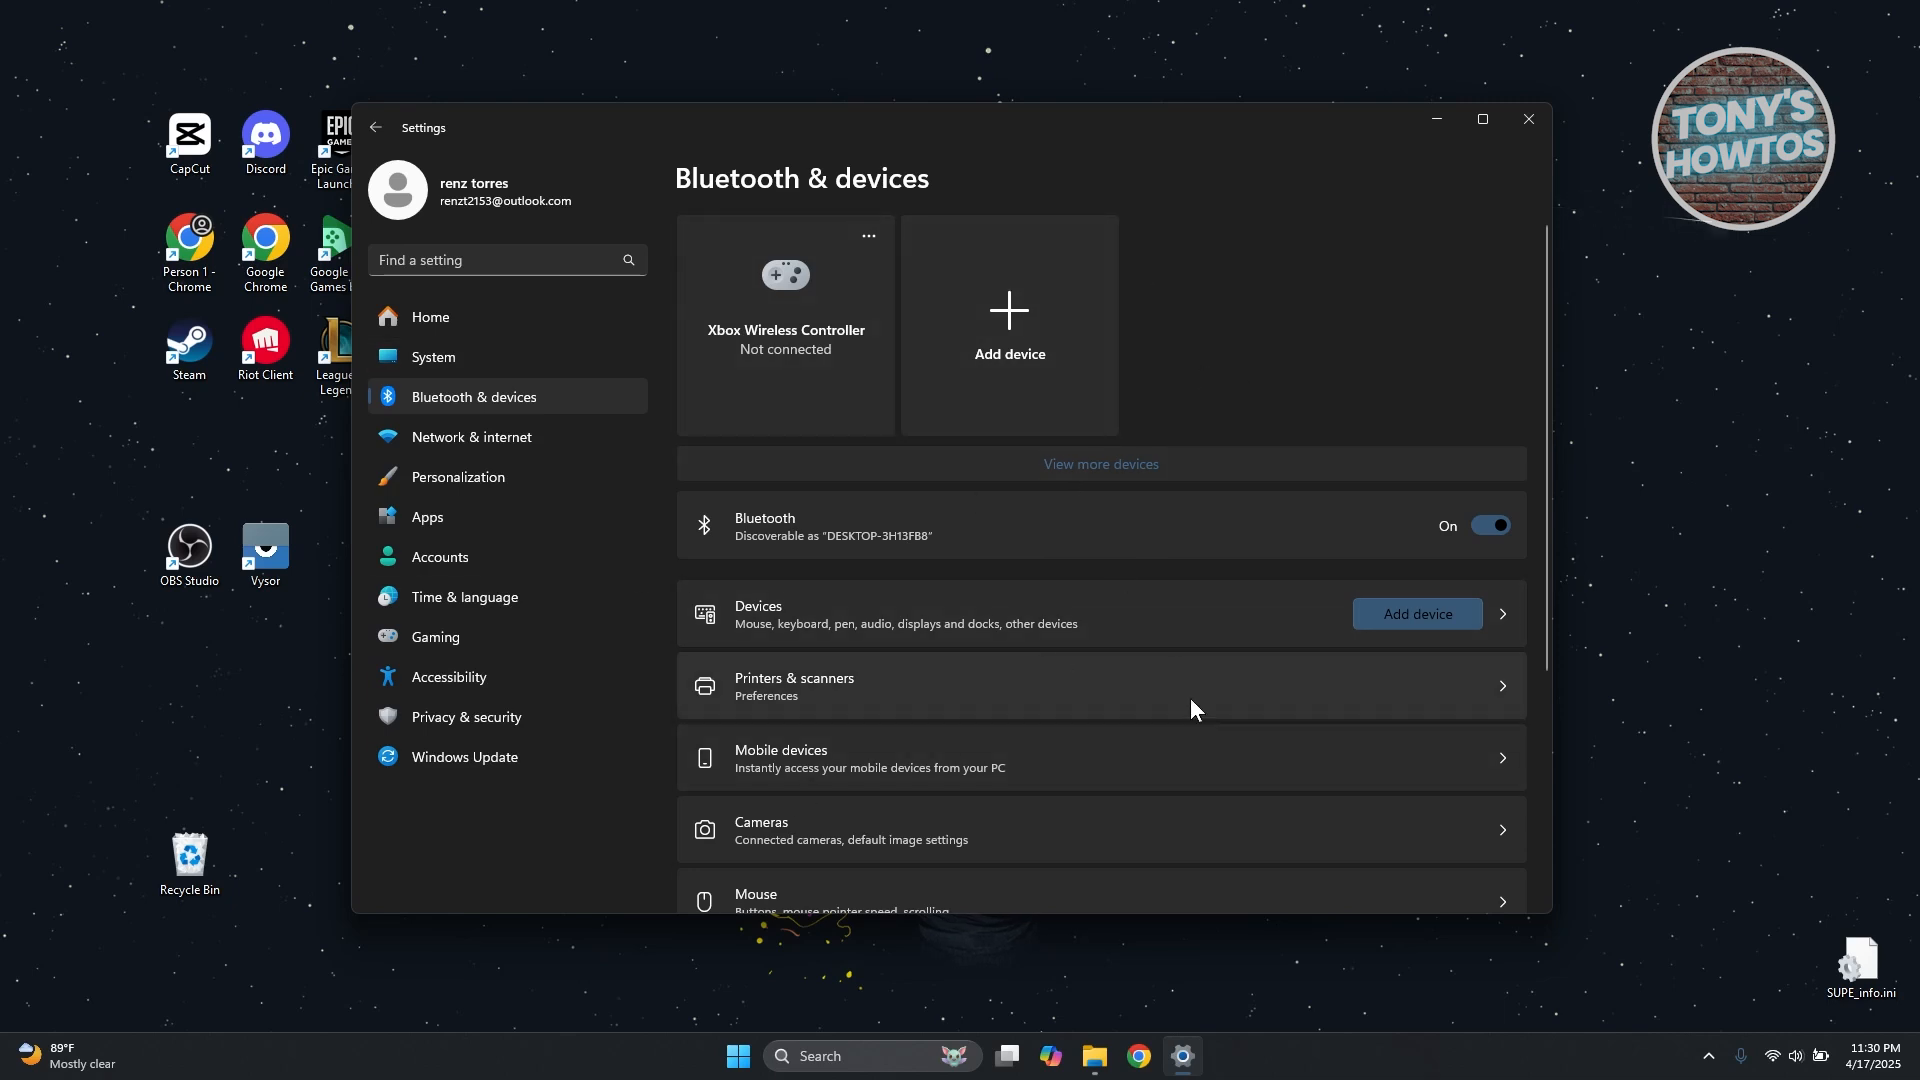
mouse_move(1252, 694)
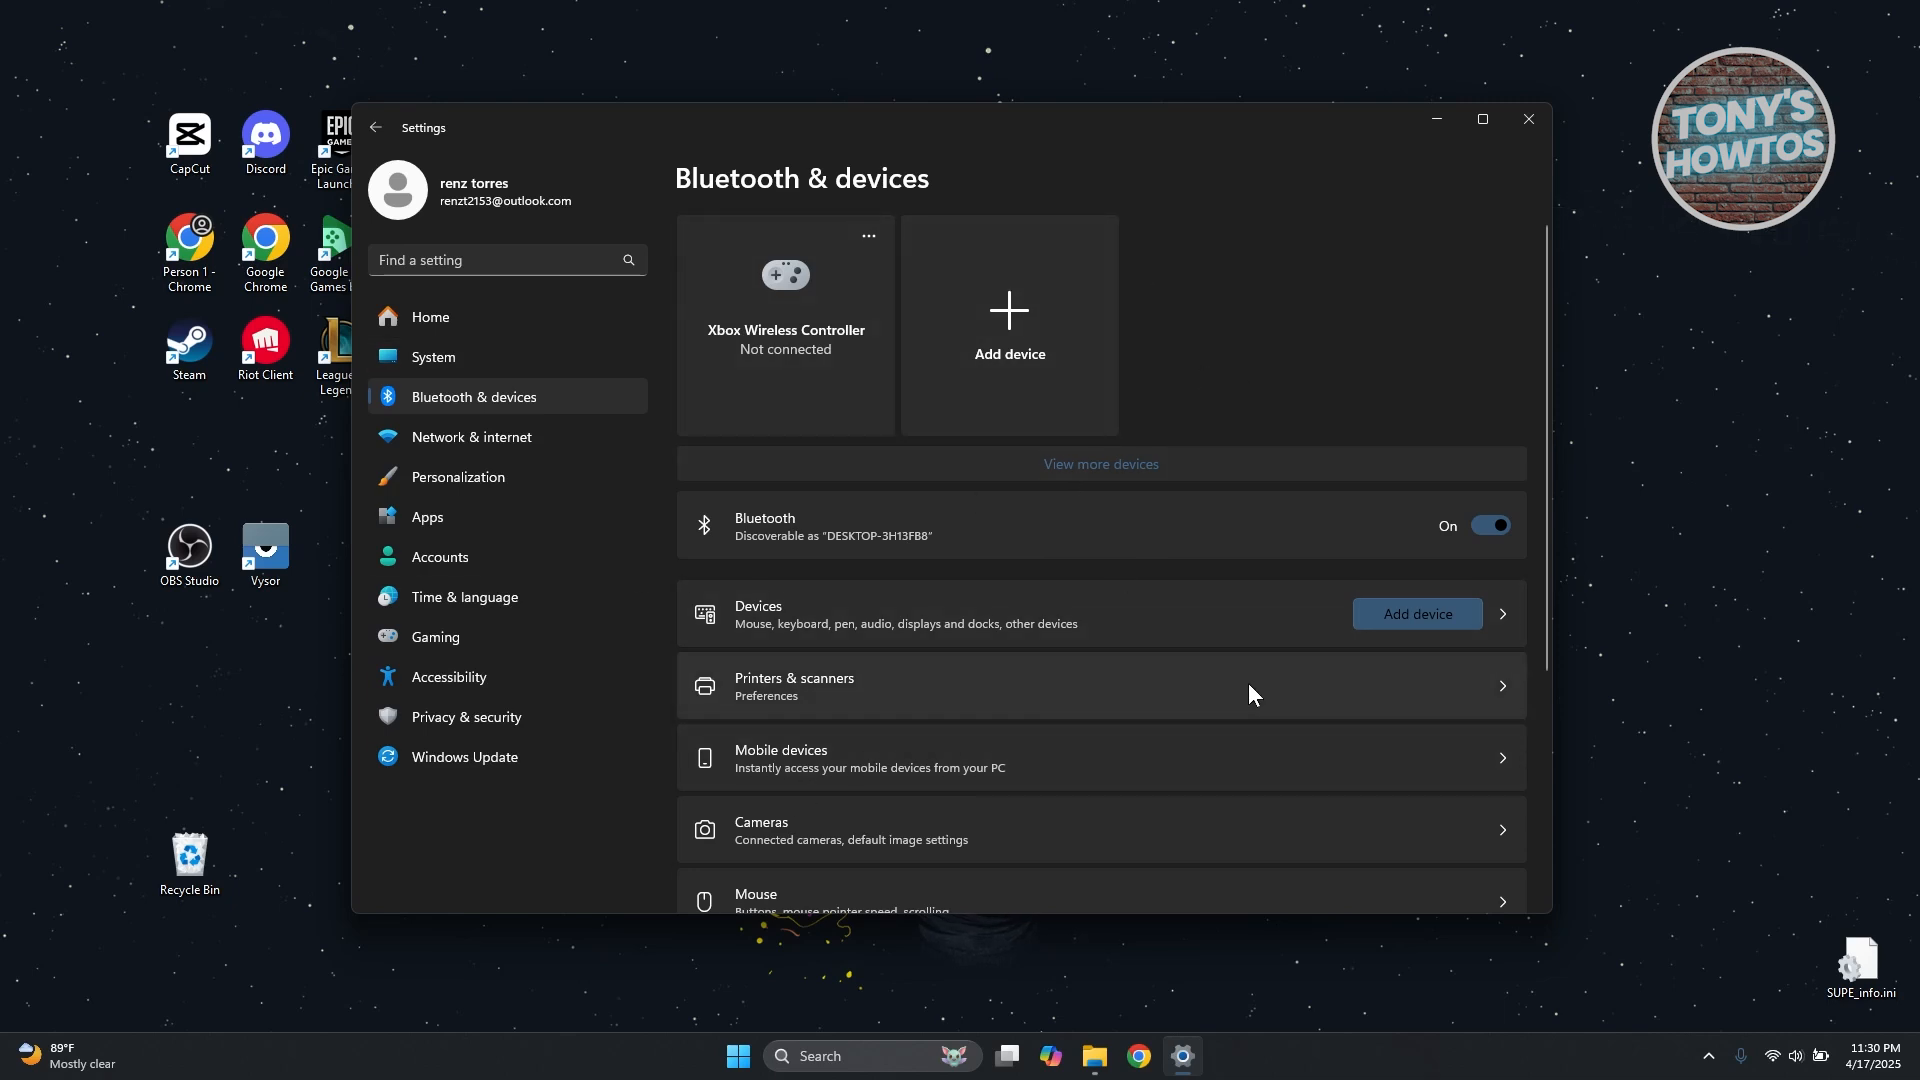
mouse_move(1451, 268)
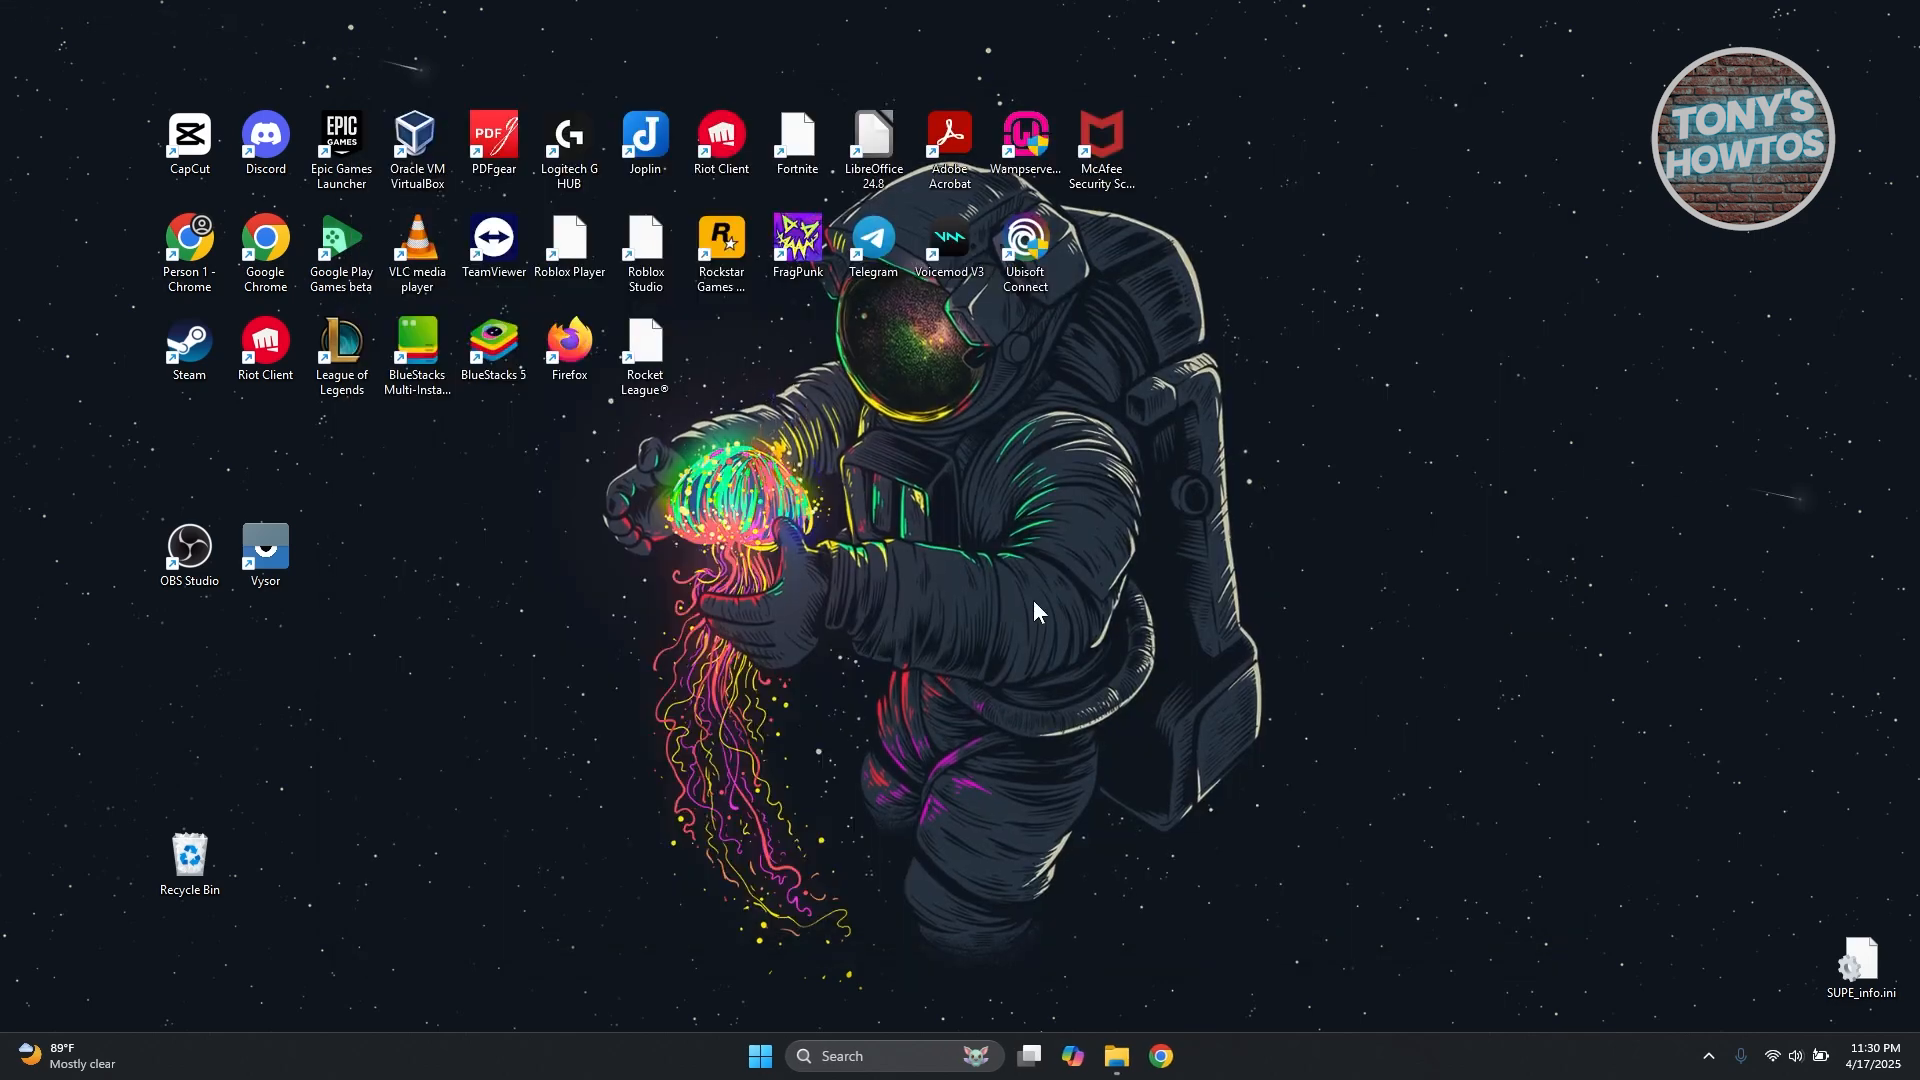
mouse_move(888, 632)
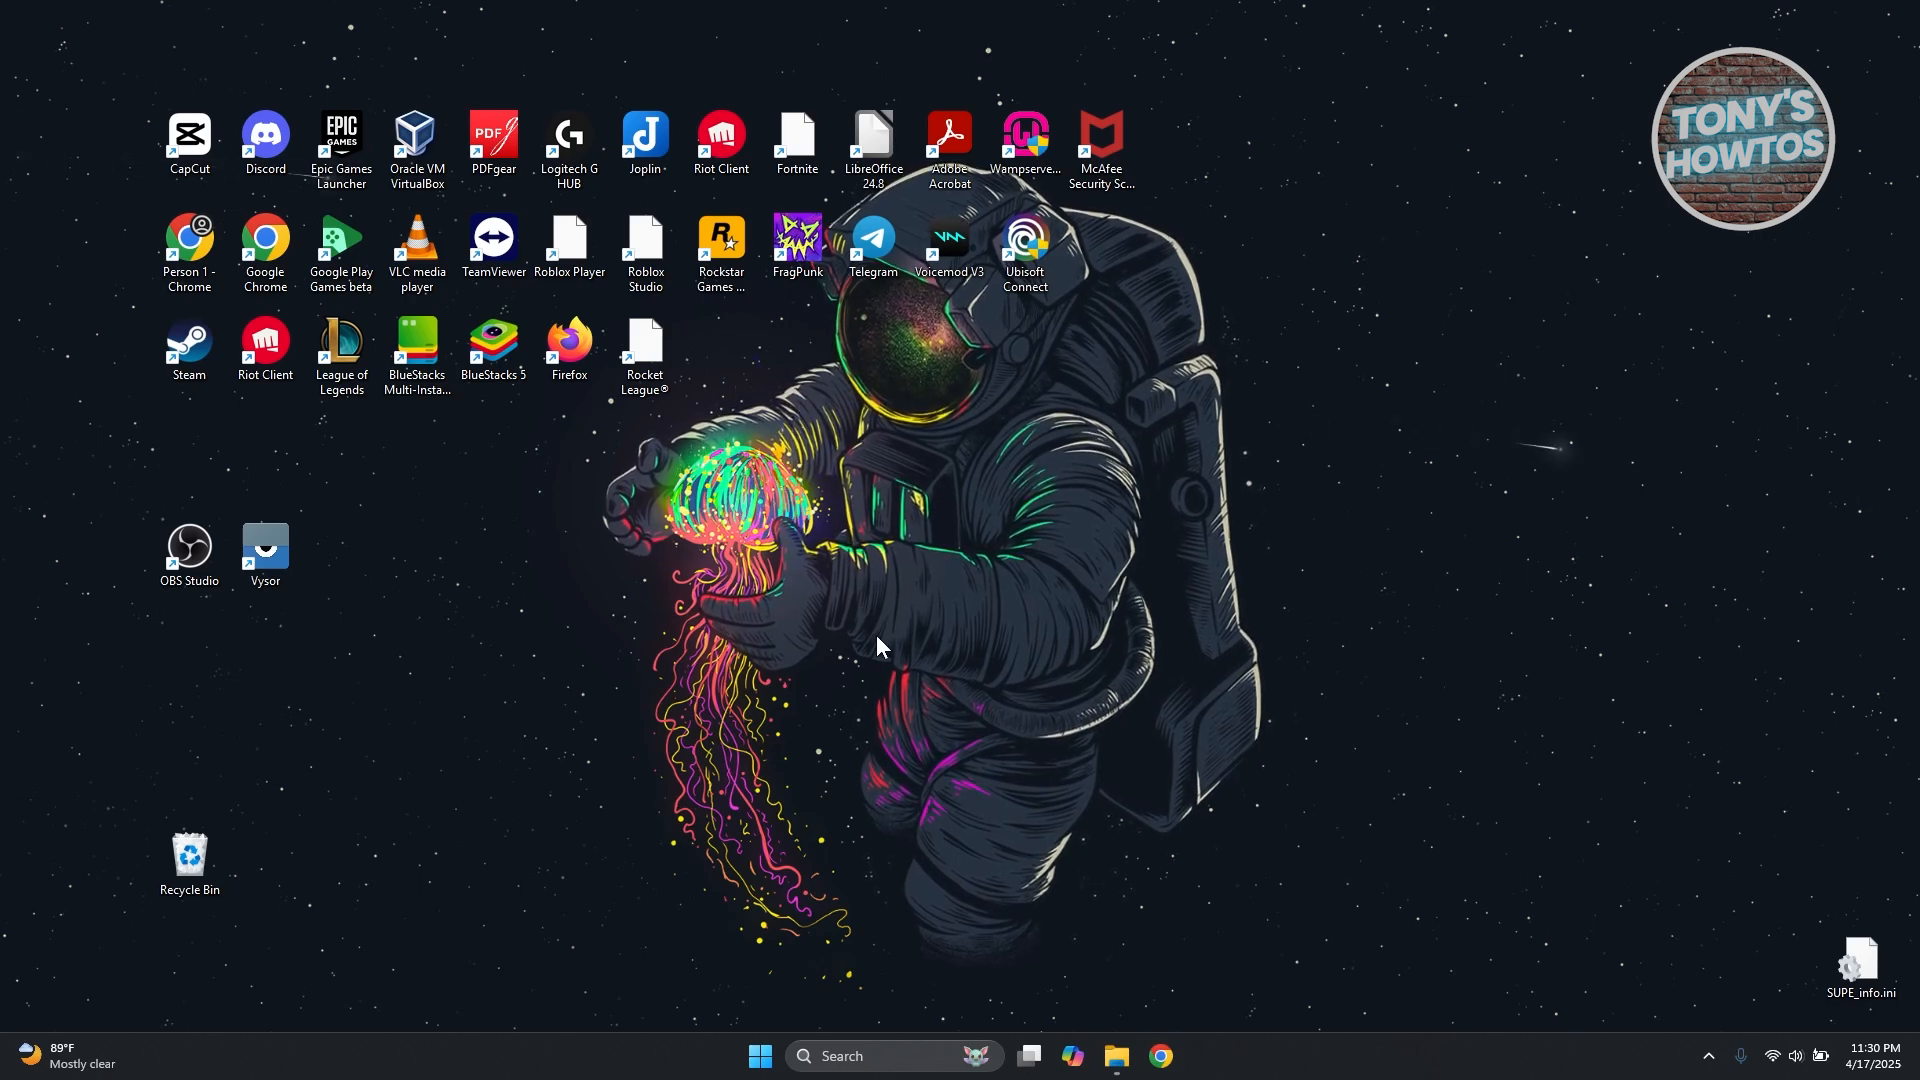
mouse_move(952, 546)
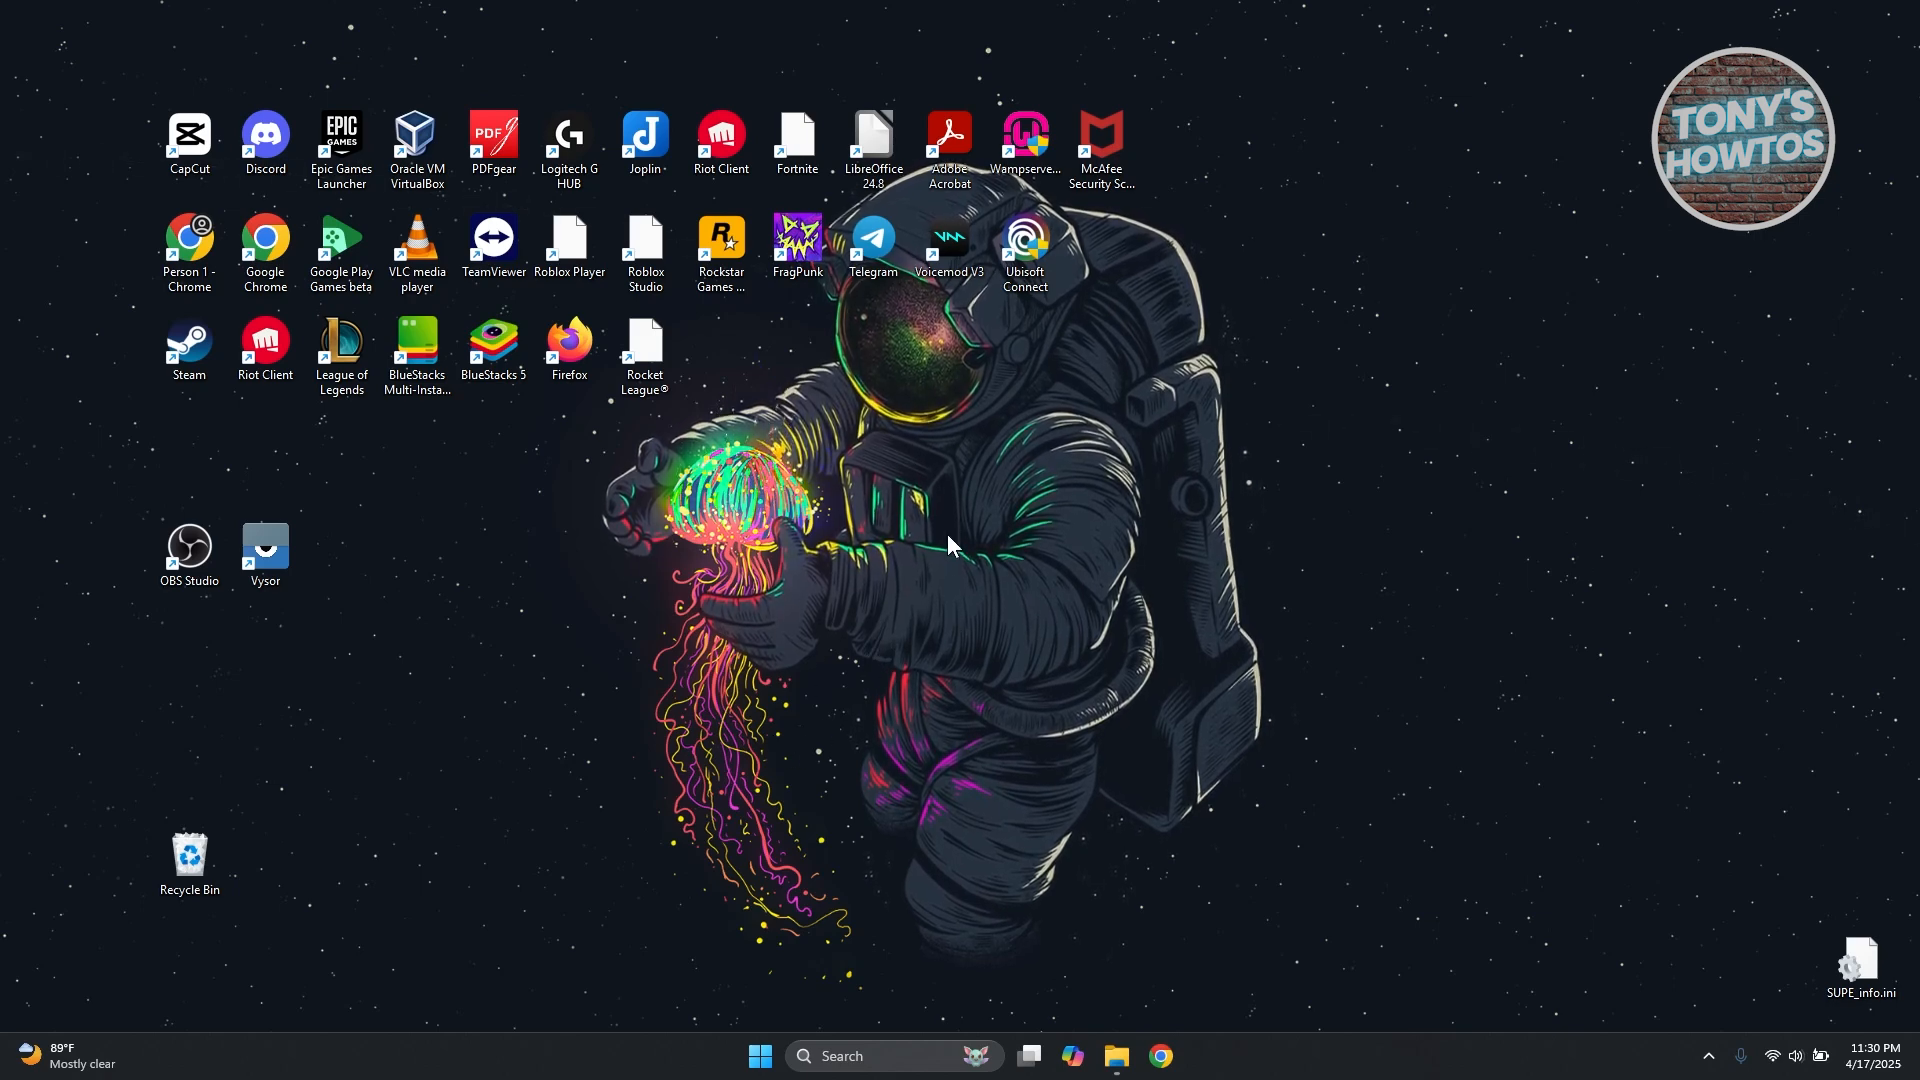
Search Windows for 'services' to find the Services system app
left_click(760, 1055)
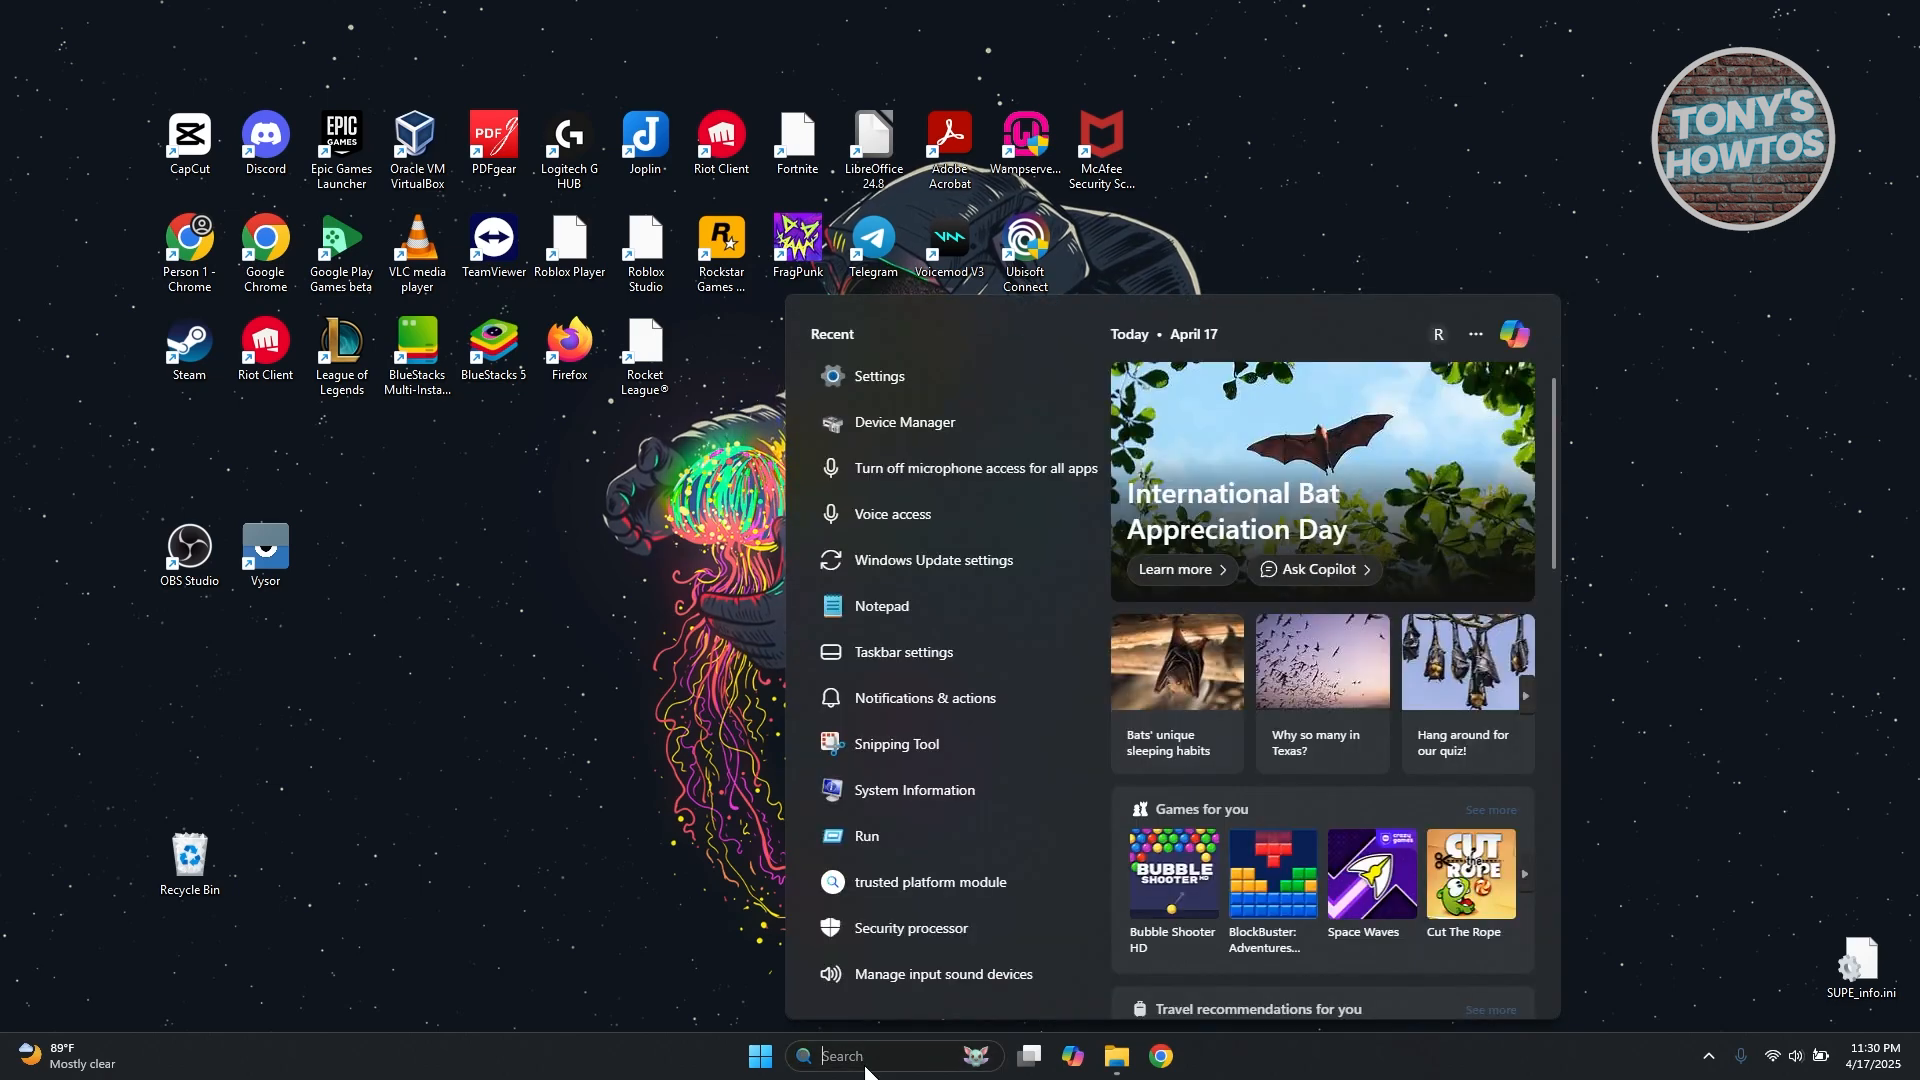
type("services")
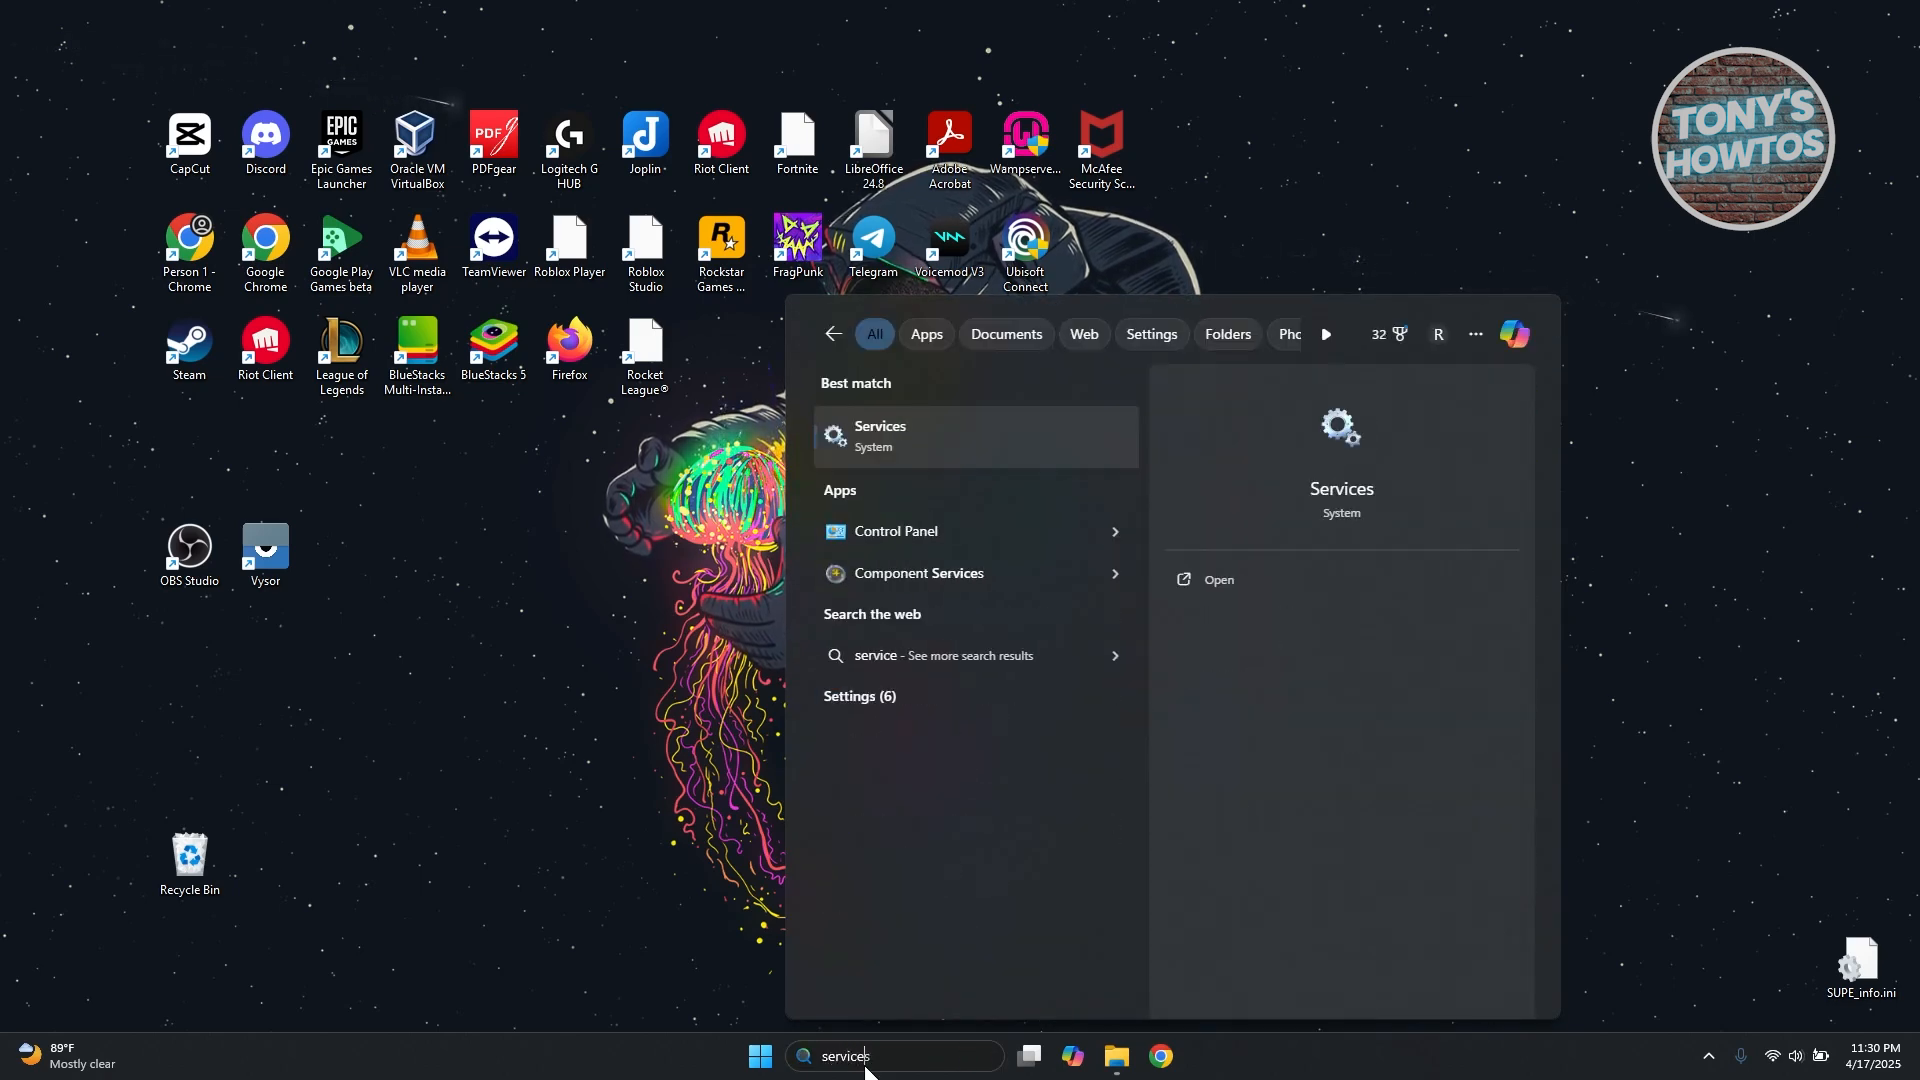
Launch Services and locate the running Bluetooth Audio Gateway Service in the list
left_click(880, 436)
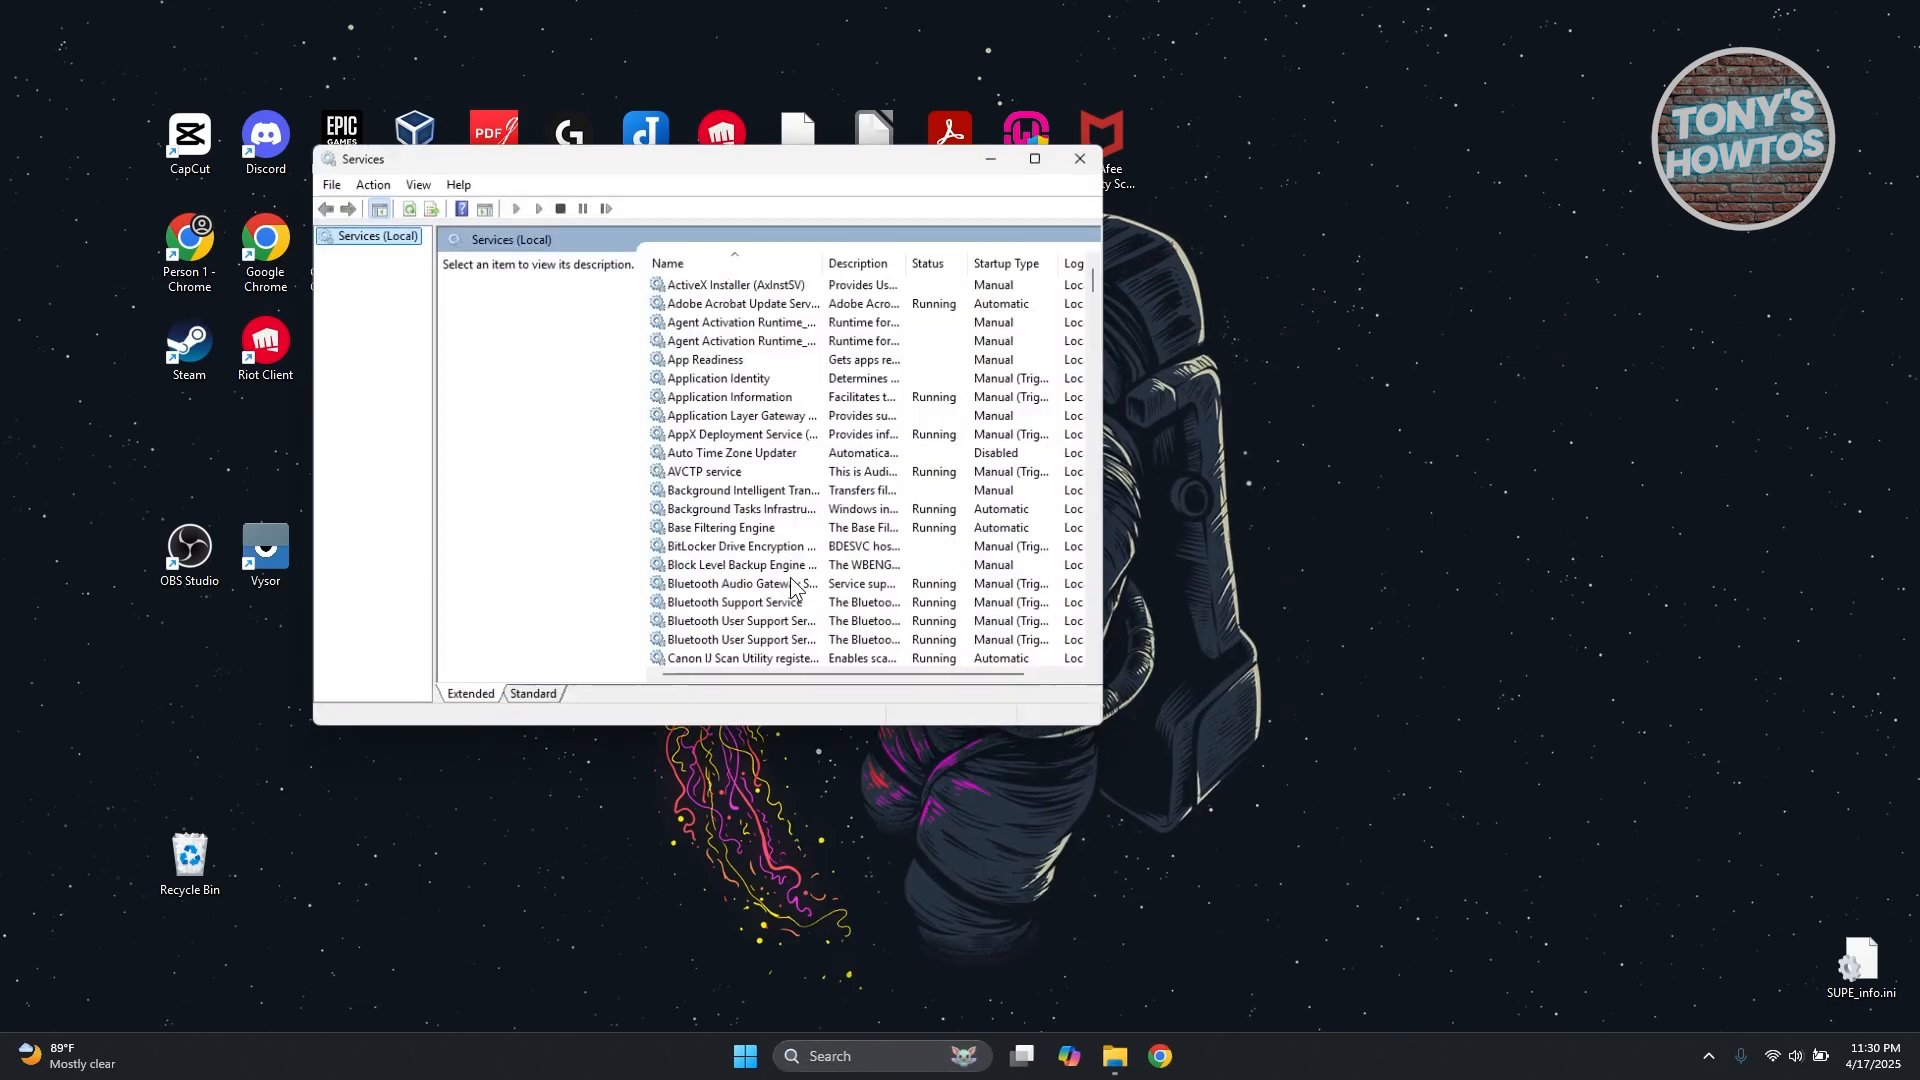
left_click(736, 284)
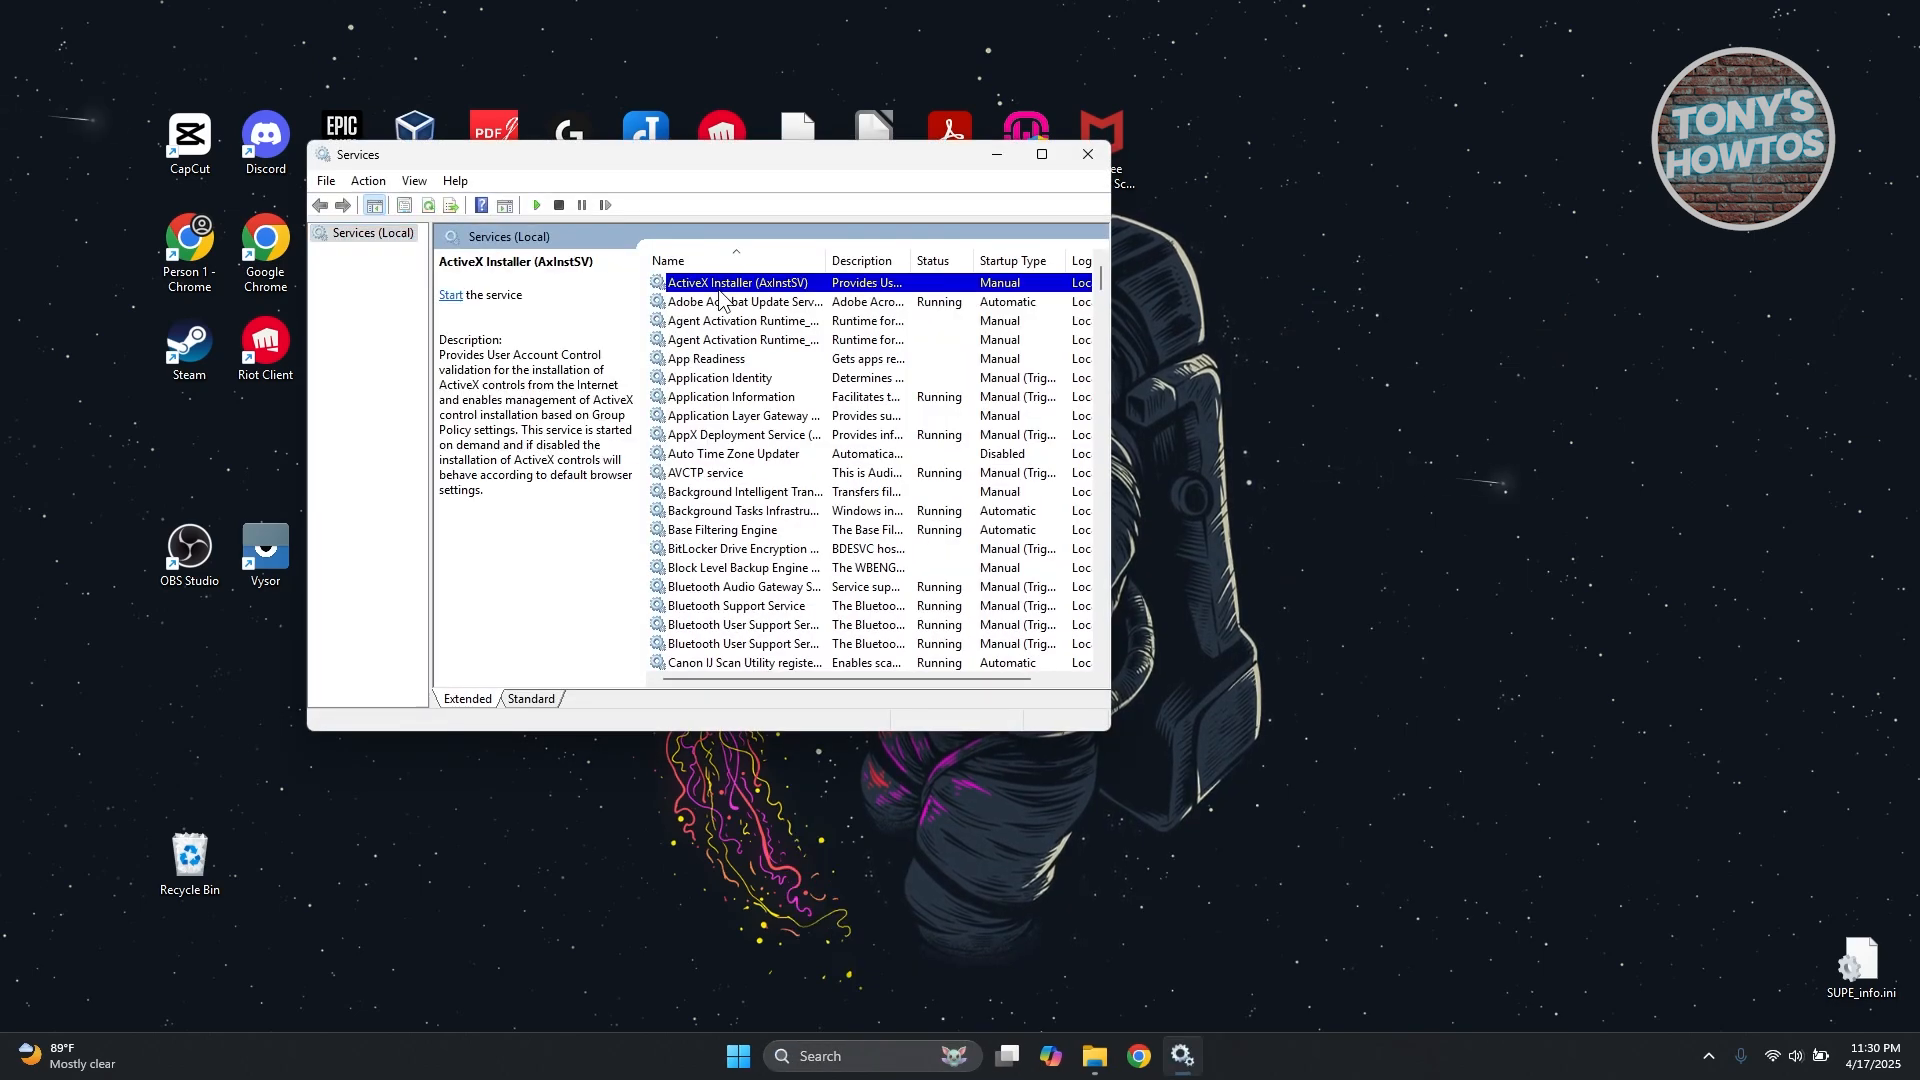
left_click(744, 492)
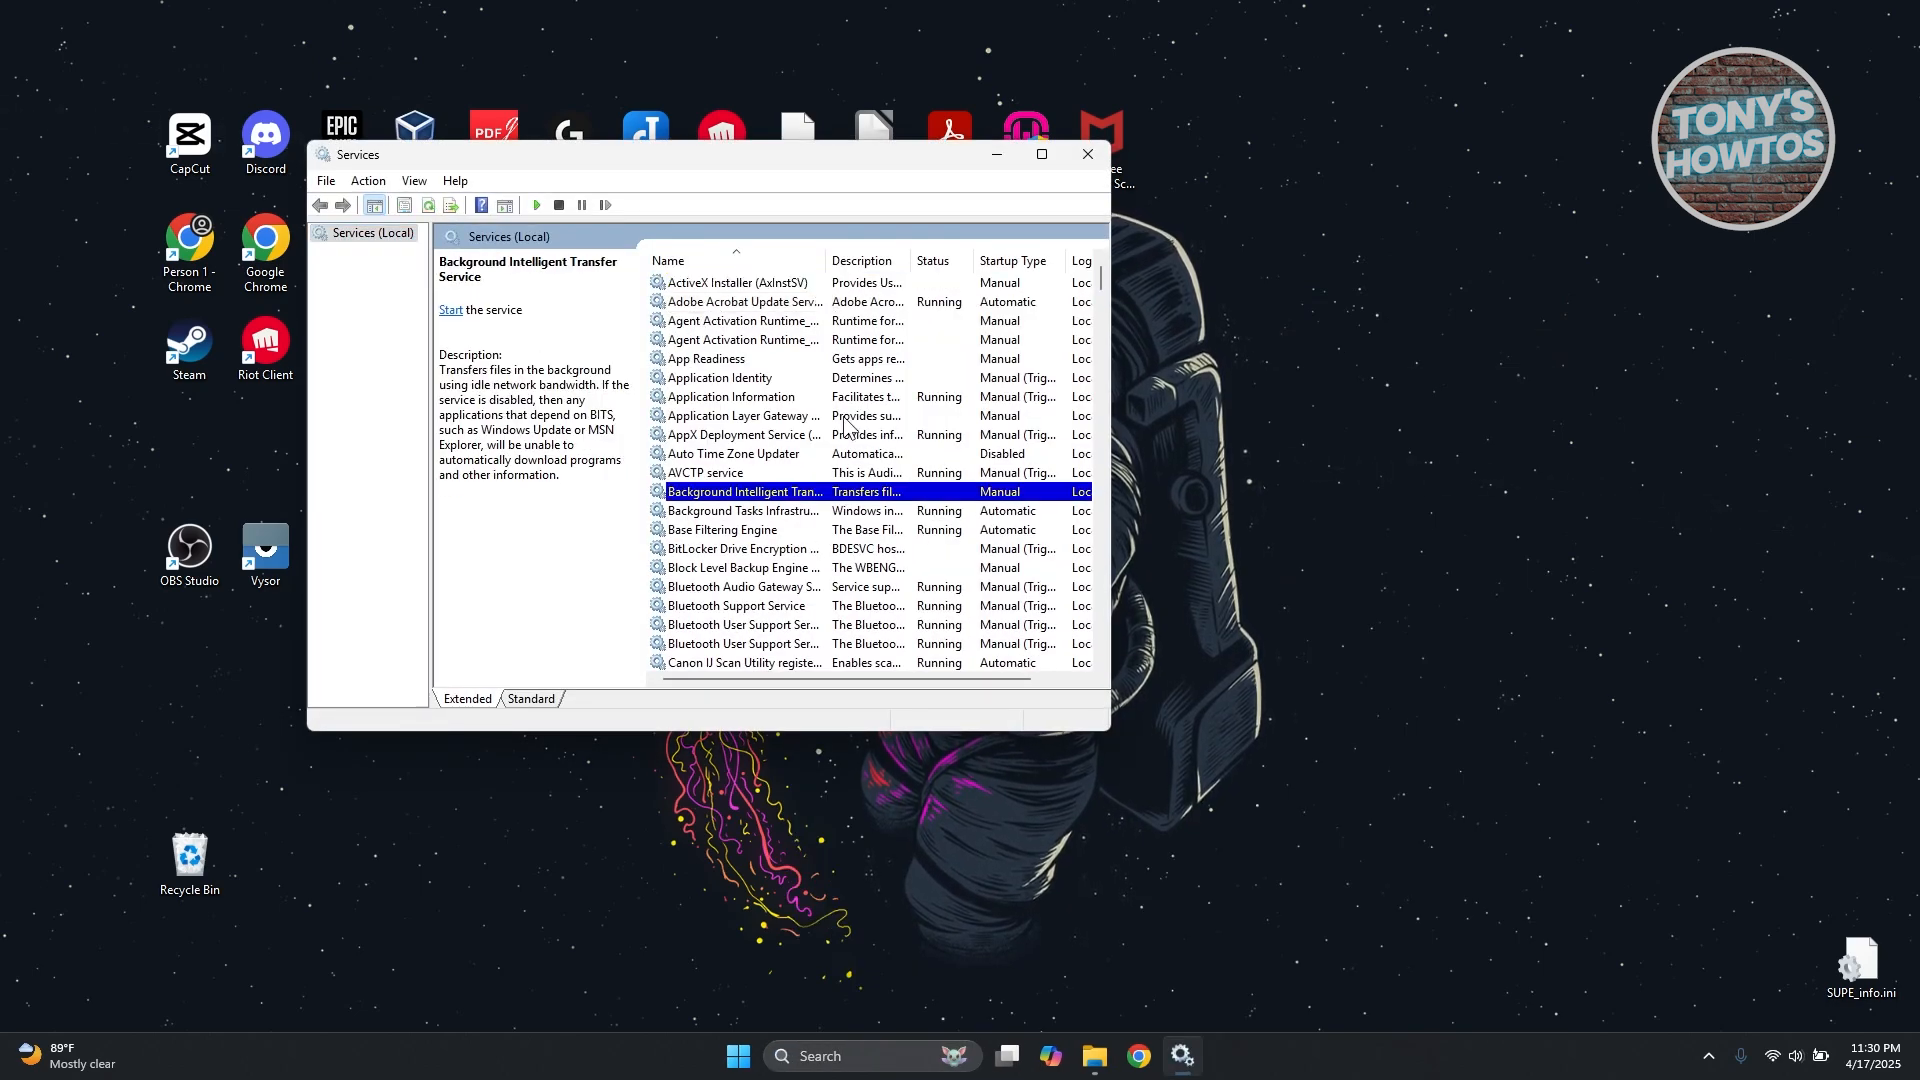
scroll("down", 3)
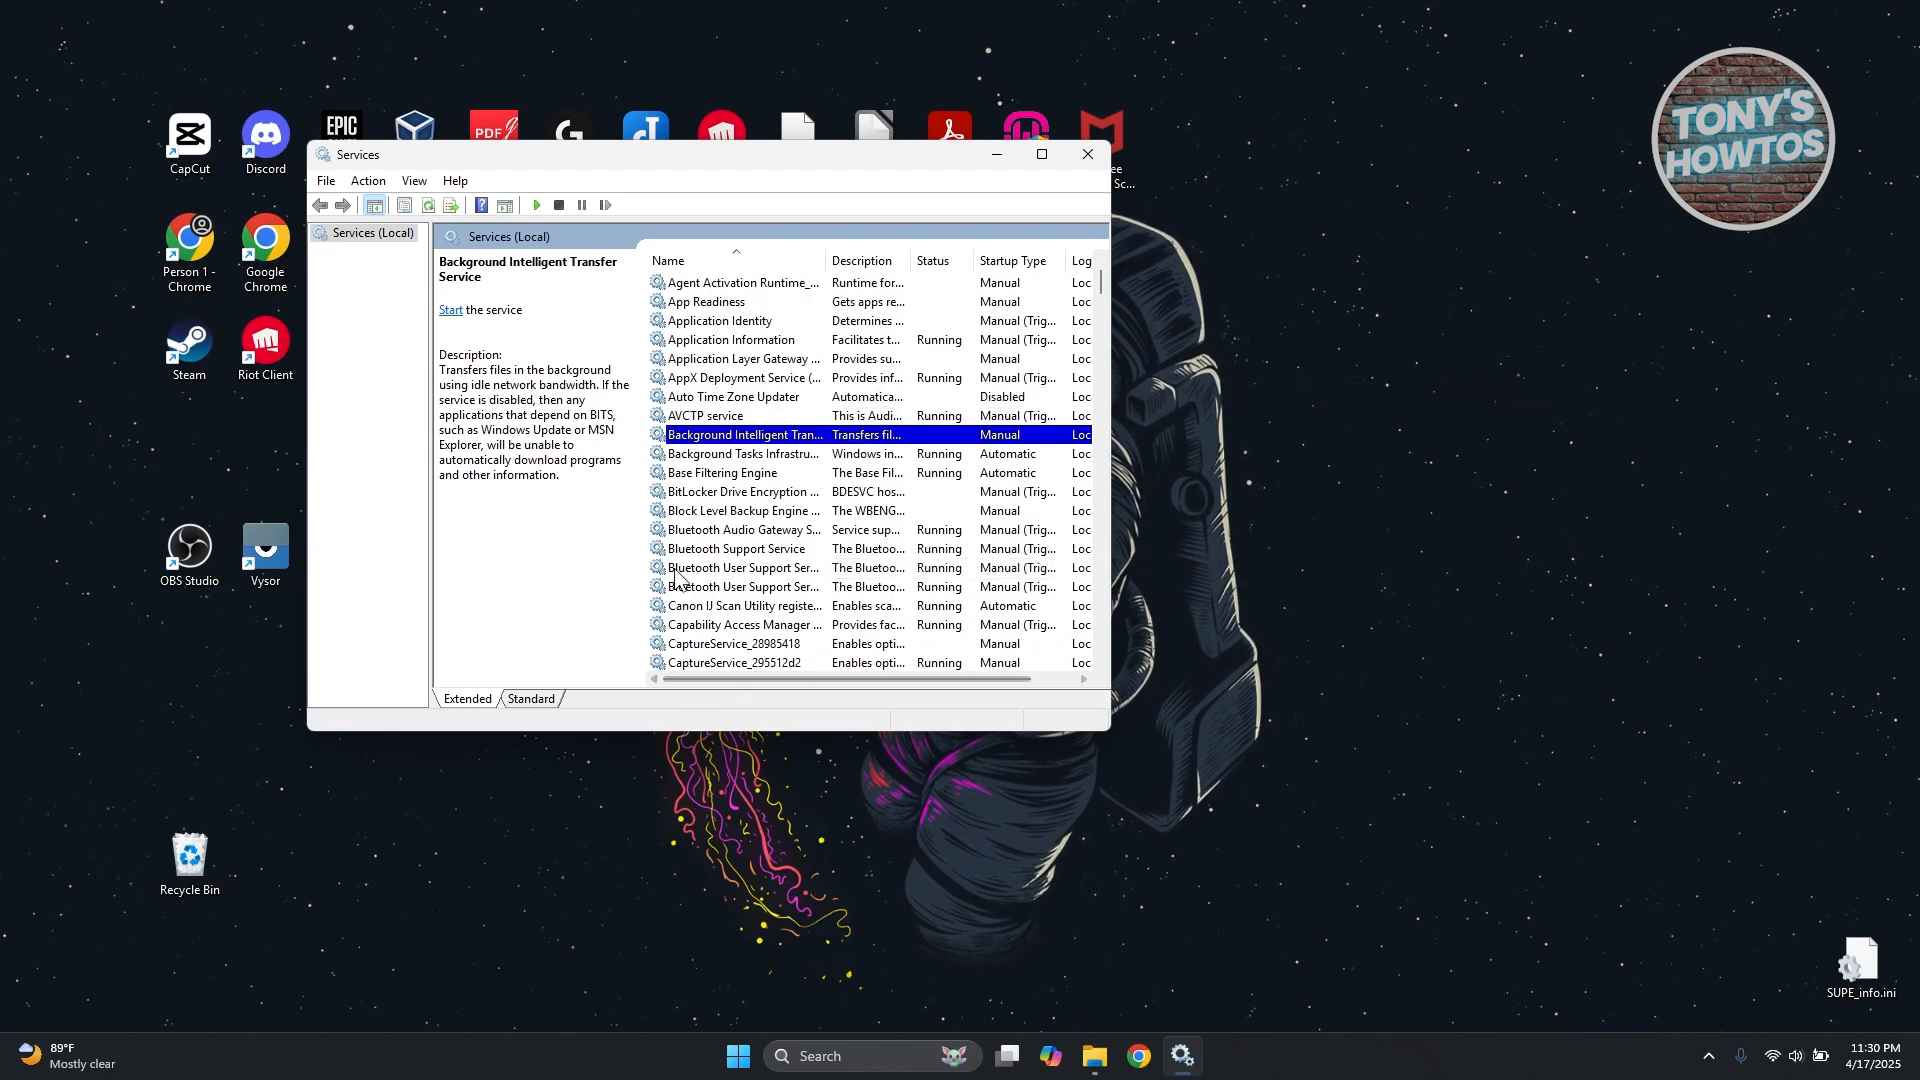
left_click(742, 528)
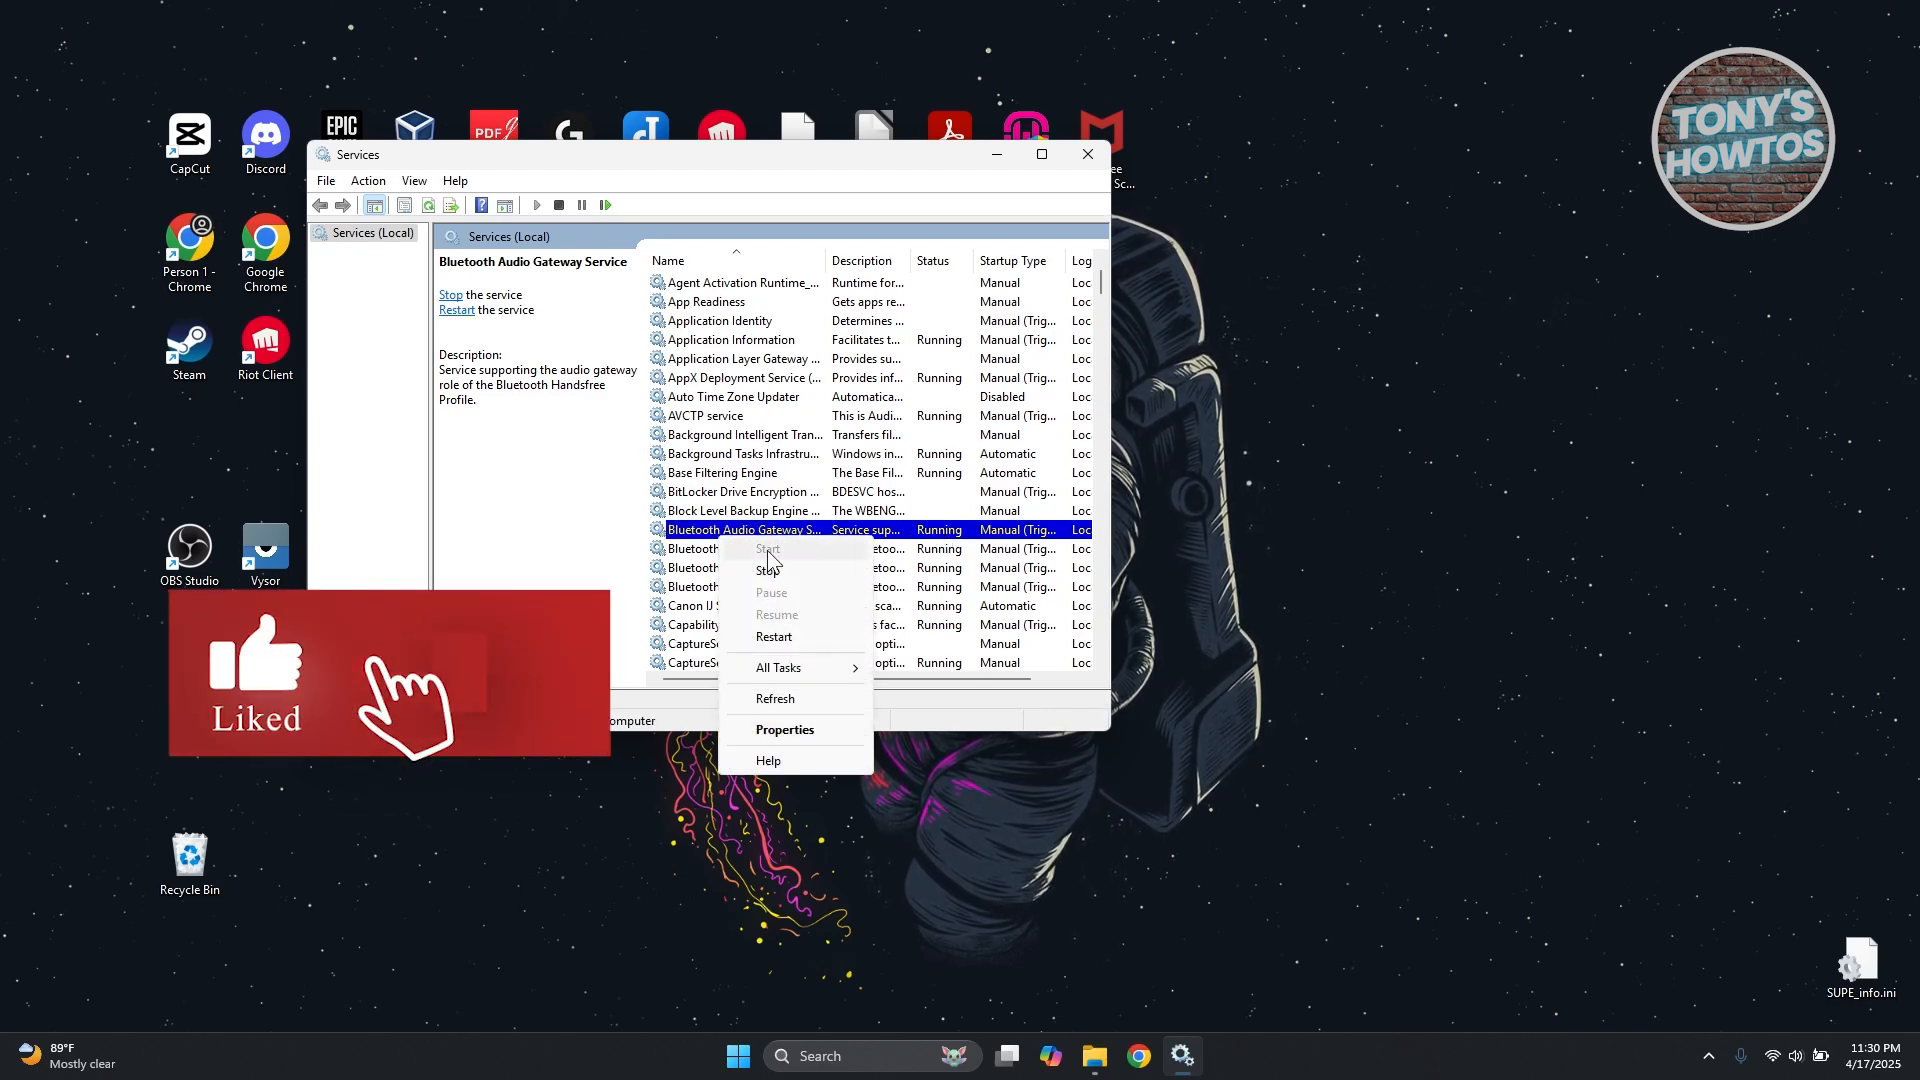
left_click(784, 728)
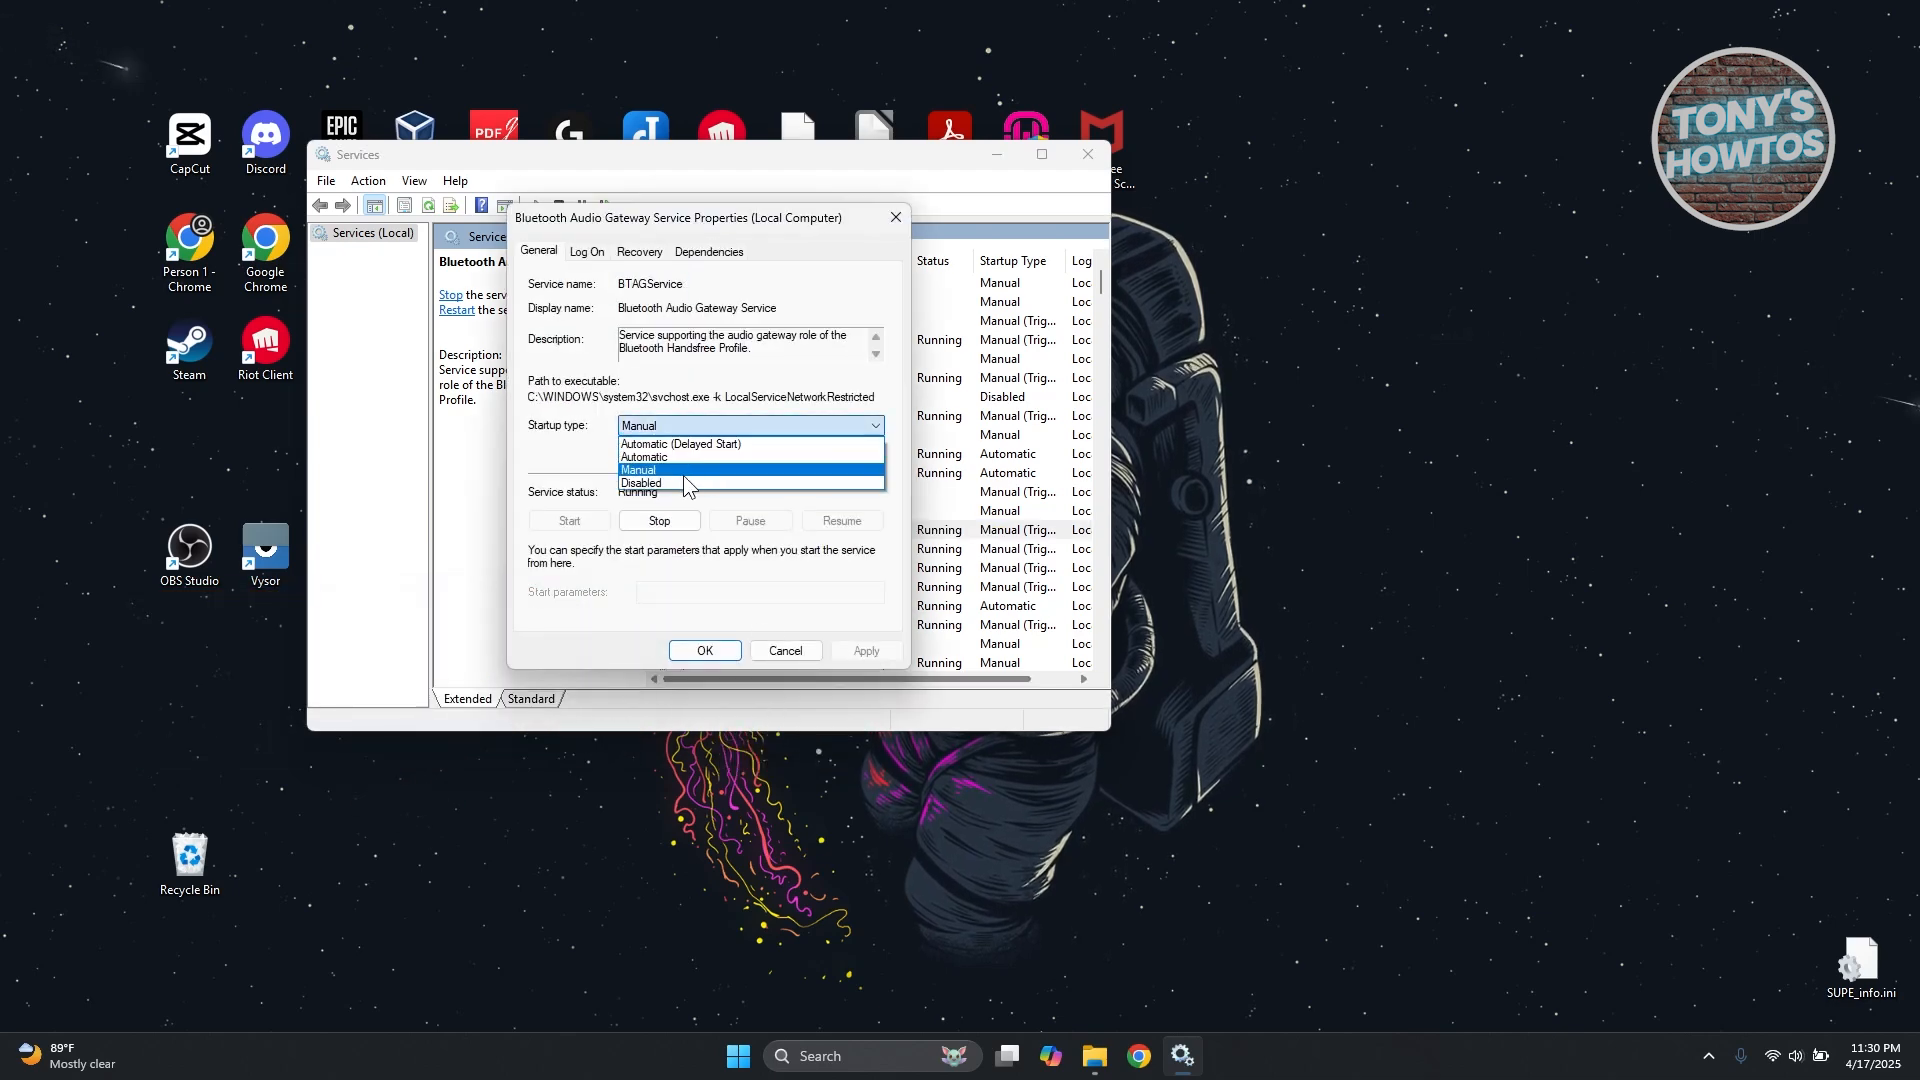
mouse_move(640, 482)
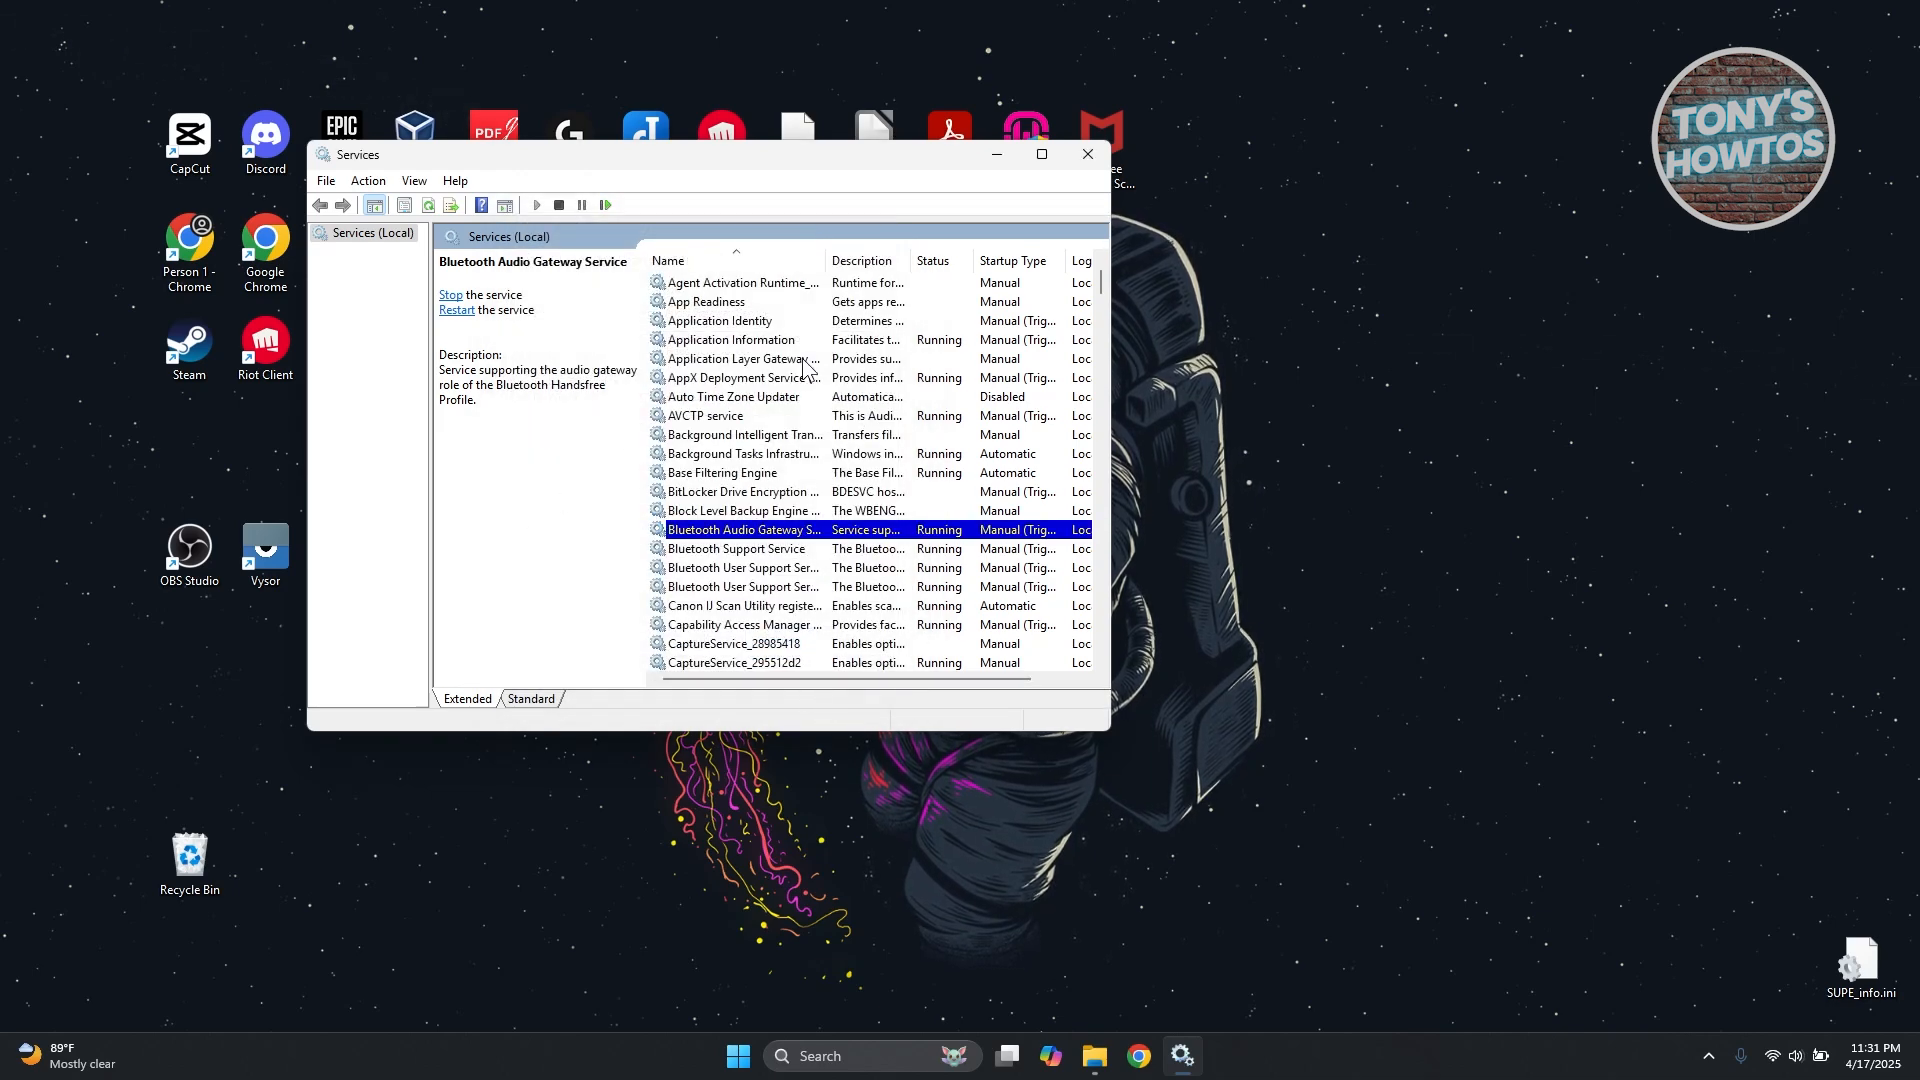
mouse_move(898, 118)
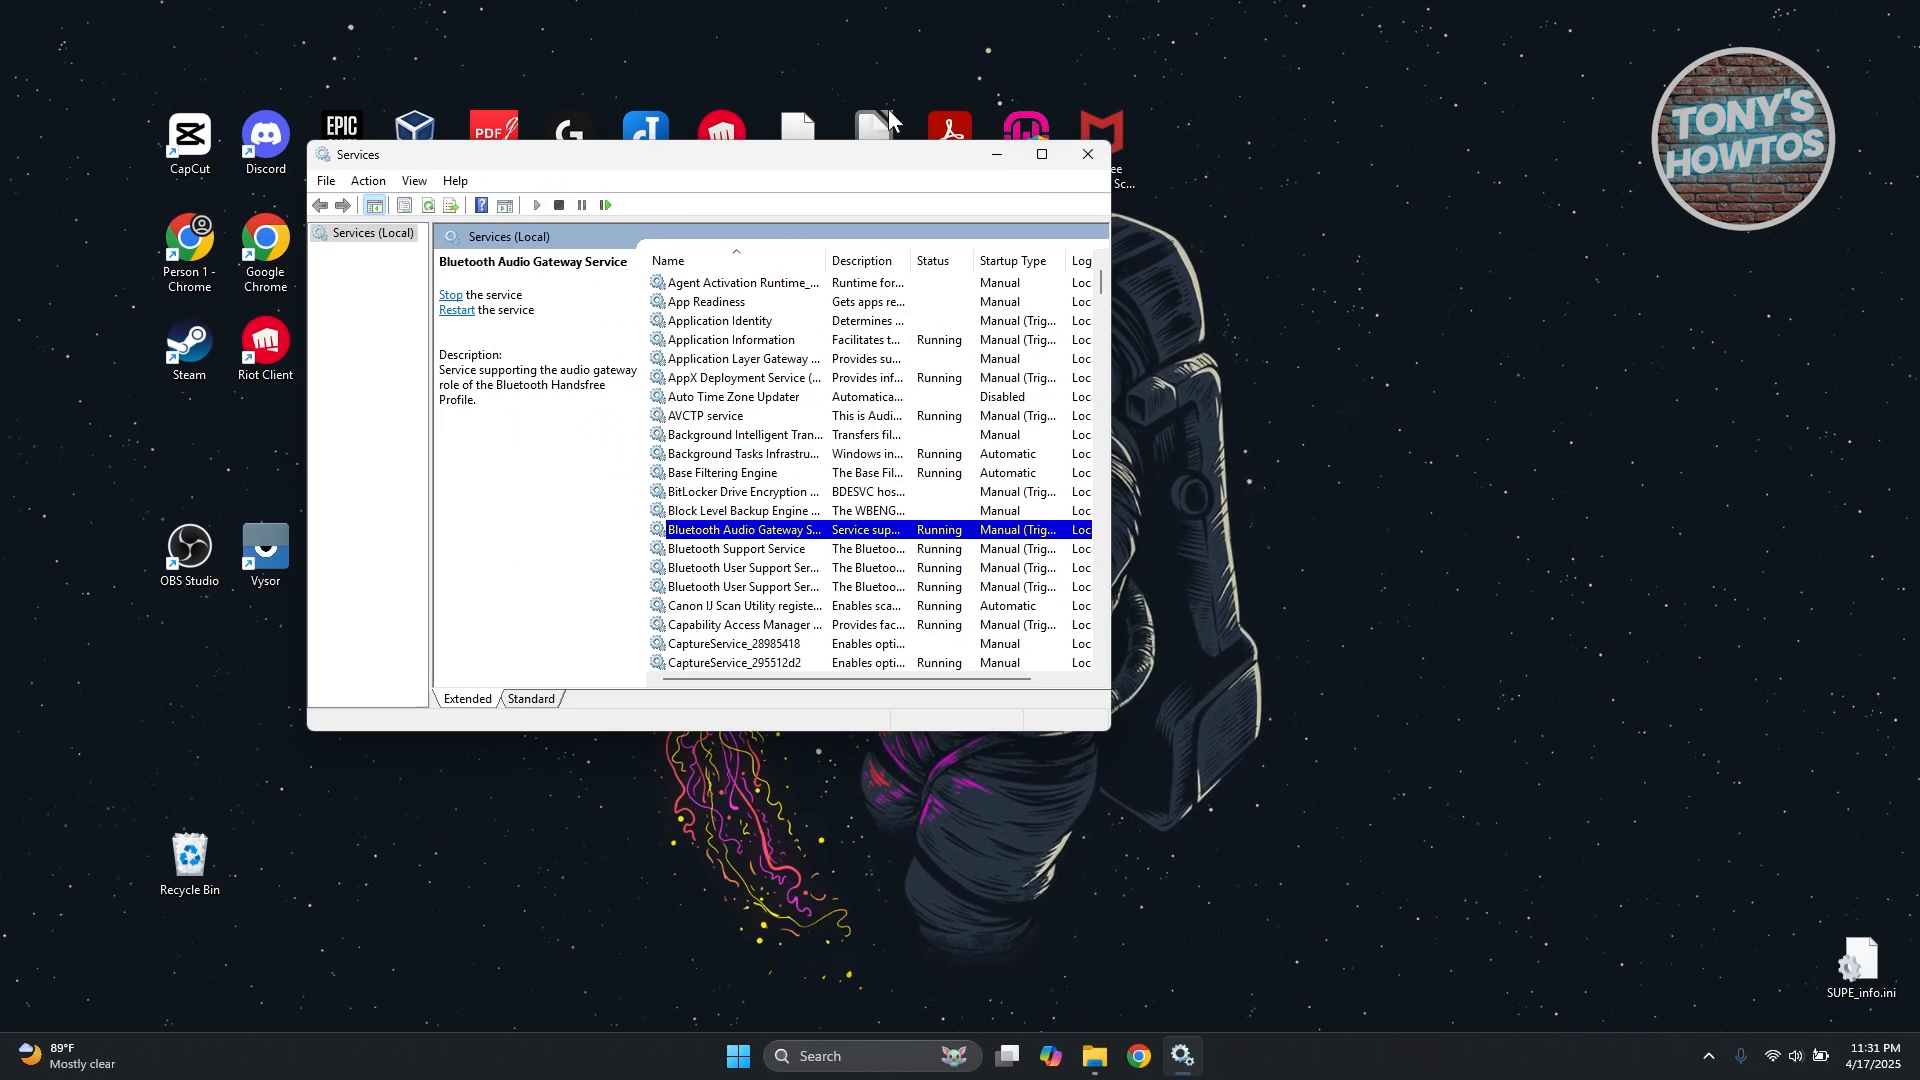
Search Windows for 'troubleshoot settings' to find the Troubleshoot settings page
left_click(1088, 152)
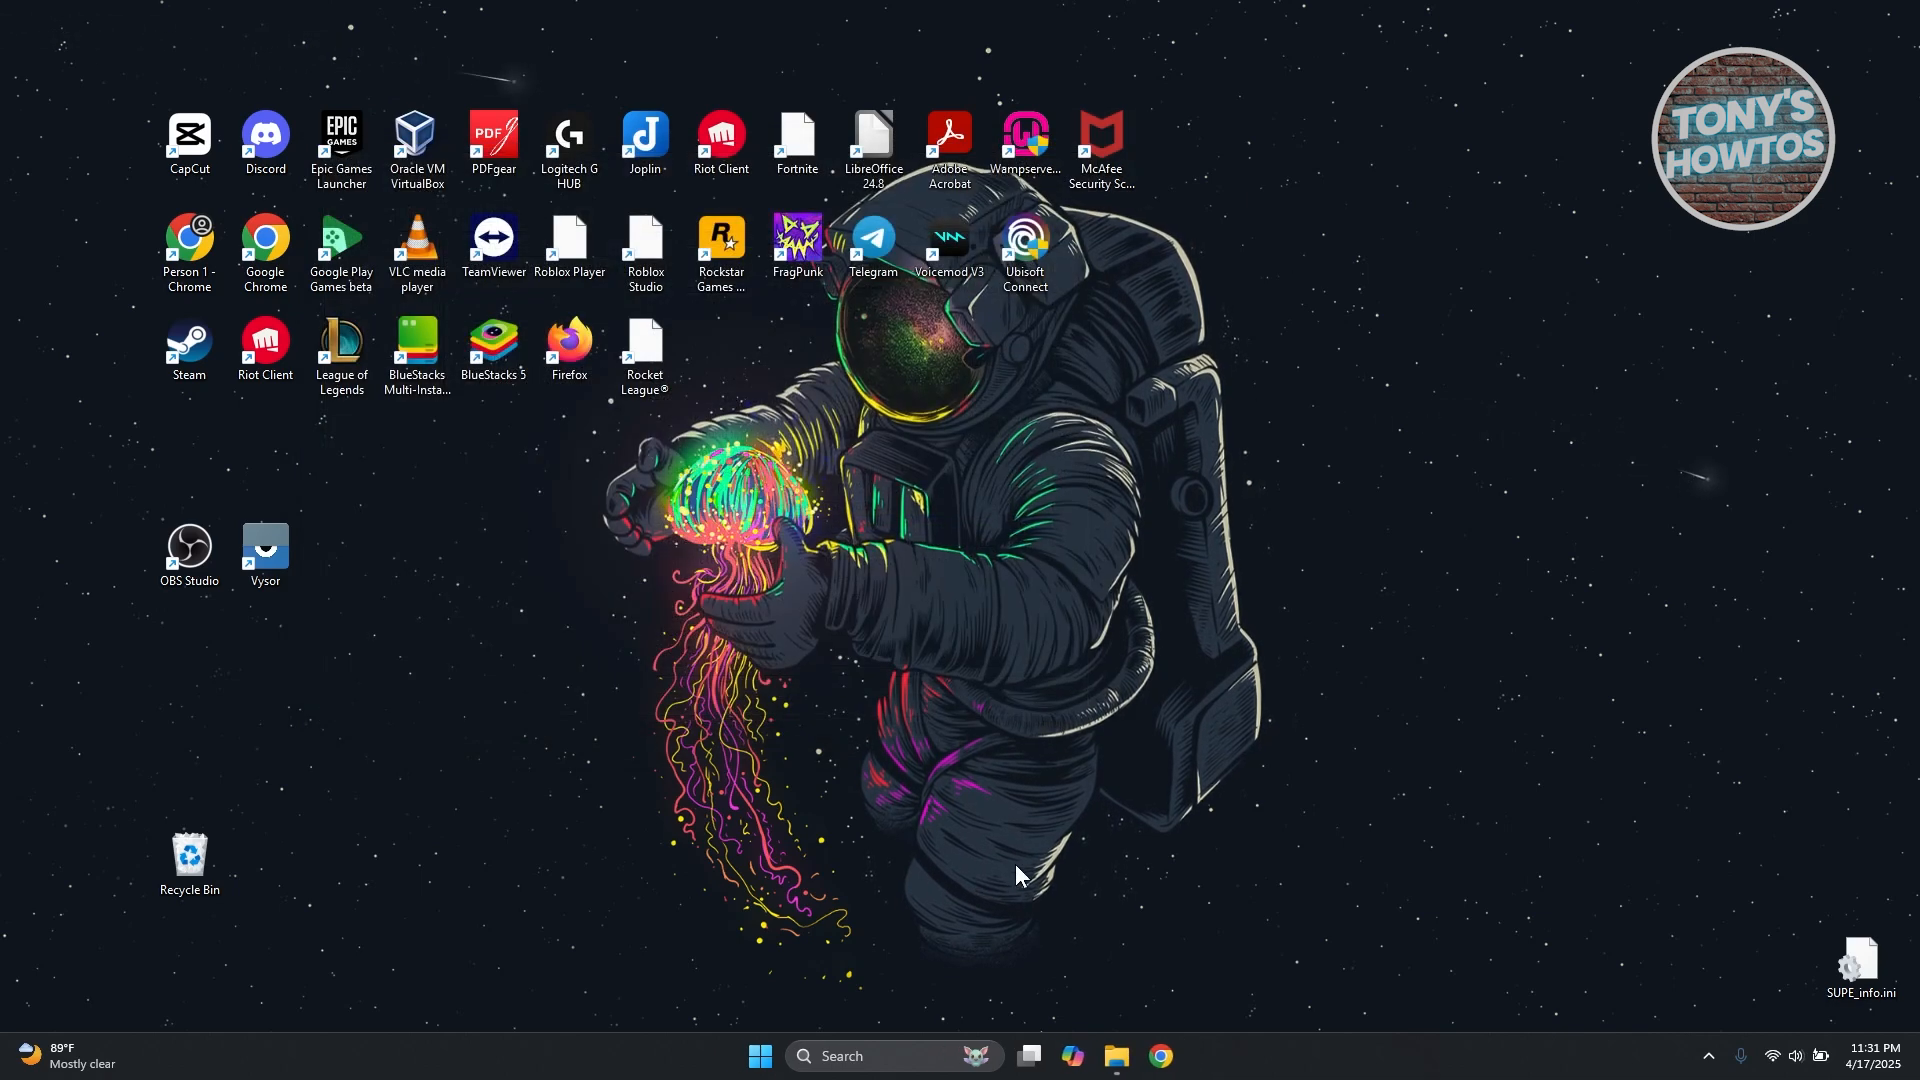
mouse_move(1008, 949)
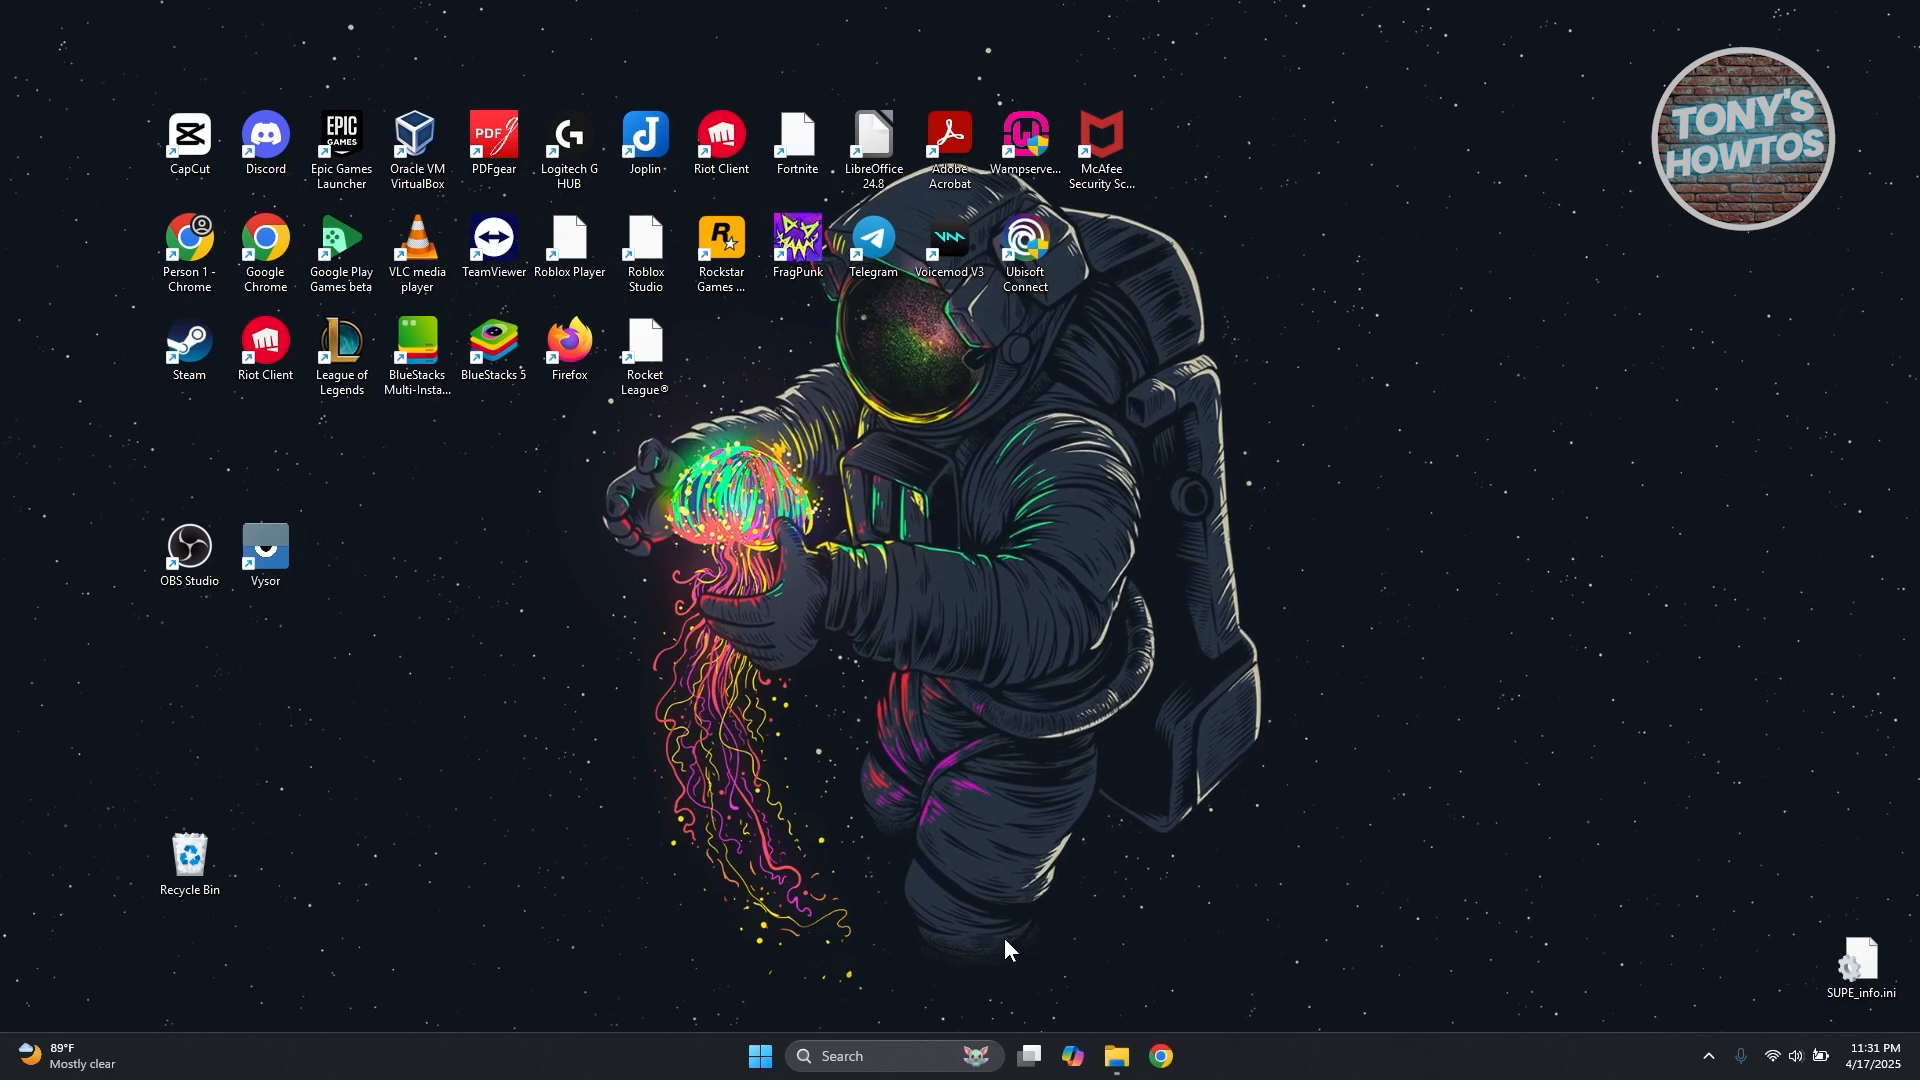
mouse_move(1148, 731)
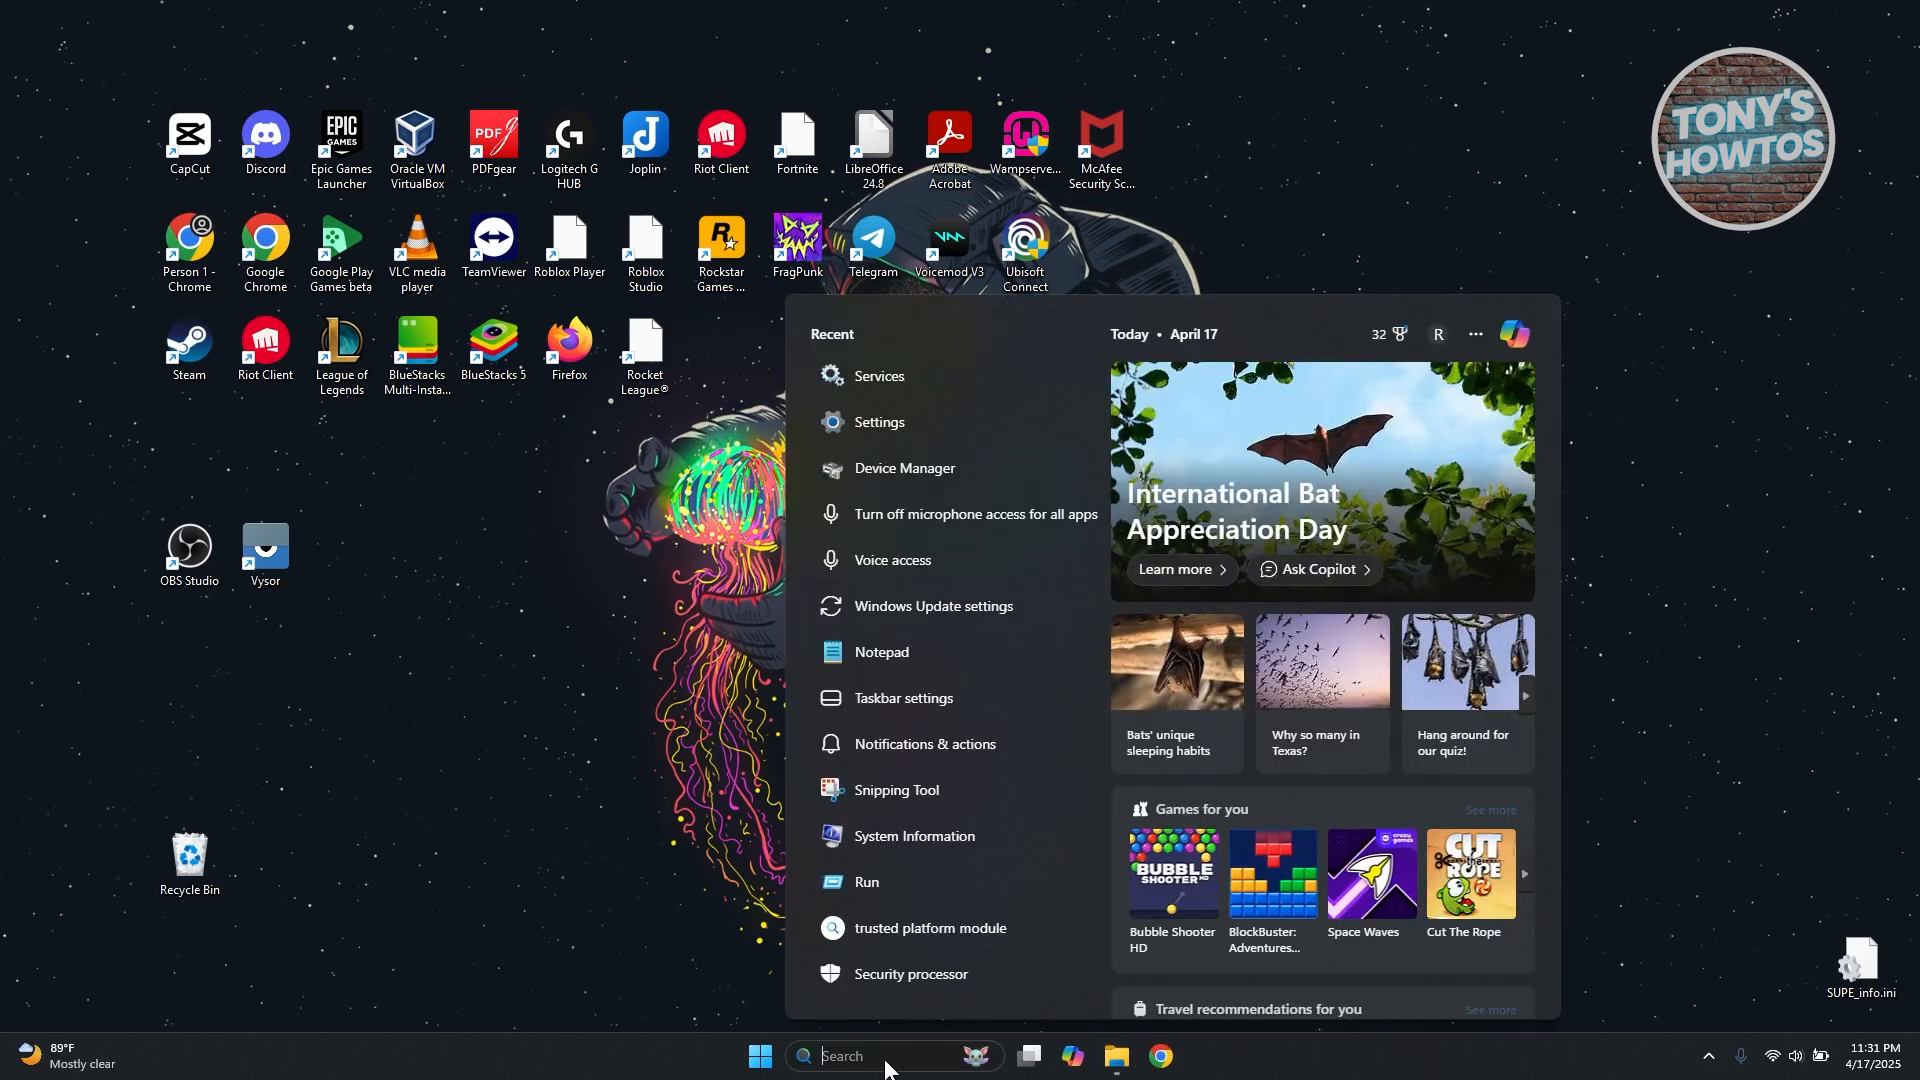
type("troubleshoot settings")
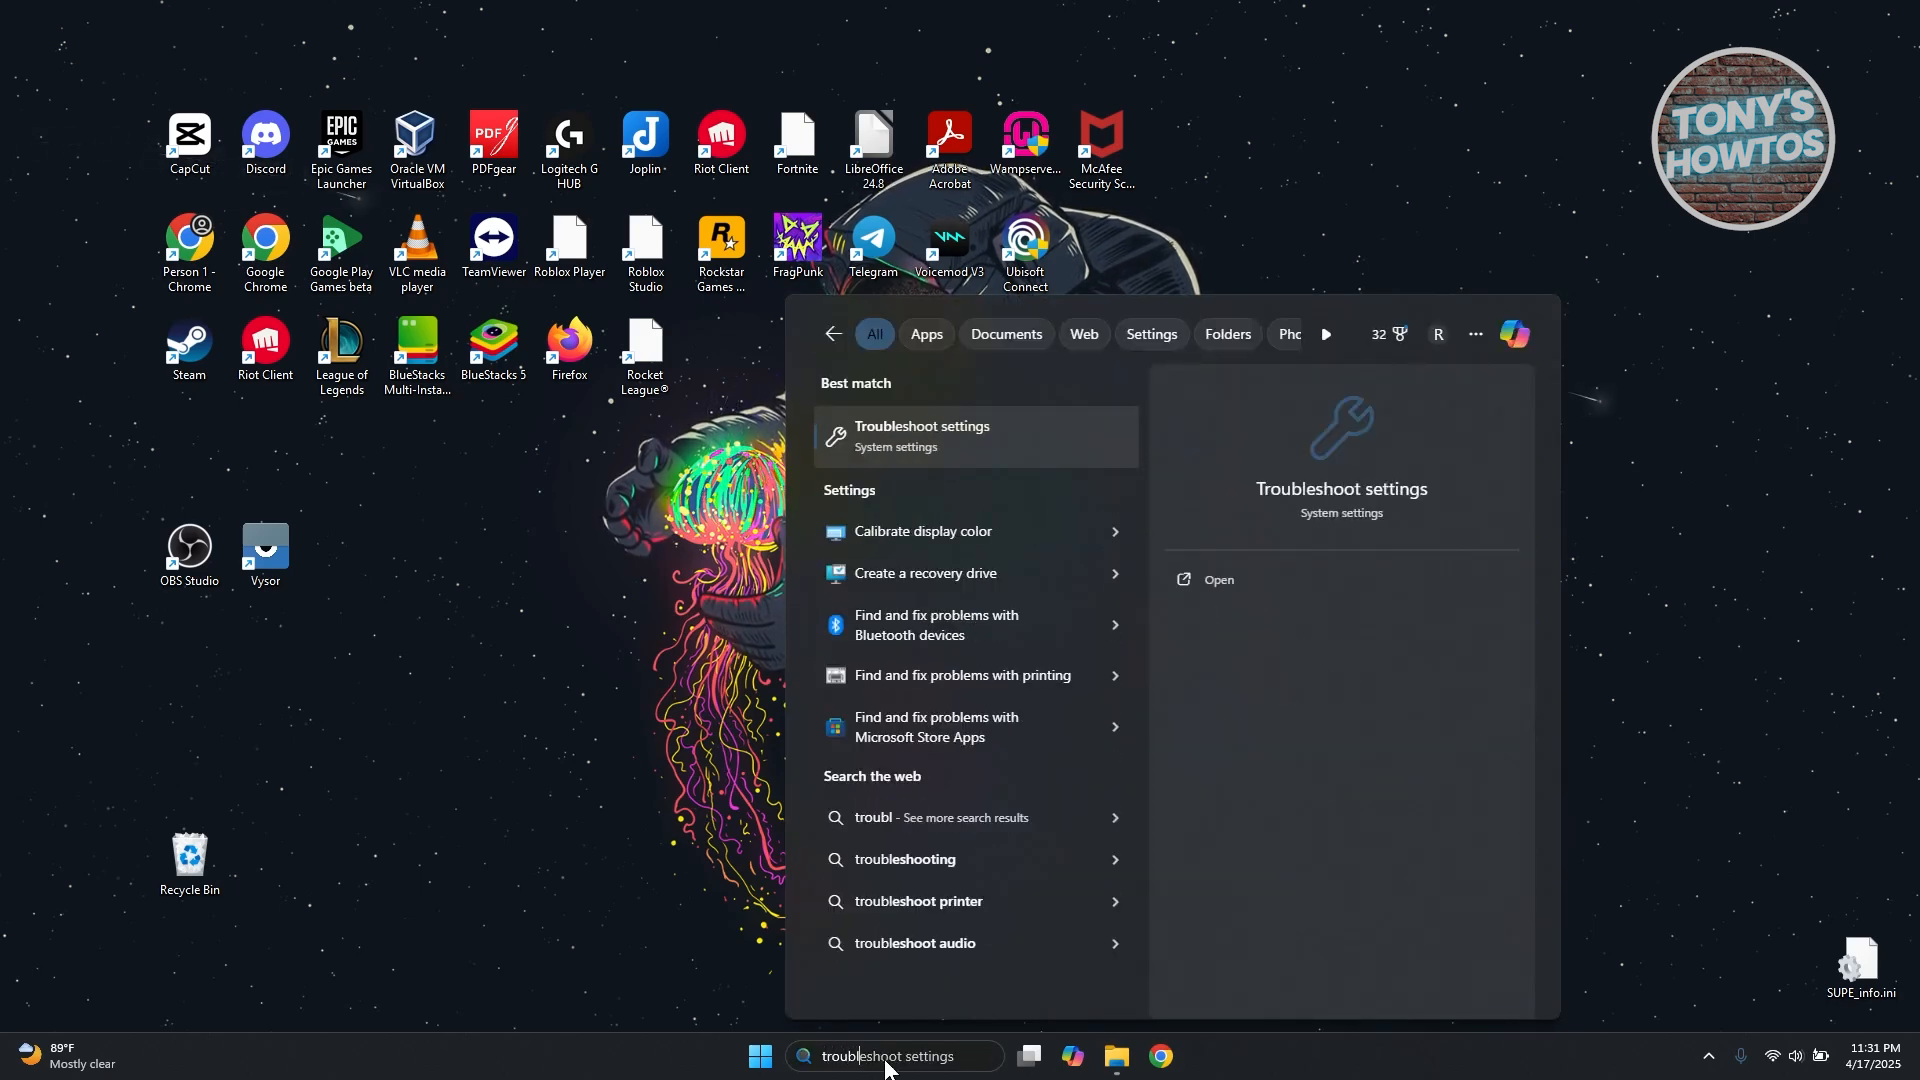
Review Other troubleshooters down to the Bluetooth entry, then close Settings
left_click(976, 436)
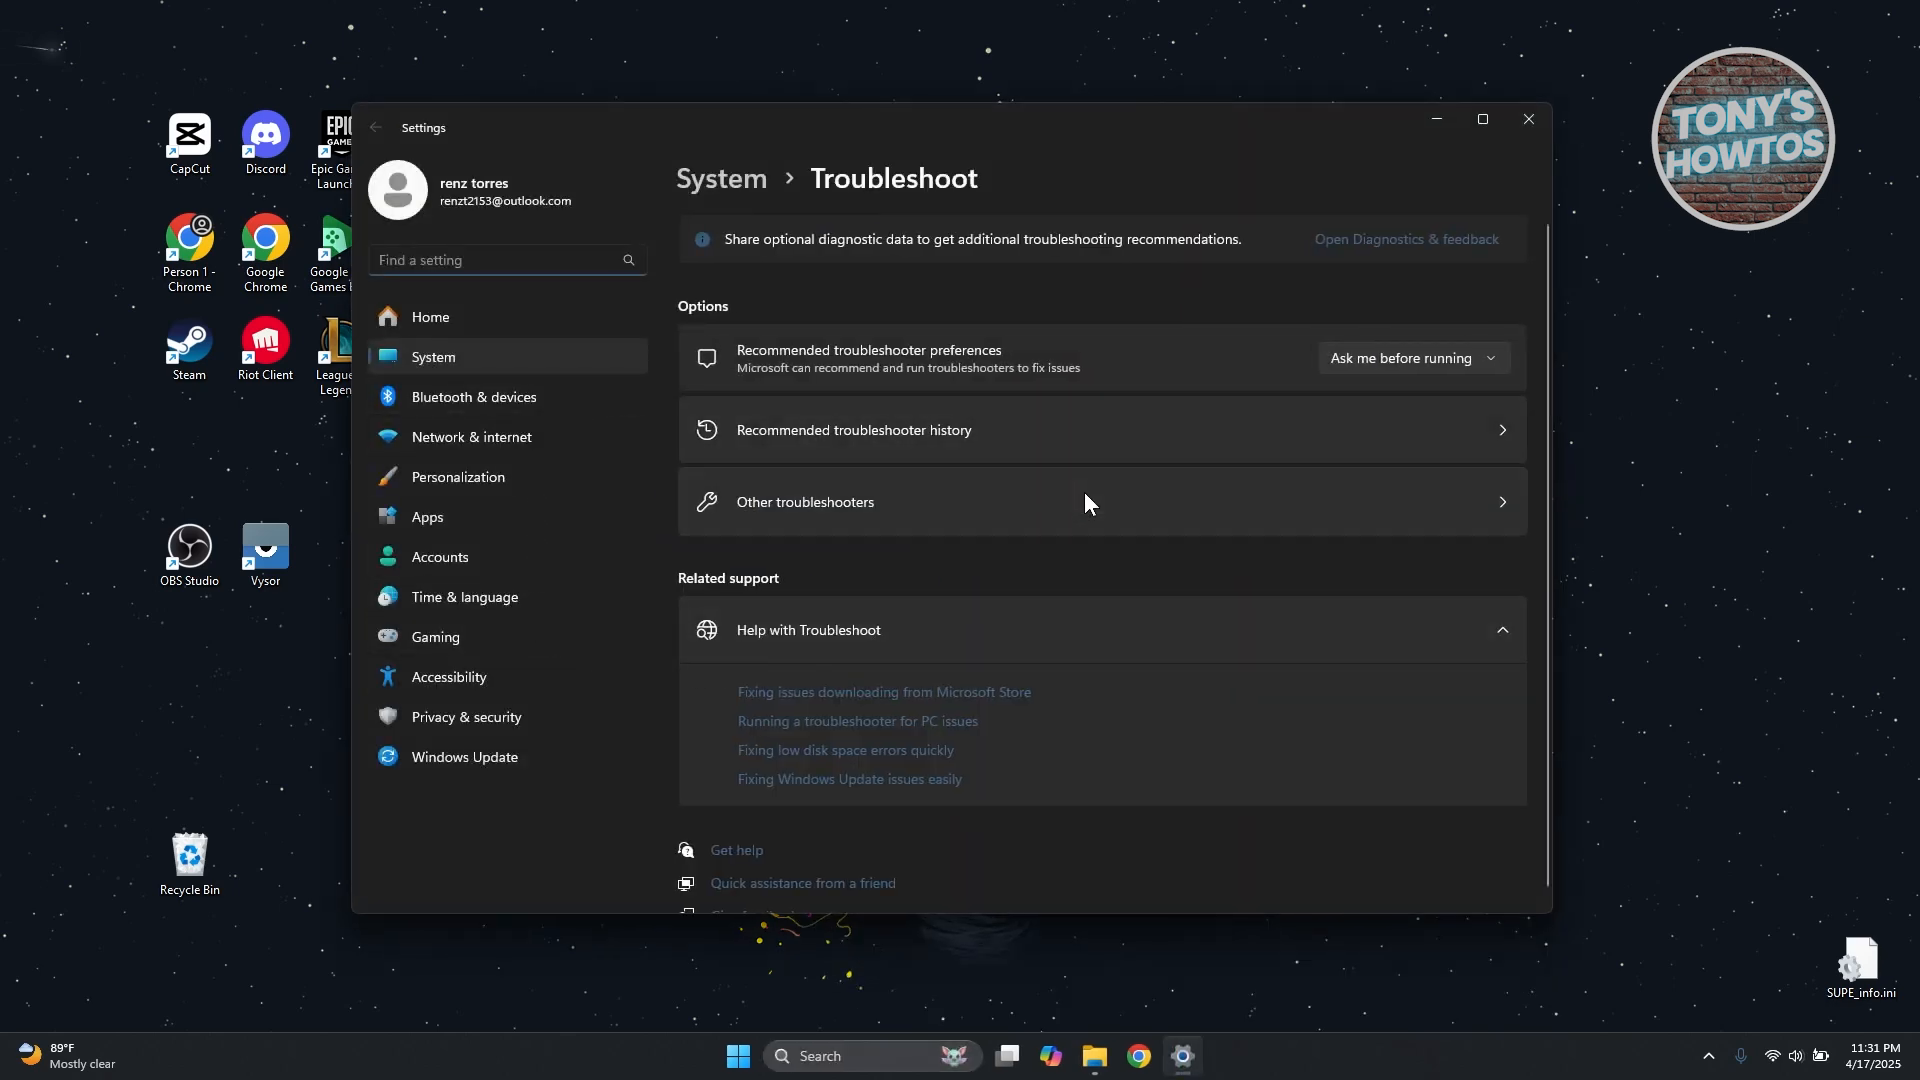
mouse_move(1060, 640)
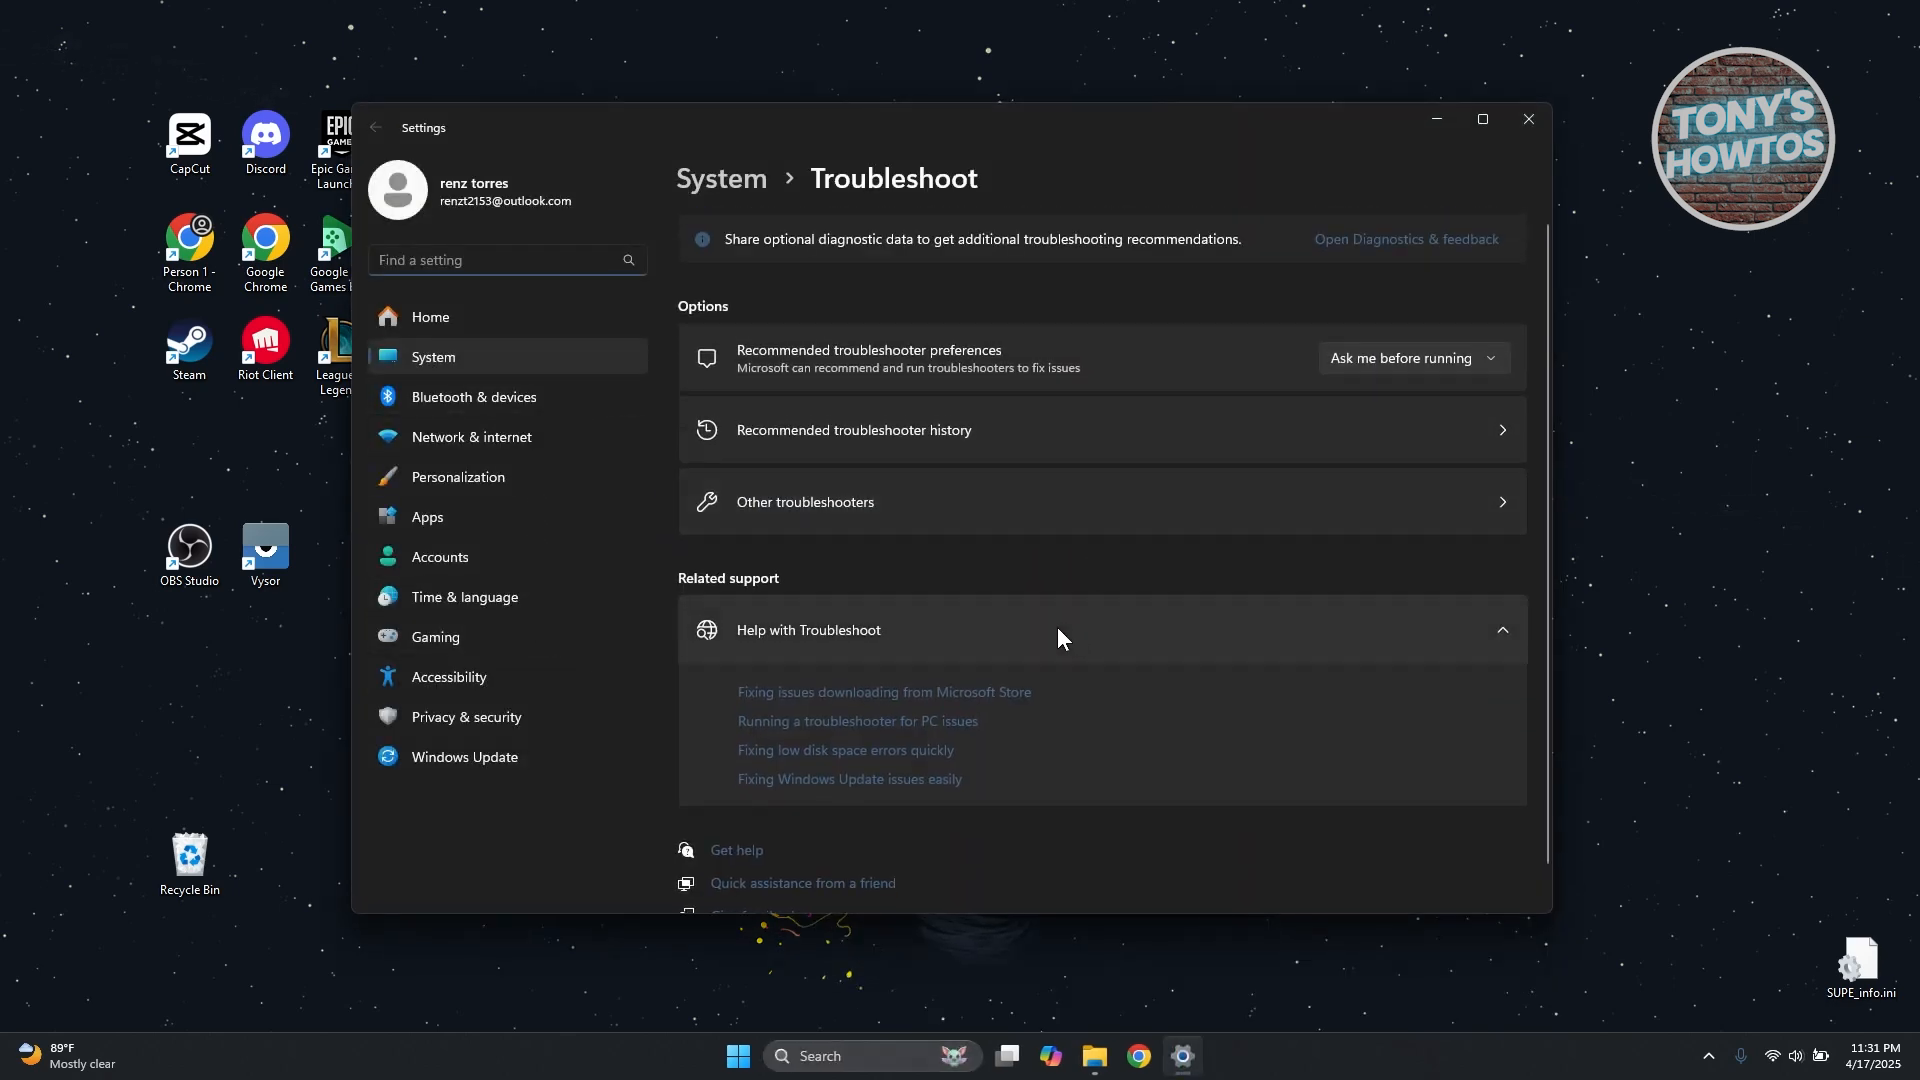
left_click(804, 502)
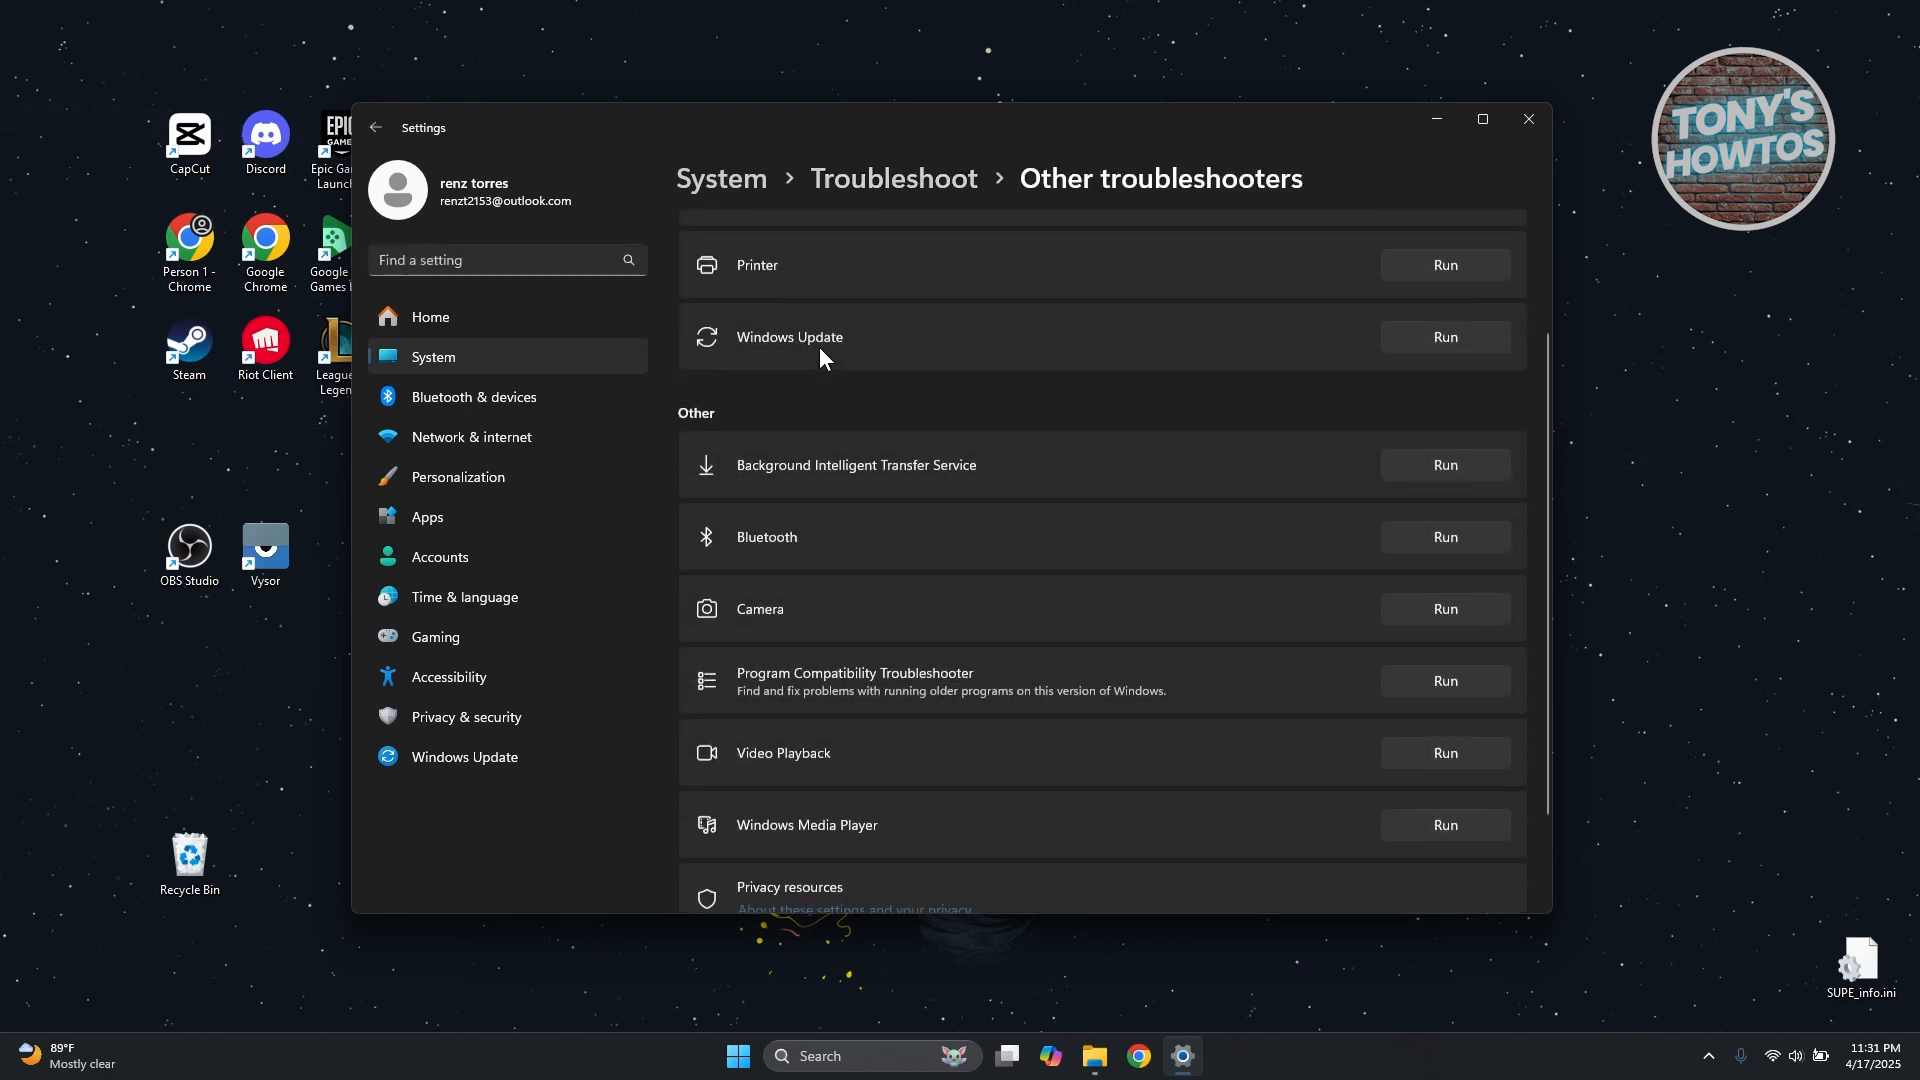
scroll("down", 3)
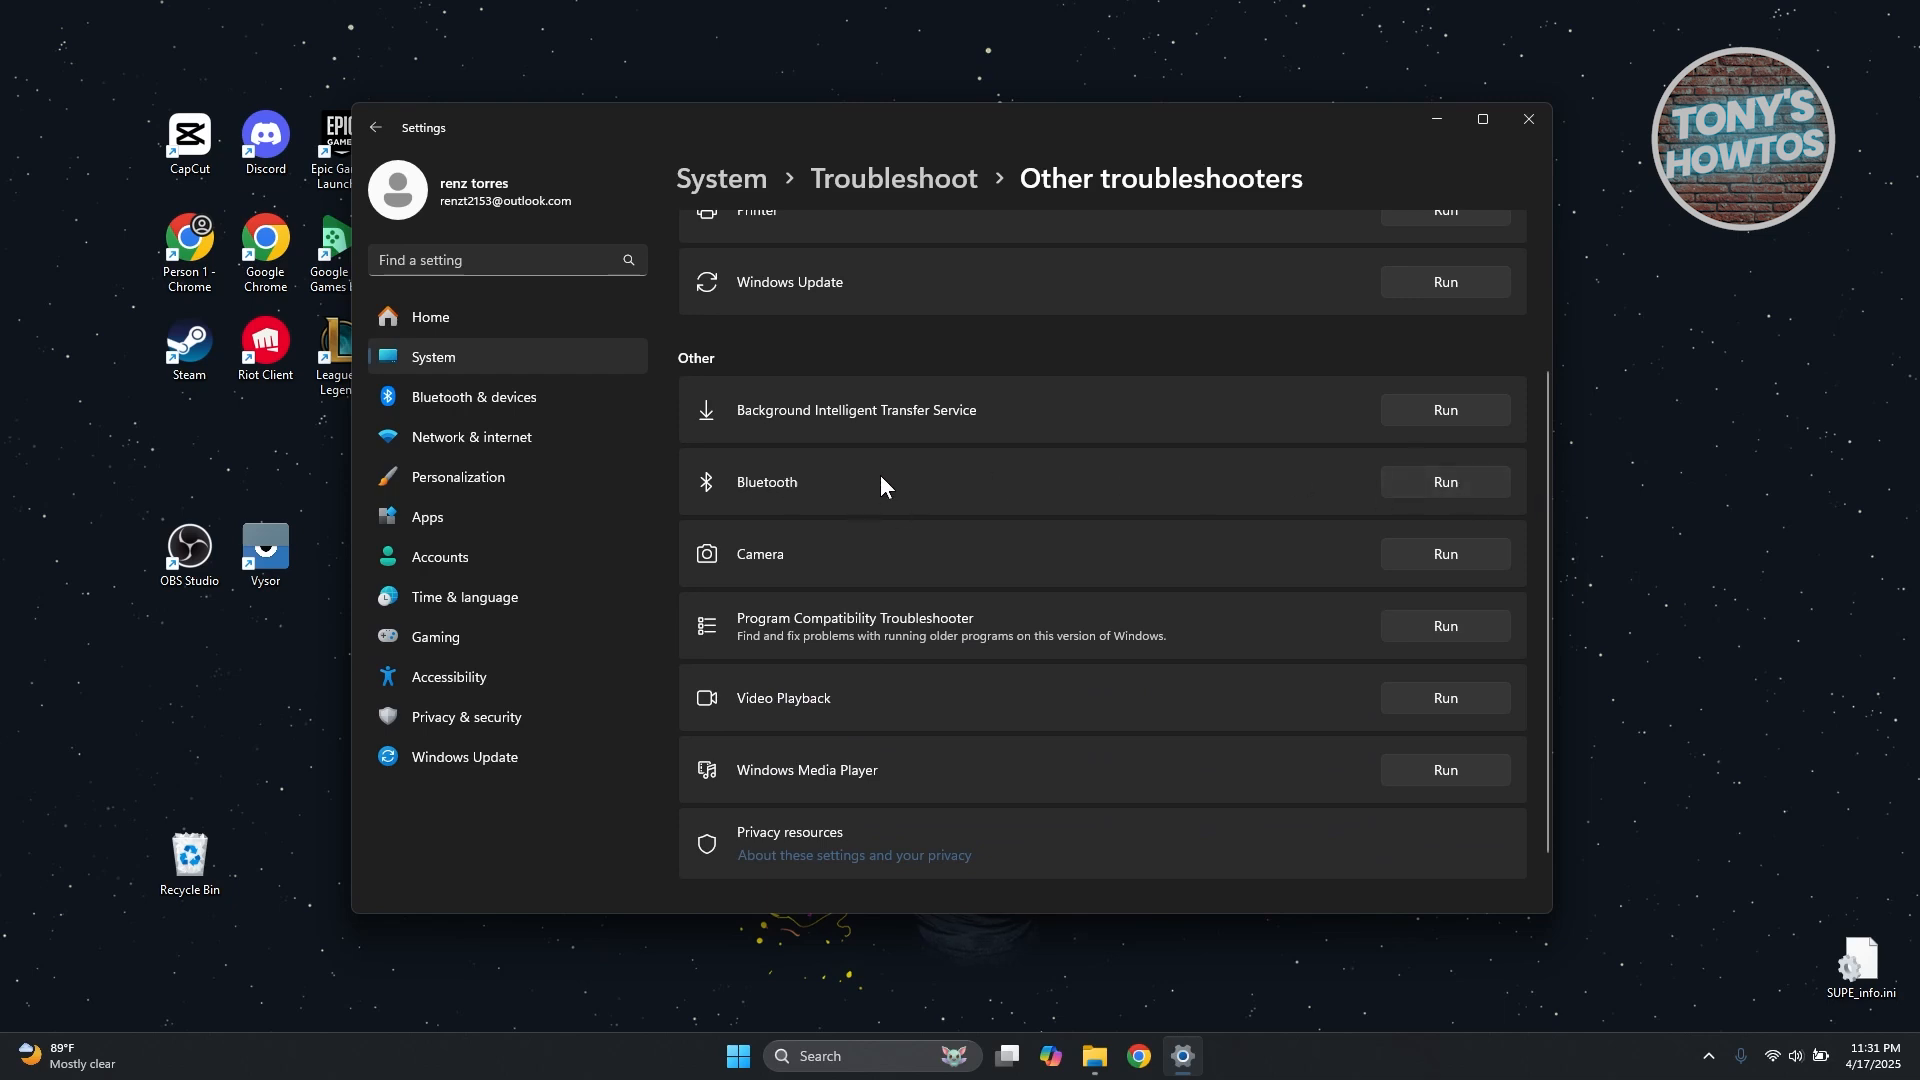
mouse_move(871, 508)
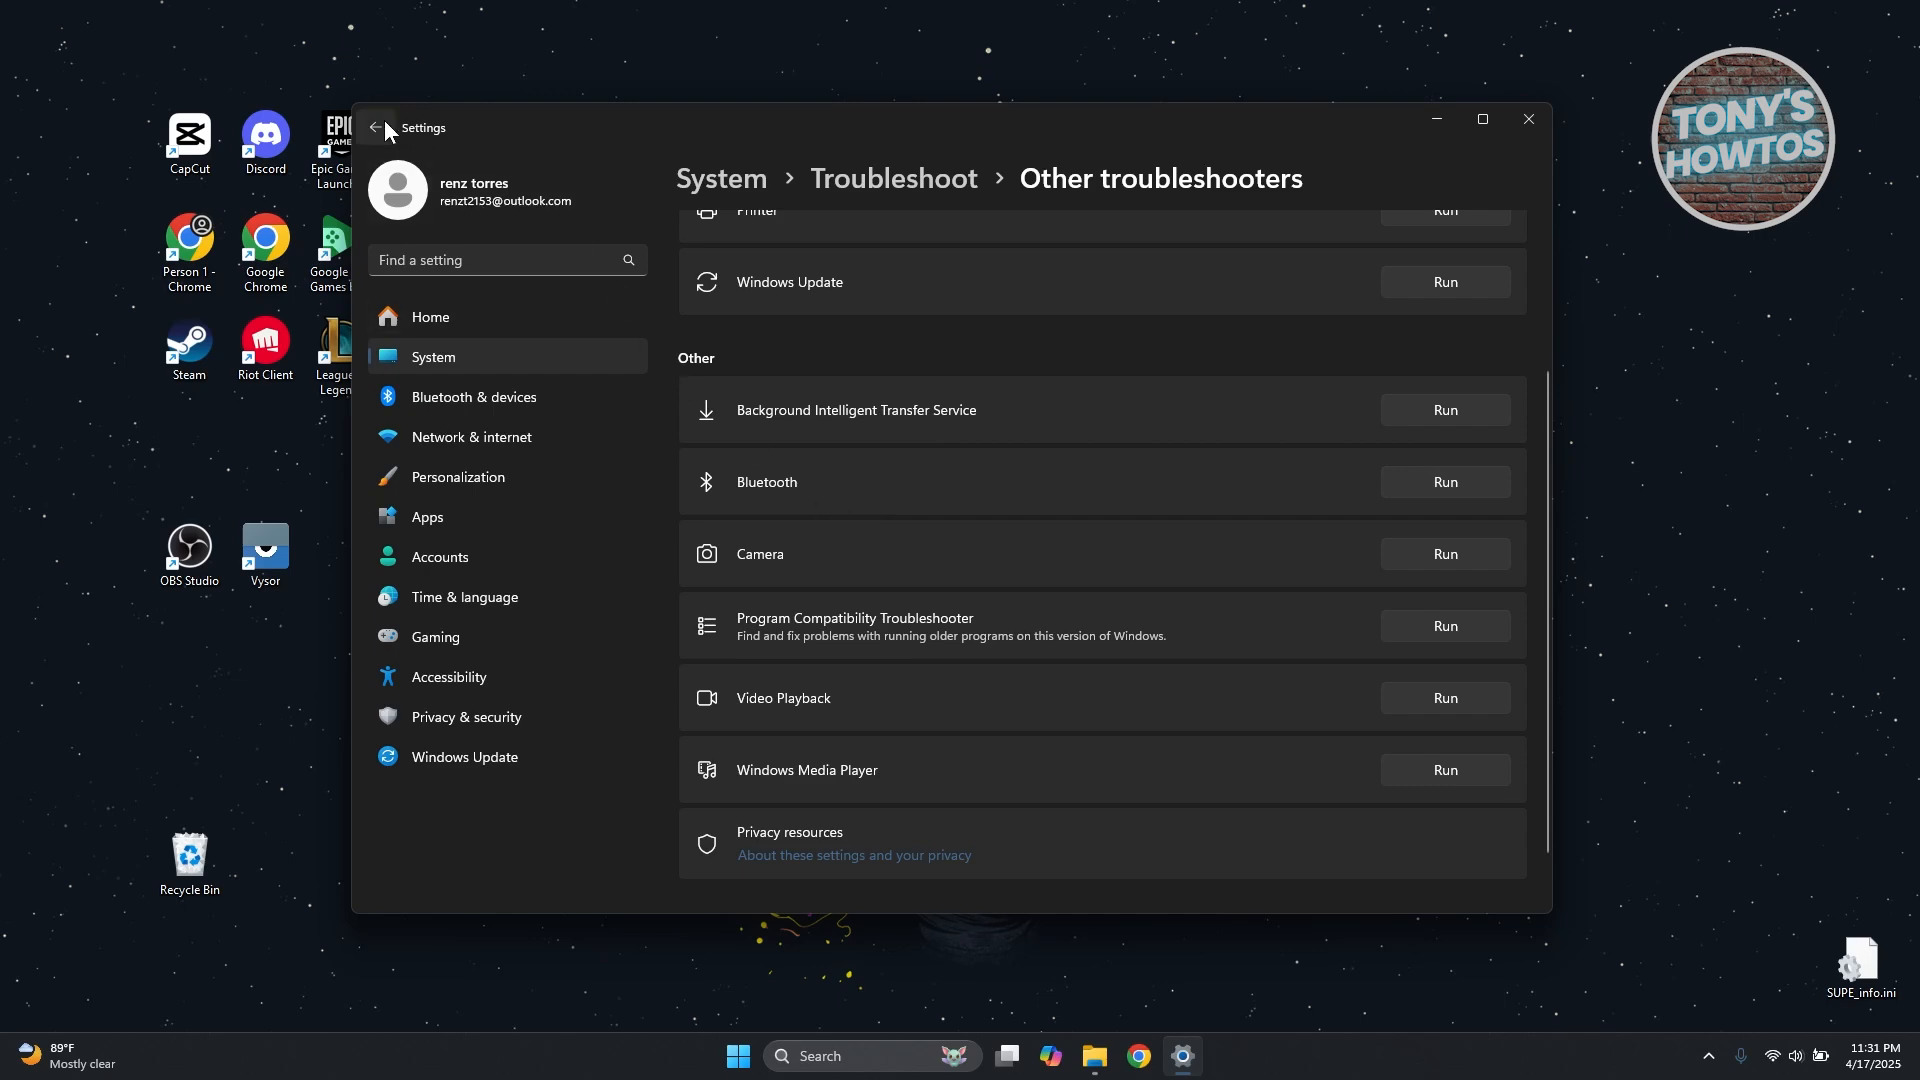
mouse_move(1530, 120)
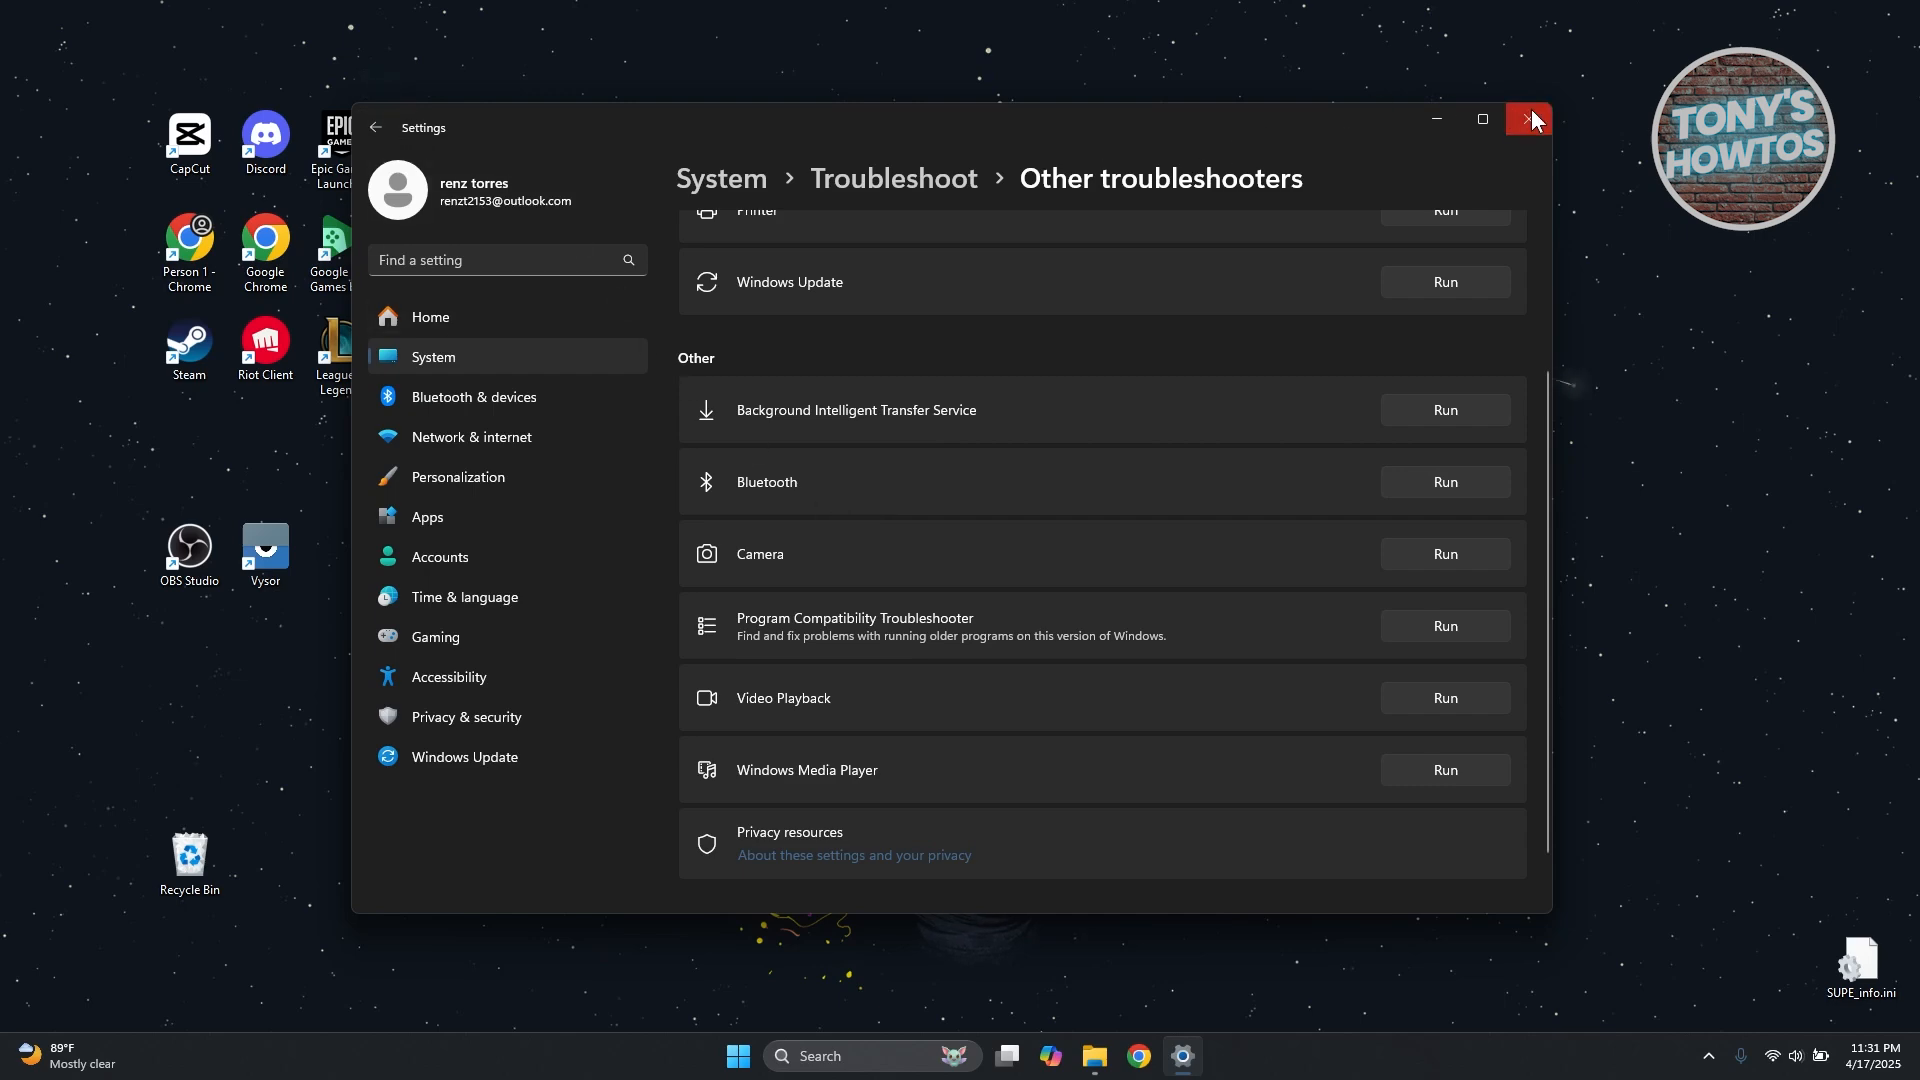
left_click(1528, 118)
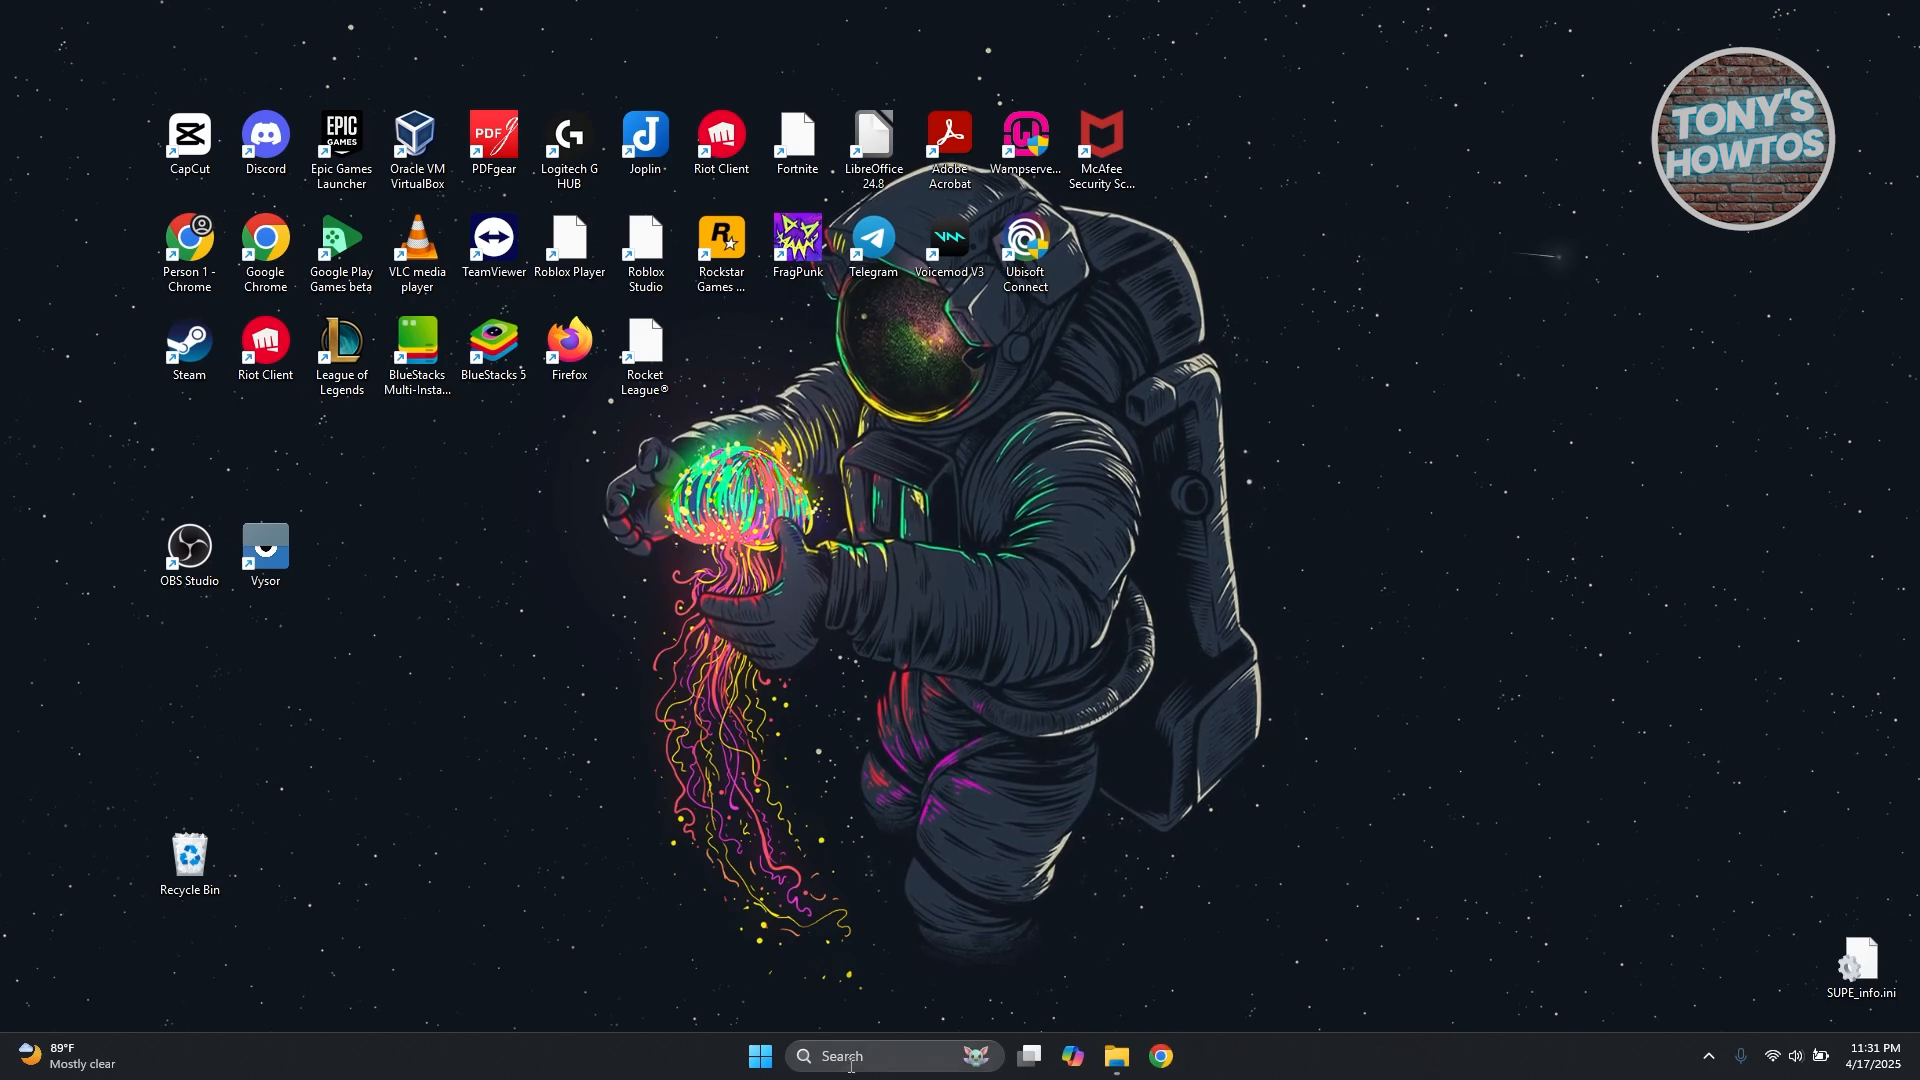
In Device Manager, expand Bluetooth and bring up actions for Bluetooth Device (RFCOMM Protocol TDI), then close it
type("dei")
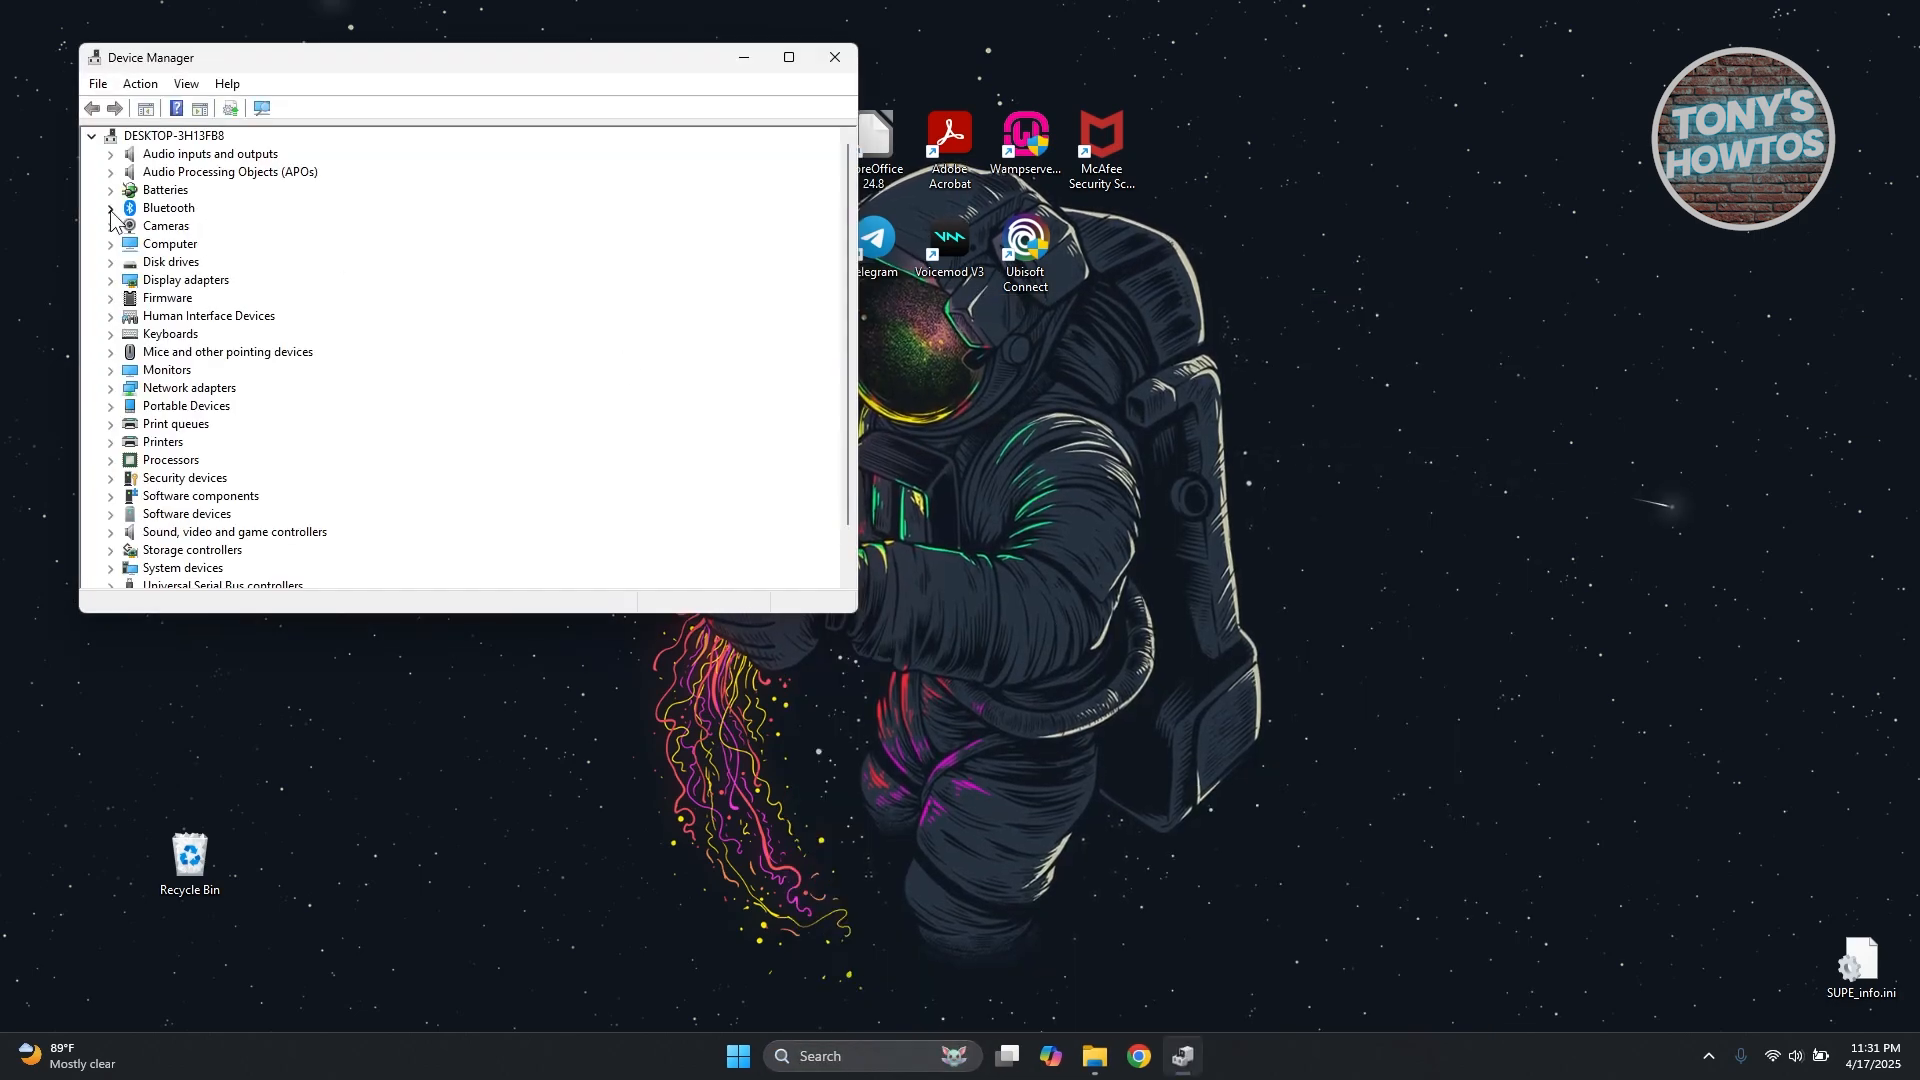
left_click(110, 208)
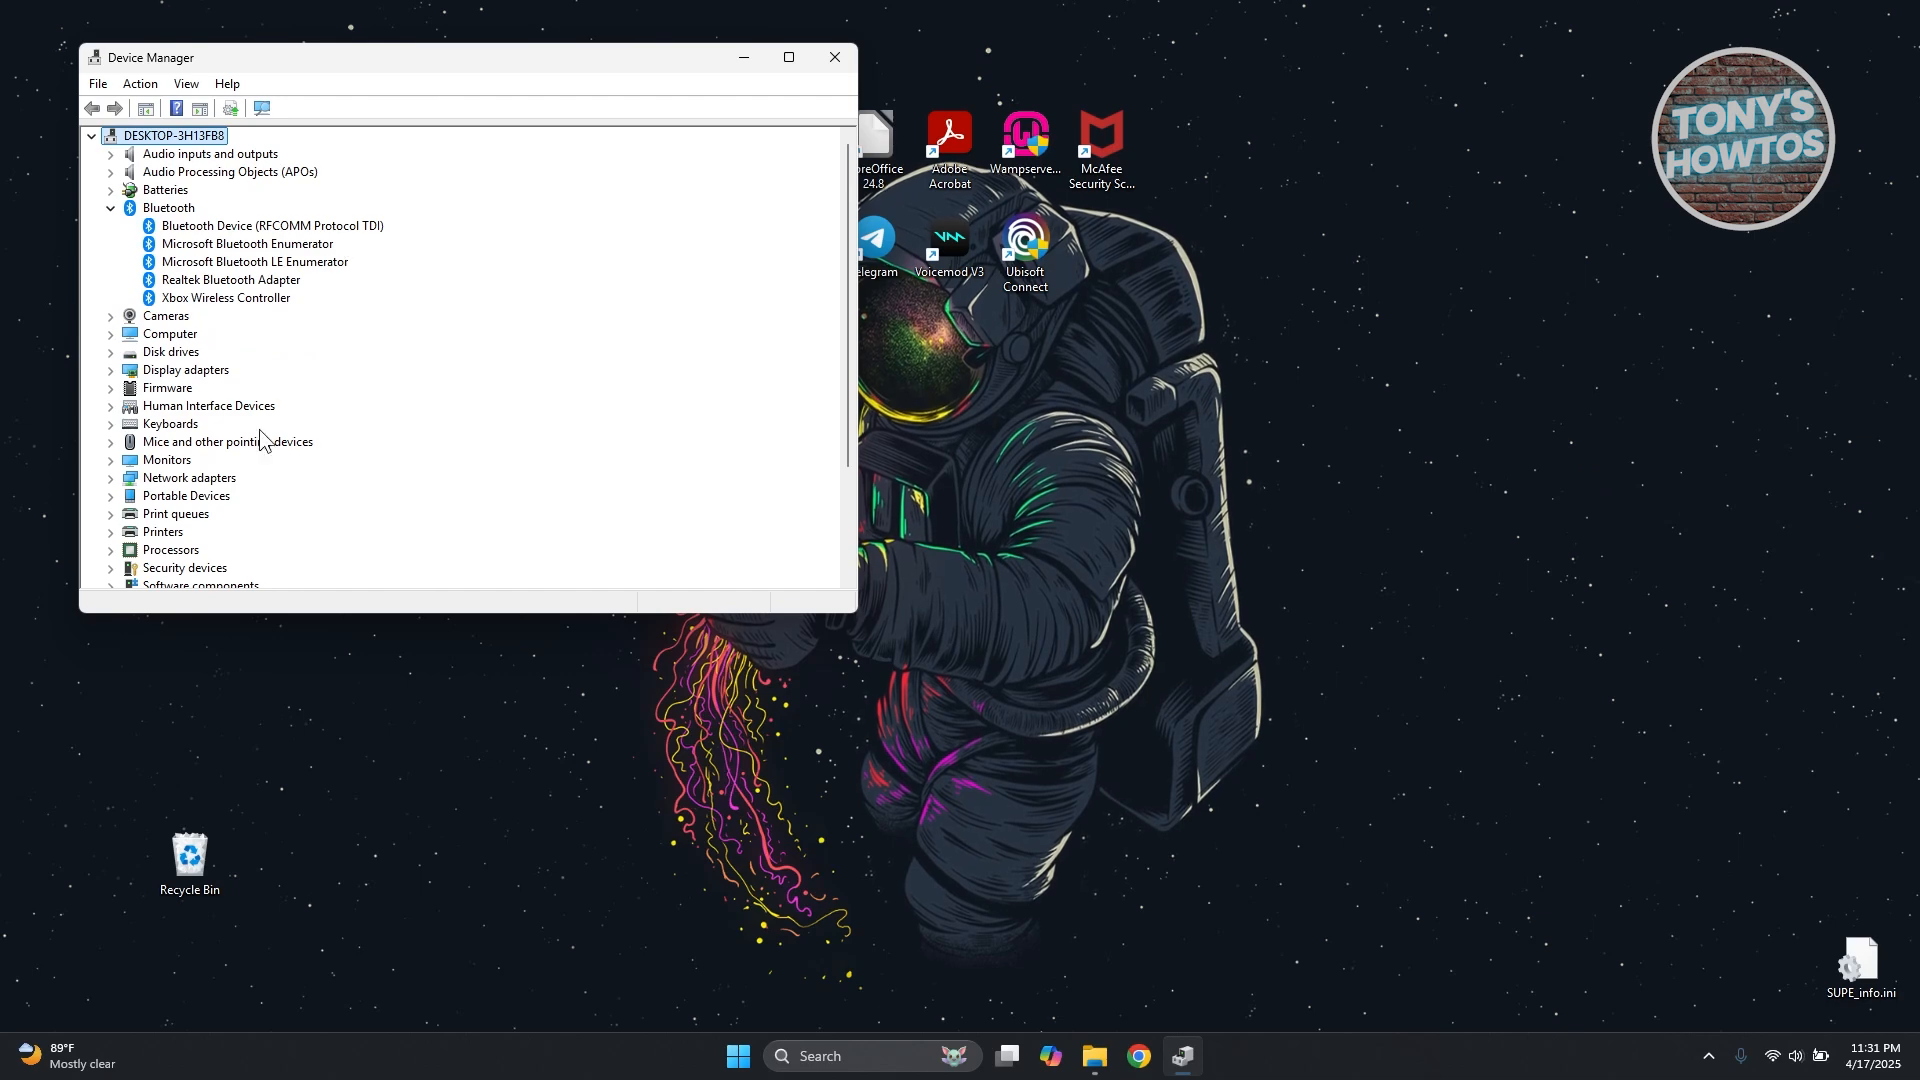
mouse_move(220, 238)
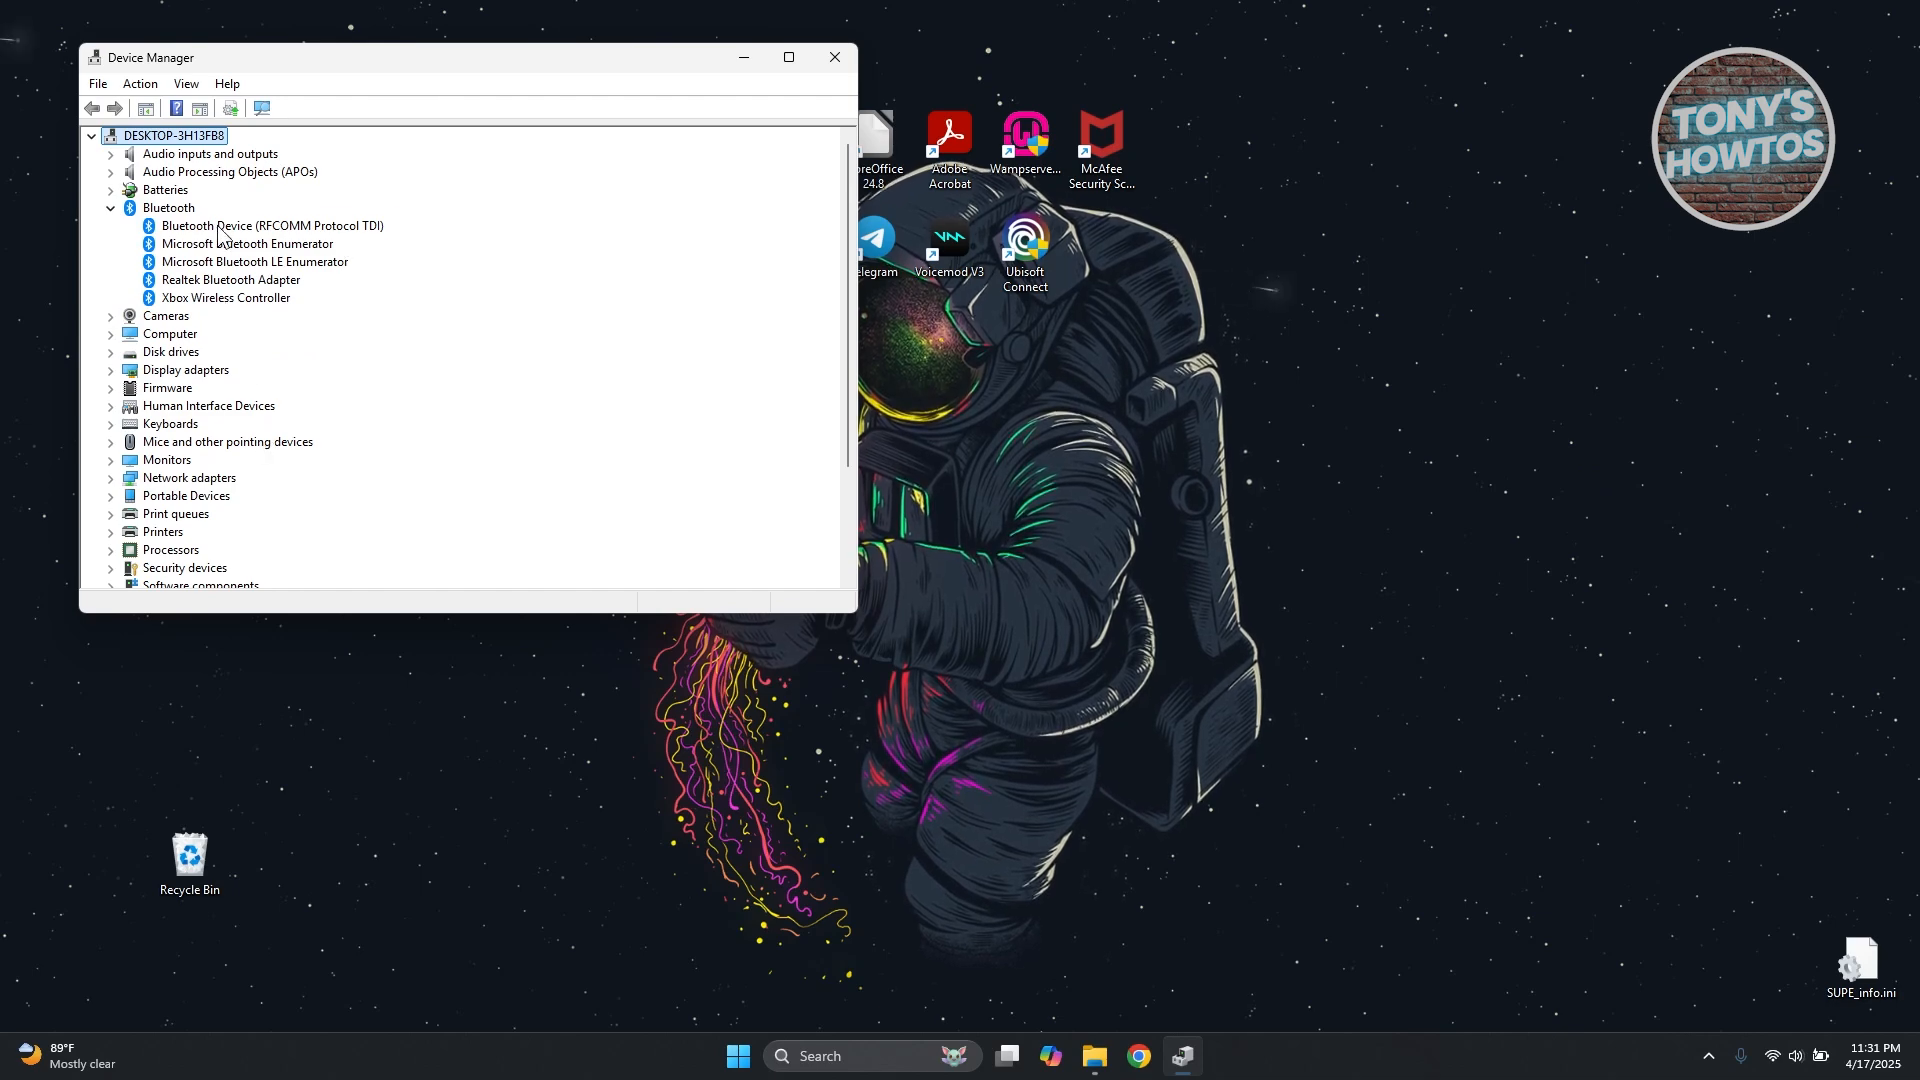
left_click(250, 226)
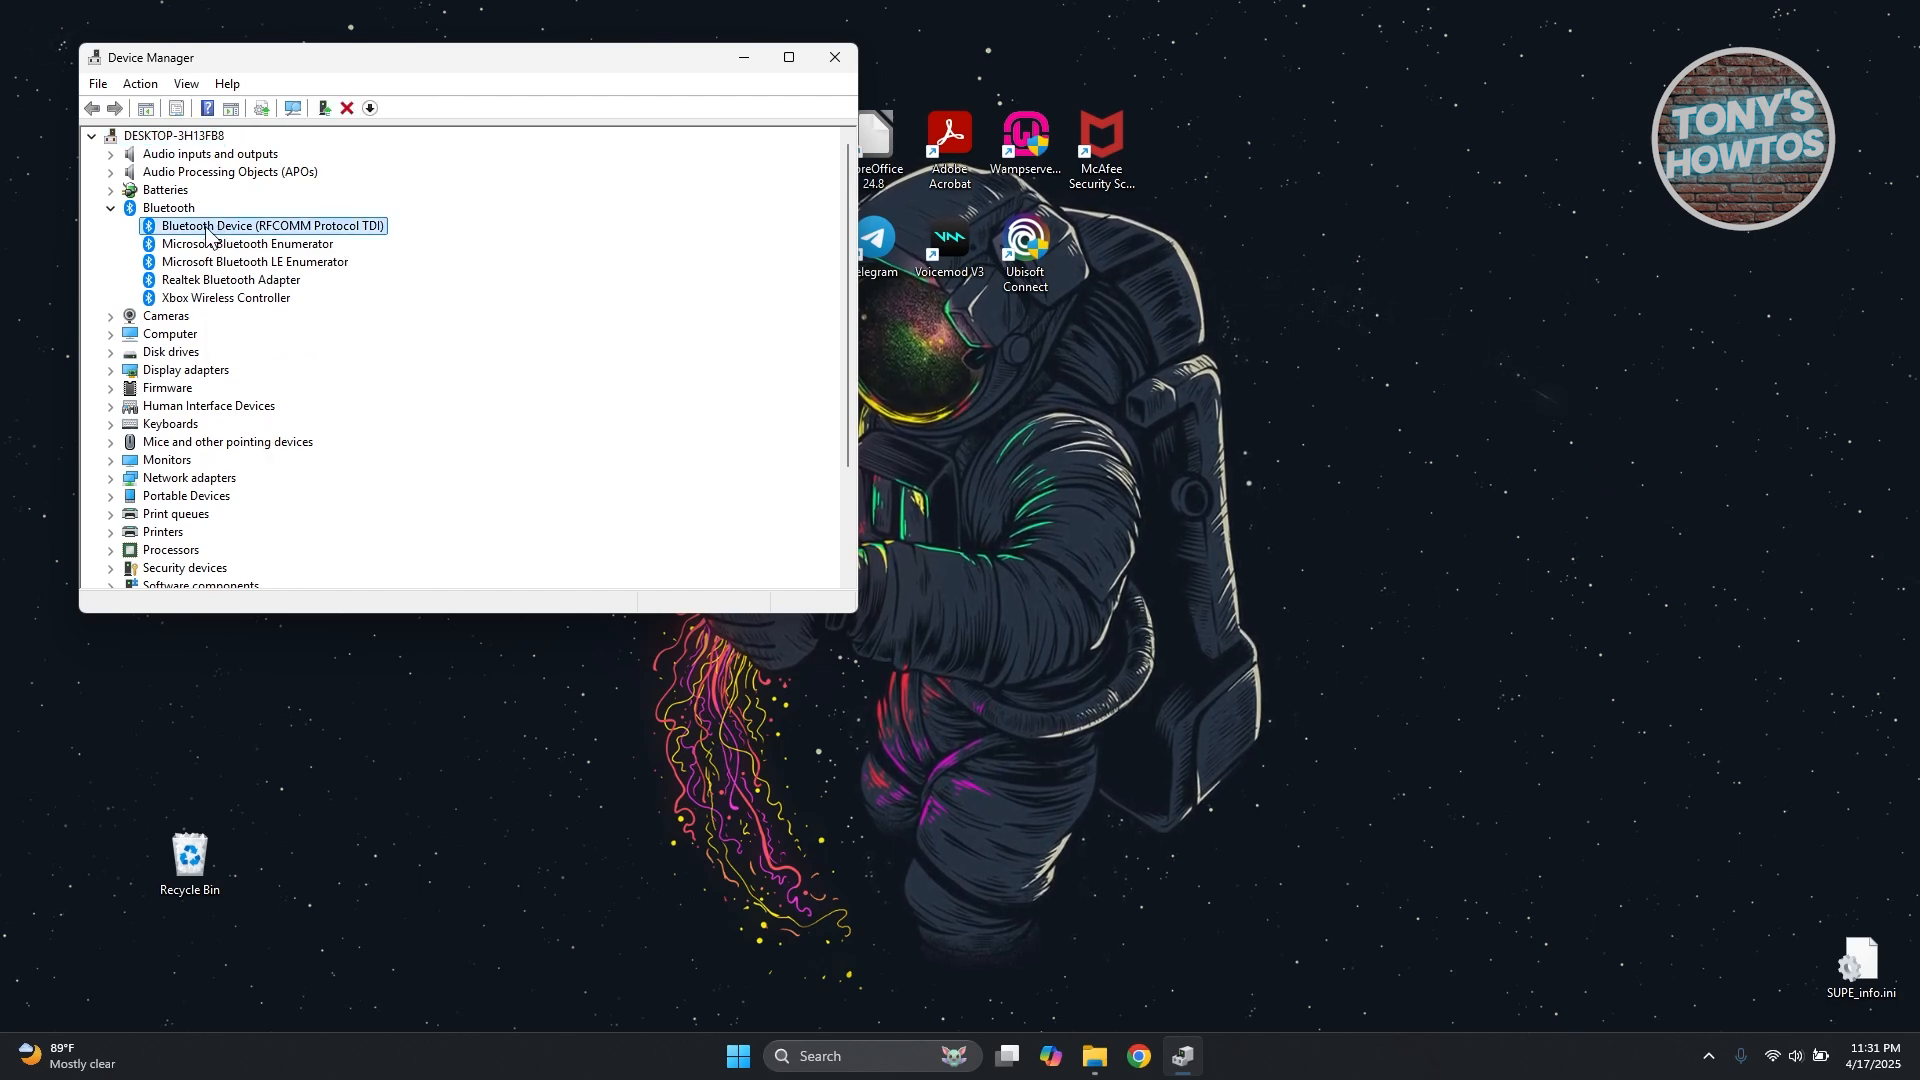
right_click(210, 226)
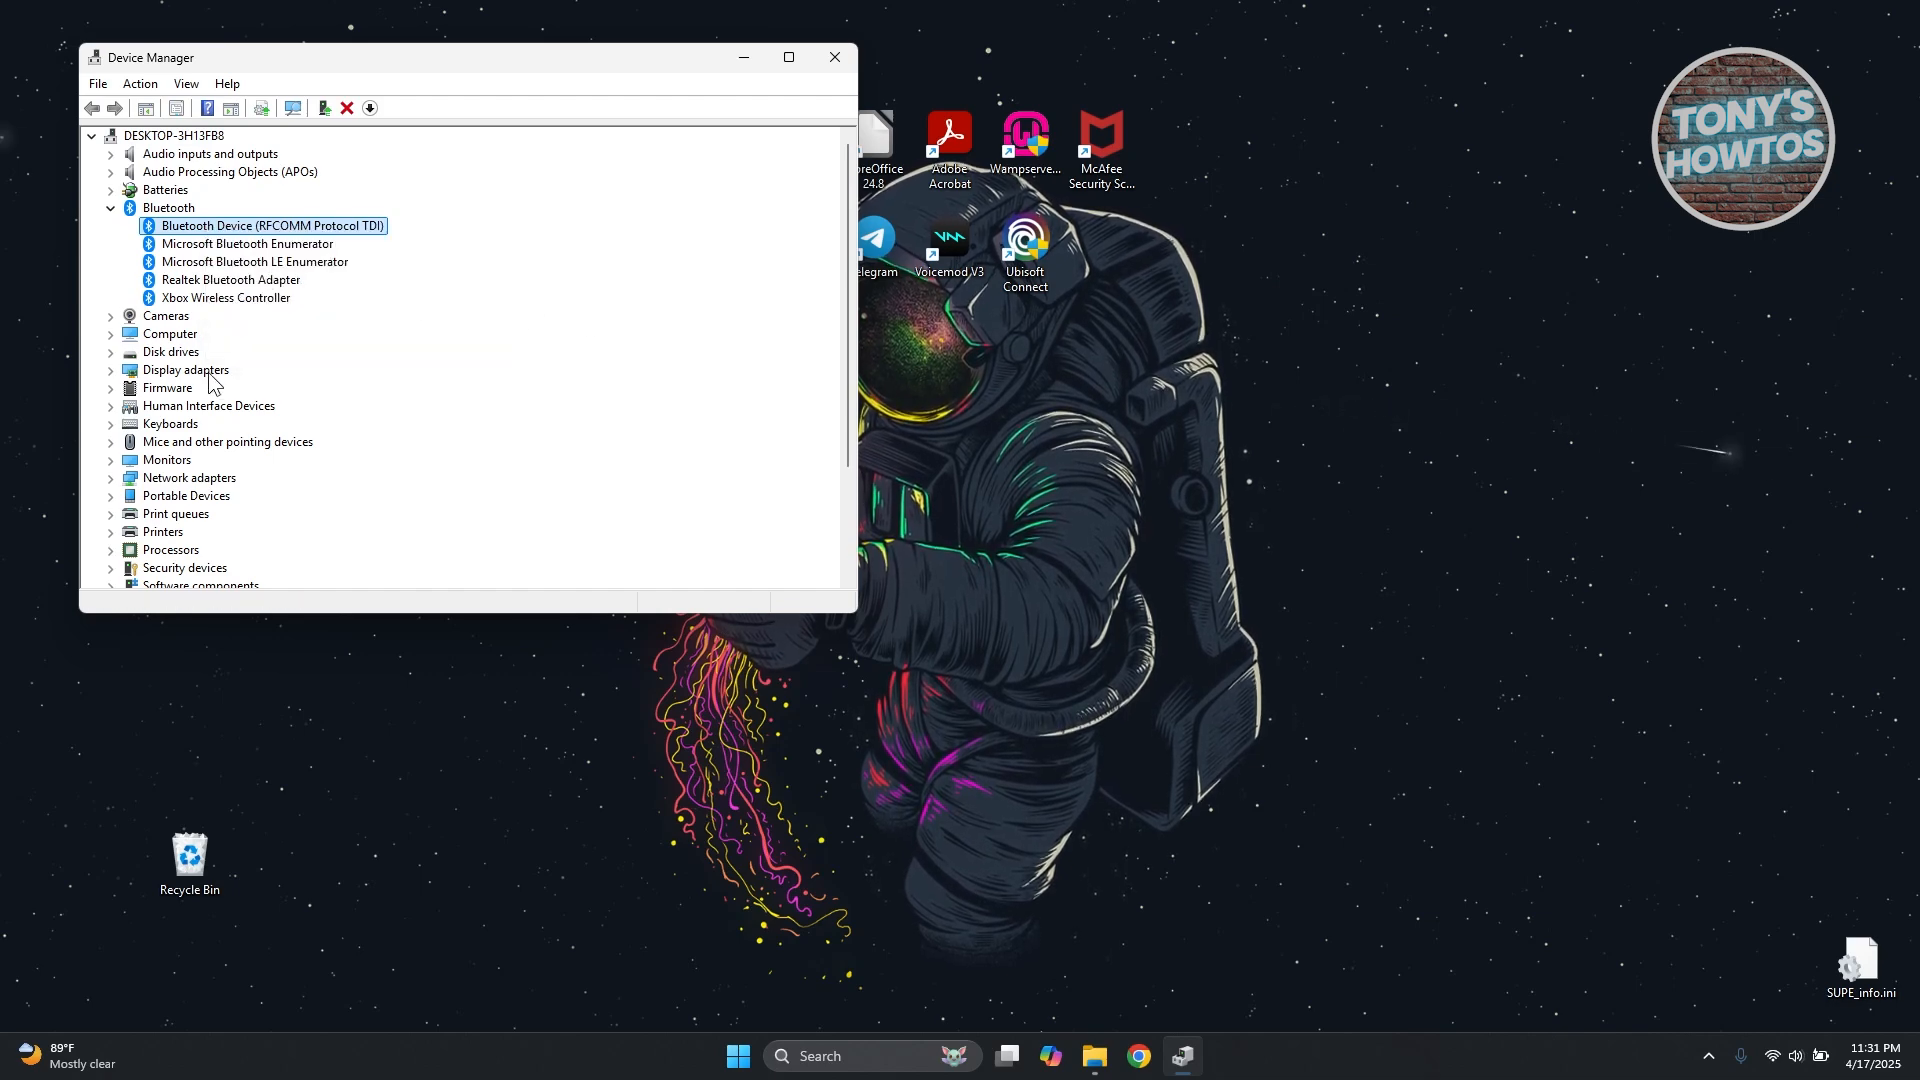
mouse_move(928, 106)
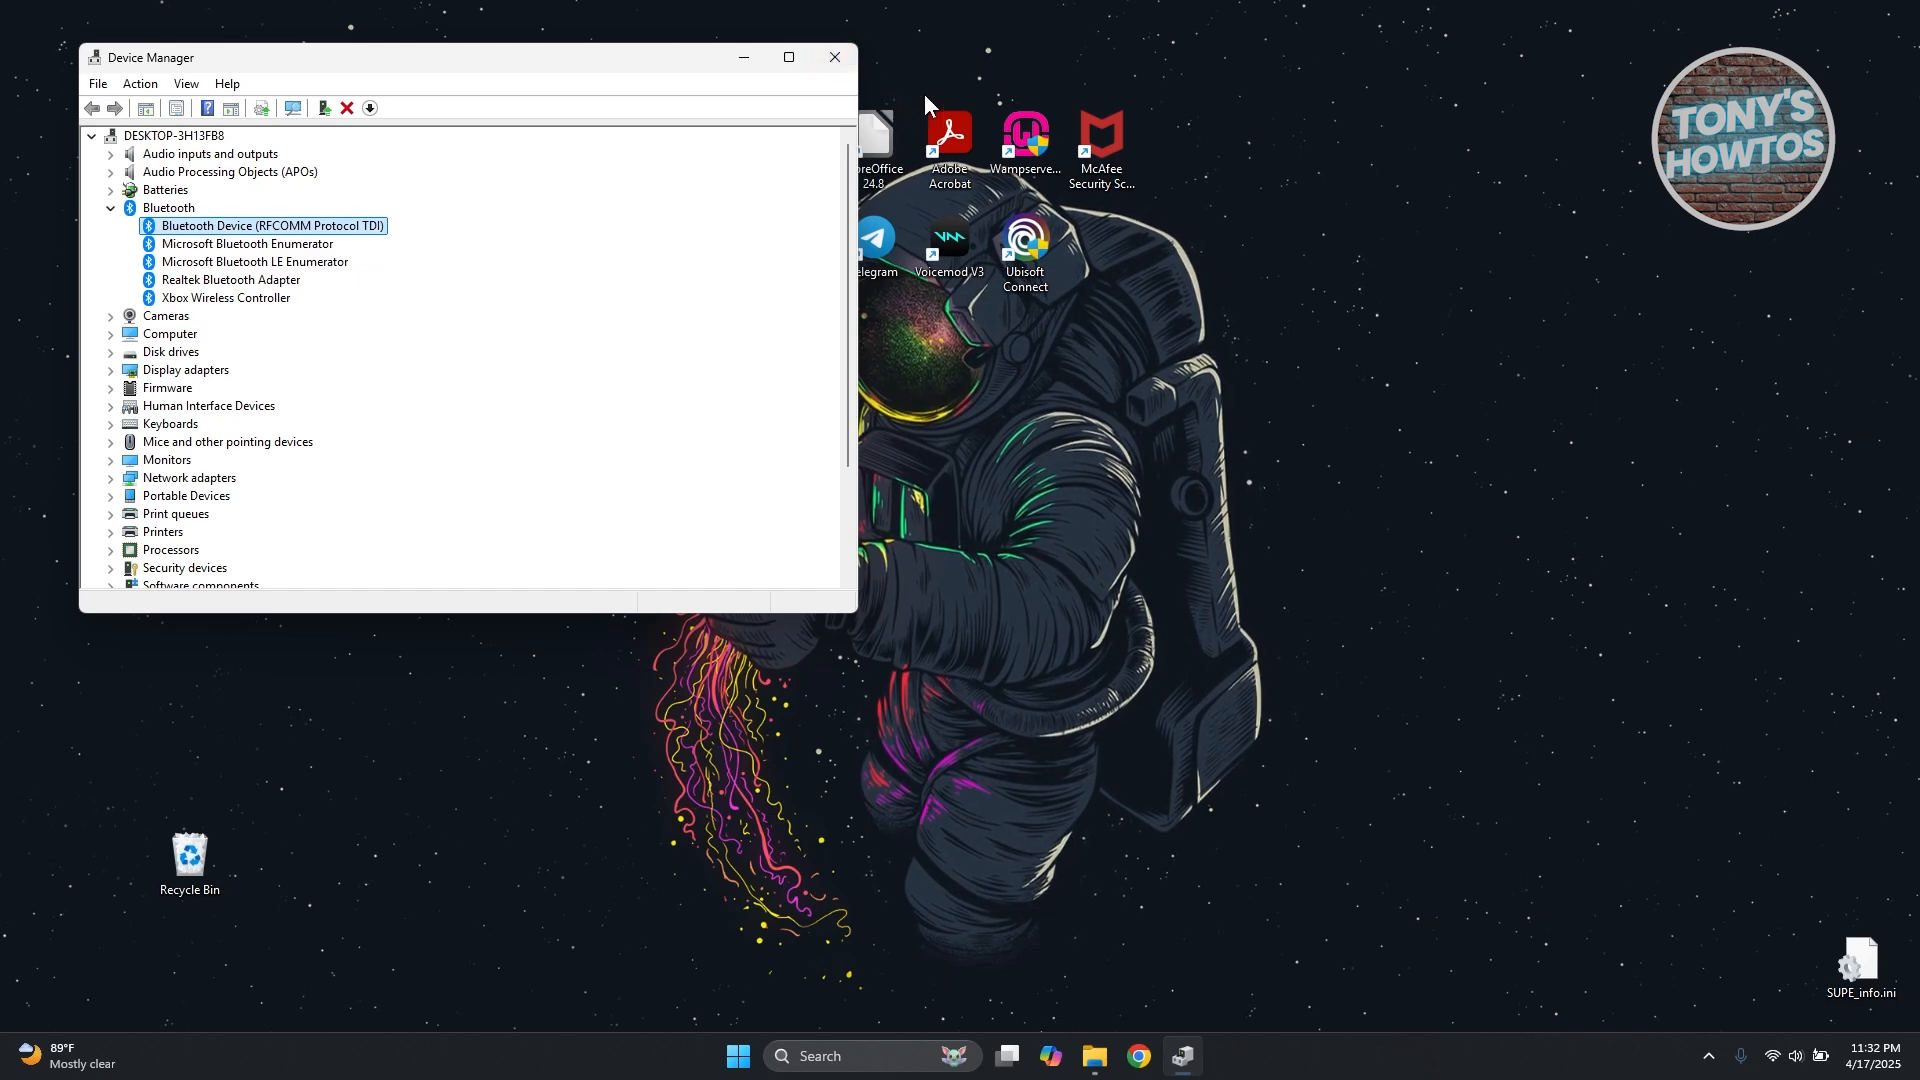
mouse_move(836, 56)
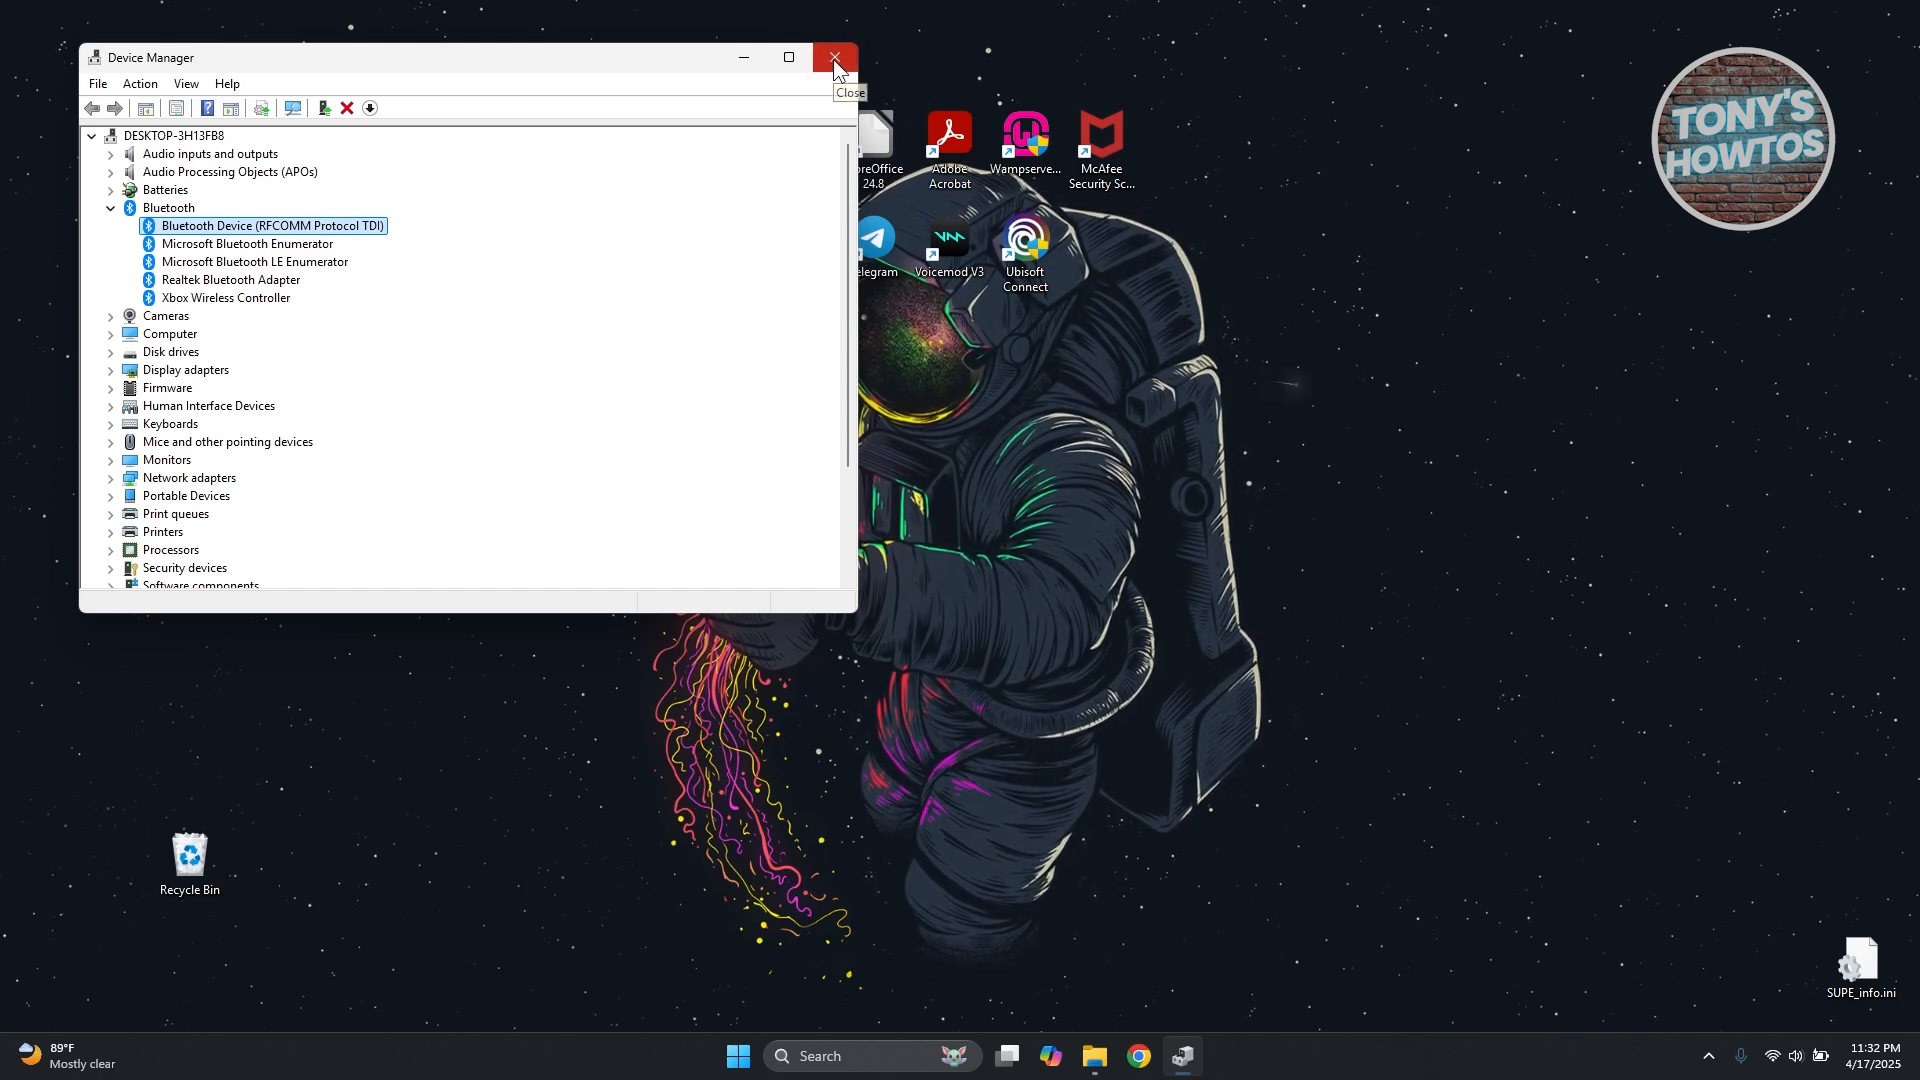
left_click(836, 56)
type("windows")
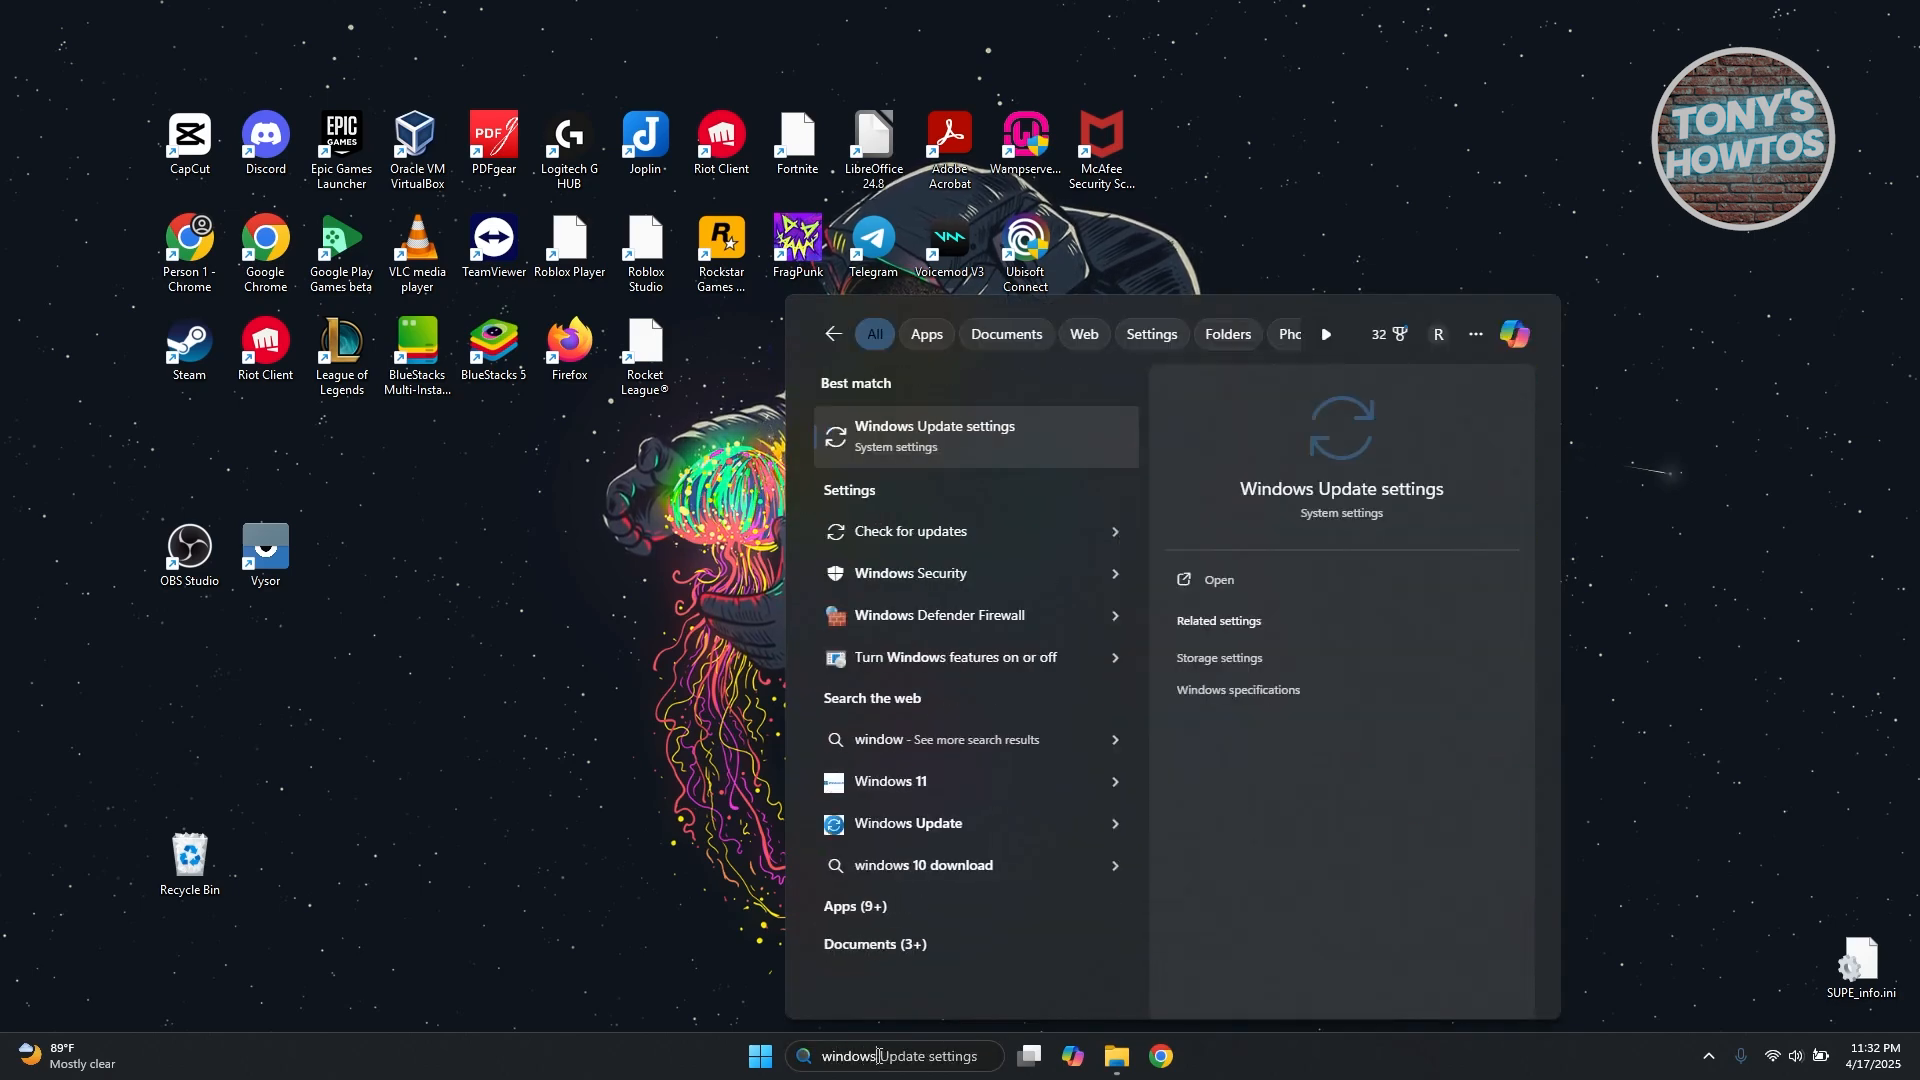
Open the Windows Update settings page from the search best match
left_click(932, 436)
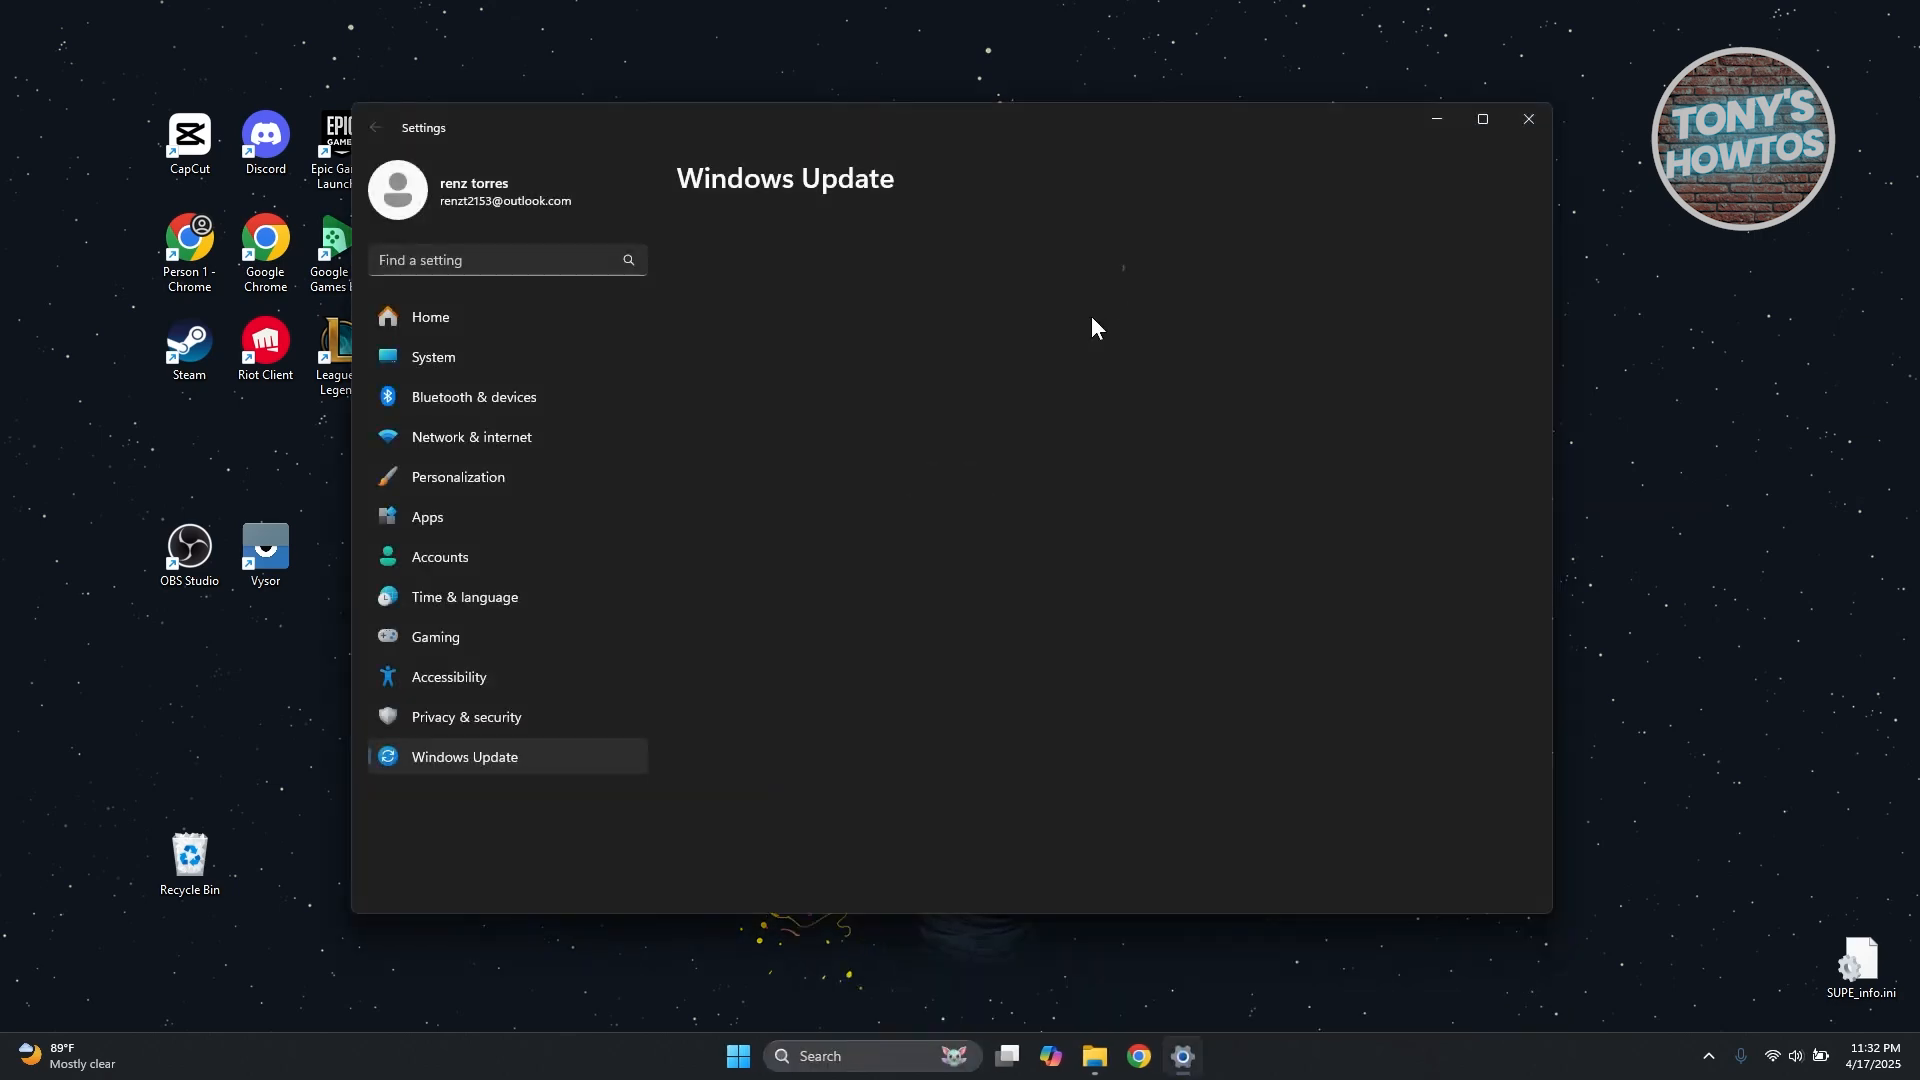